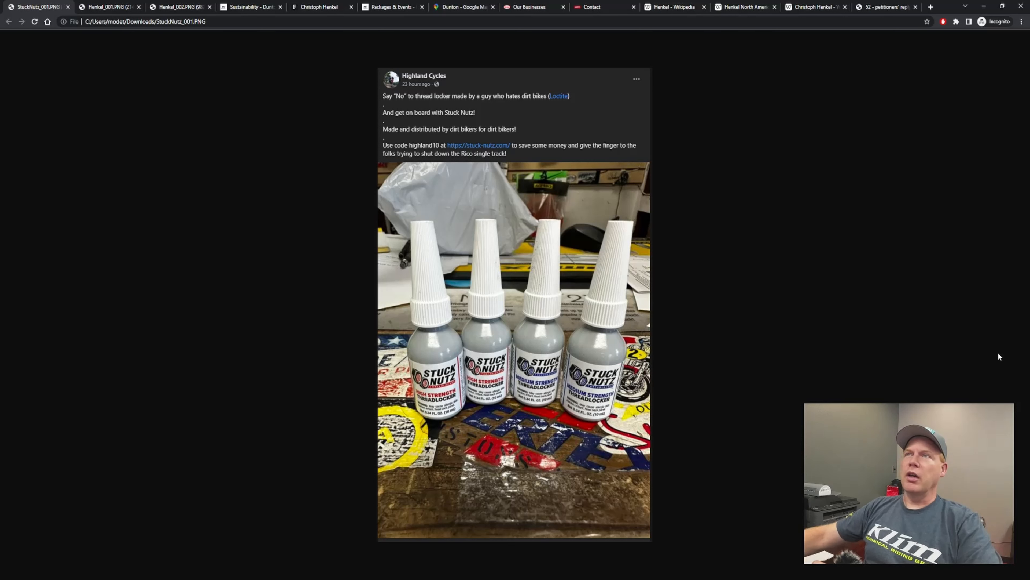
{"action": "mouse_move", "coordinate": [942, 364]}
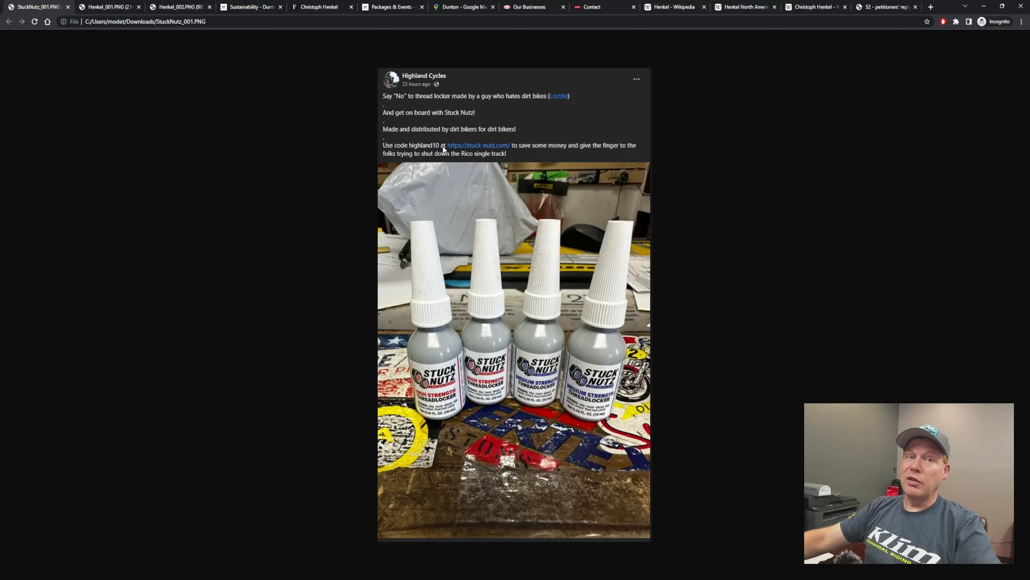
{"action": "mouse_move", "coordinate": [445, 149]}
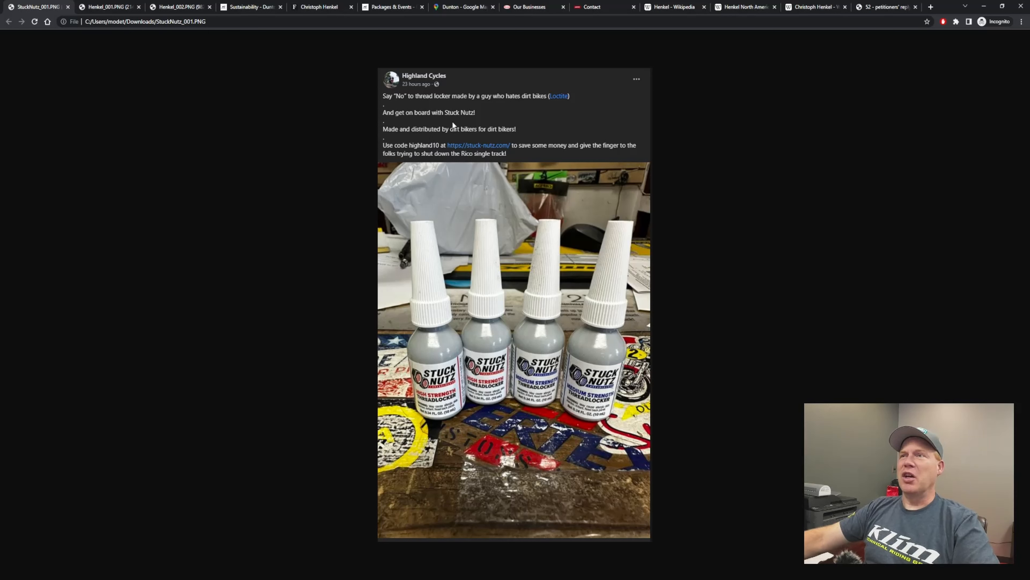
{"action": "mouse_move", "coordinate": [503, 161]}
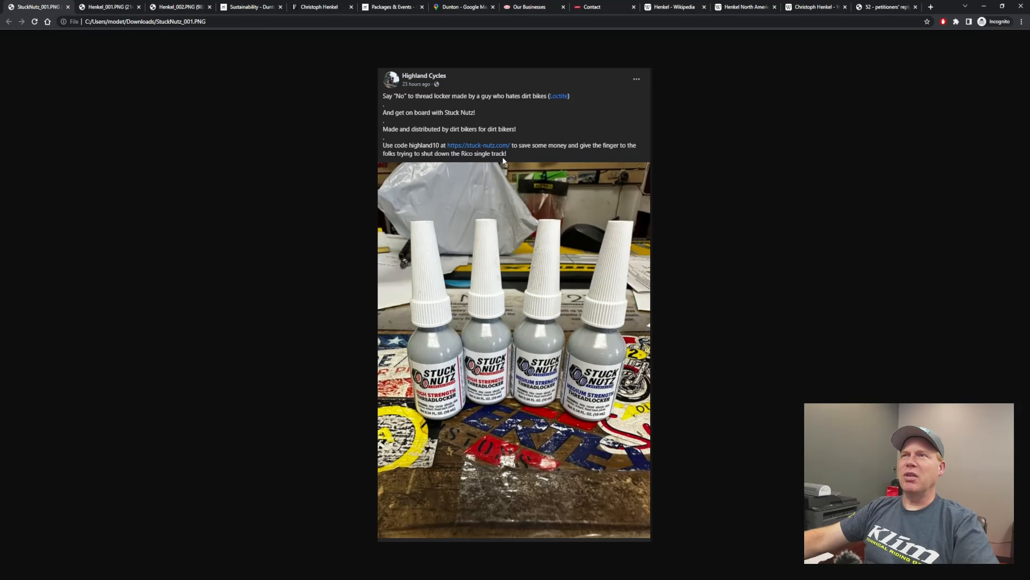
{"action": "mouse_move", "coordinate": [514, 160]}
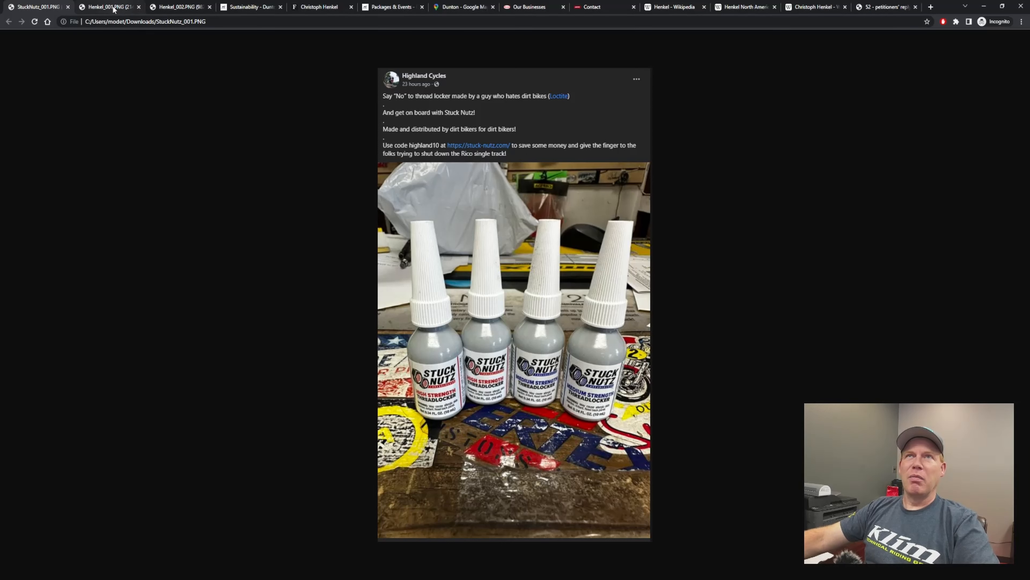
Step: Switch to the Henkel_001.PNG tab showing Henkel's customer-relations reply letter
{"action": "left_click", "coordinate": [108, 6]}
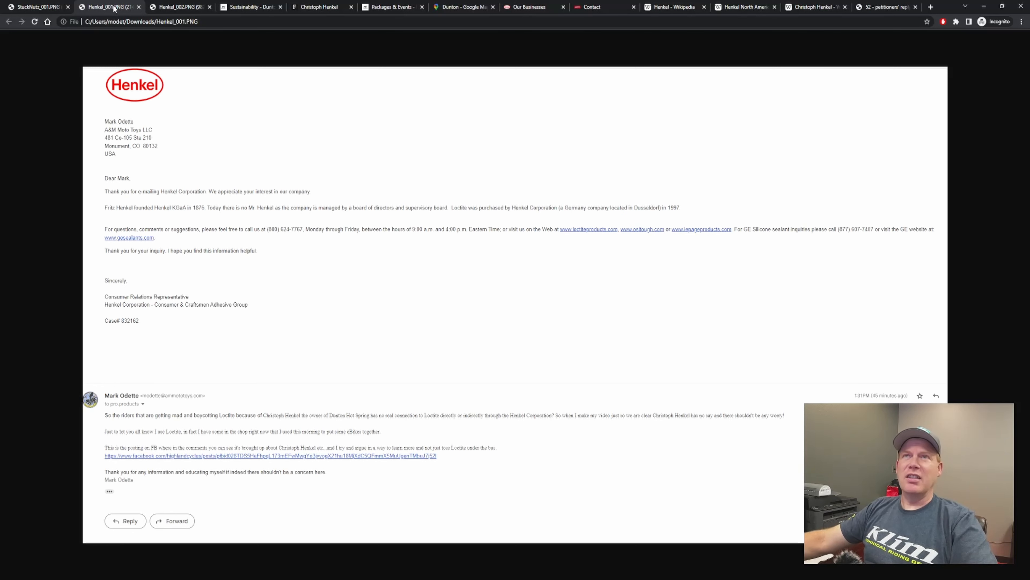
{"action": "mouse_move", "coordinate": [217, 112]}
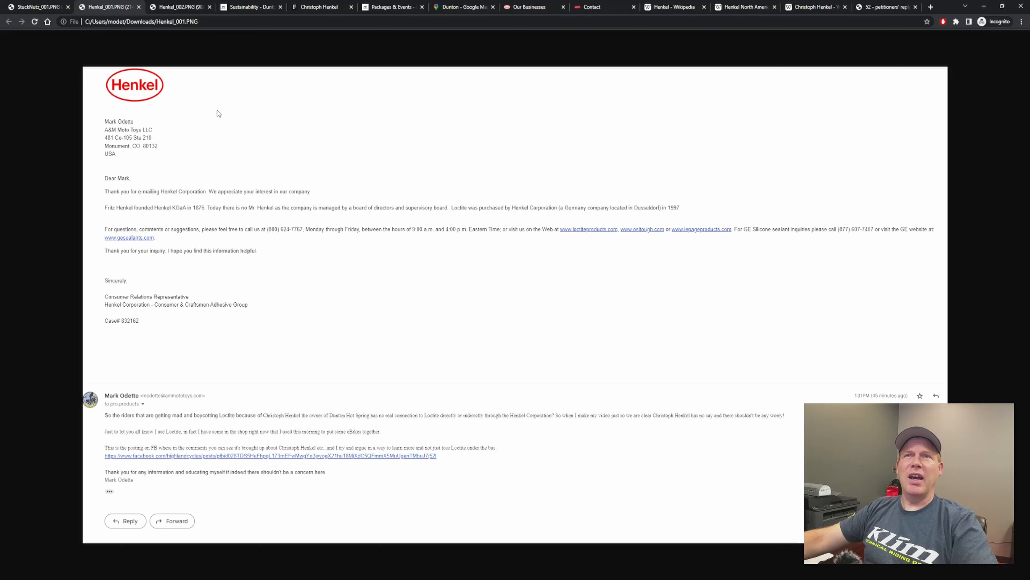
{"action": "mouse_move", "coordinate": [295, 345]}
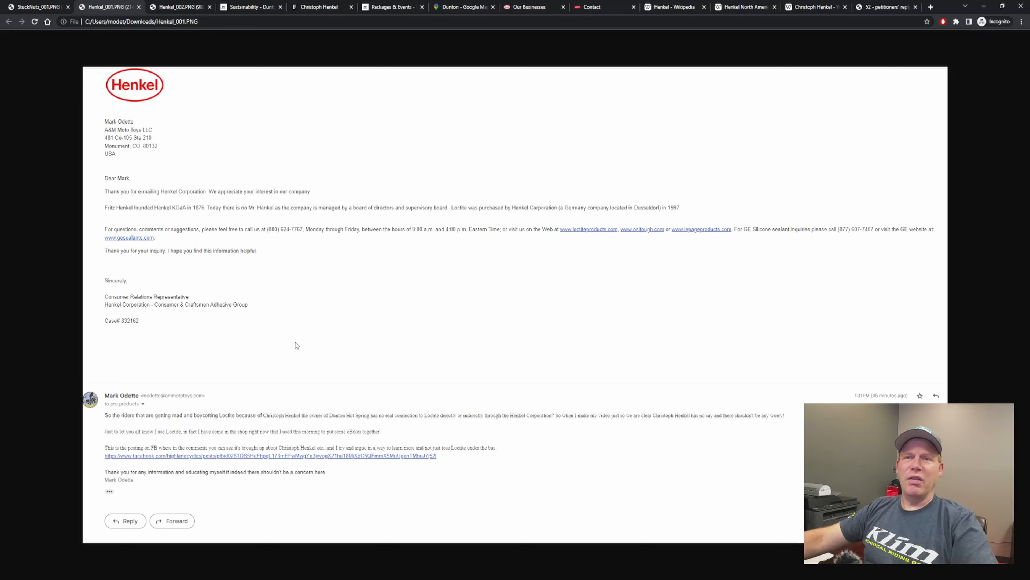
{"action": "mouse_move", "coordinate": [225, 131]}
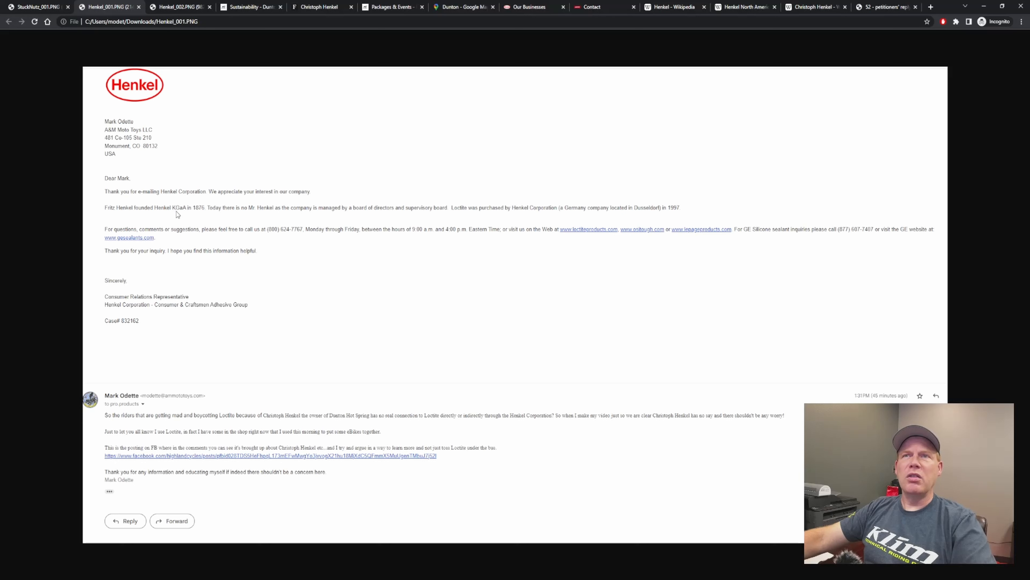
{"action": "mouse_move", "coordinate": [202, 215]}
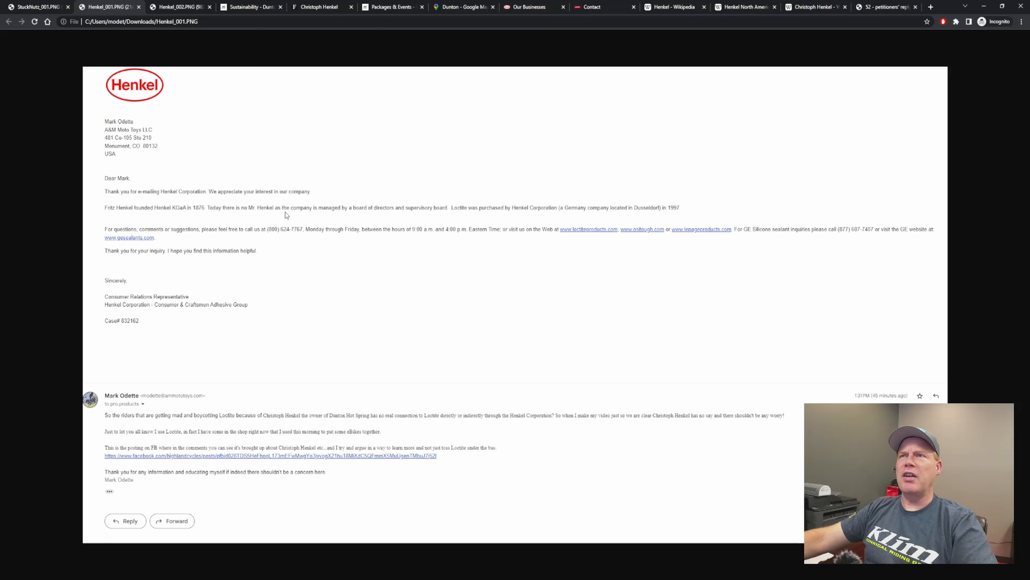
{"action": "mouse_move", "coordinate": [459, 216]}
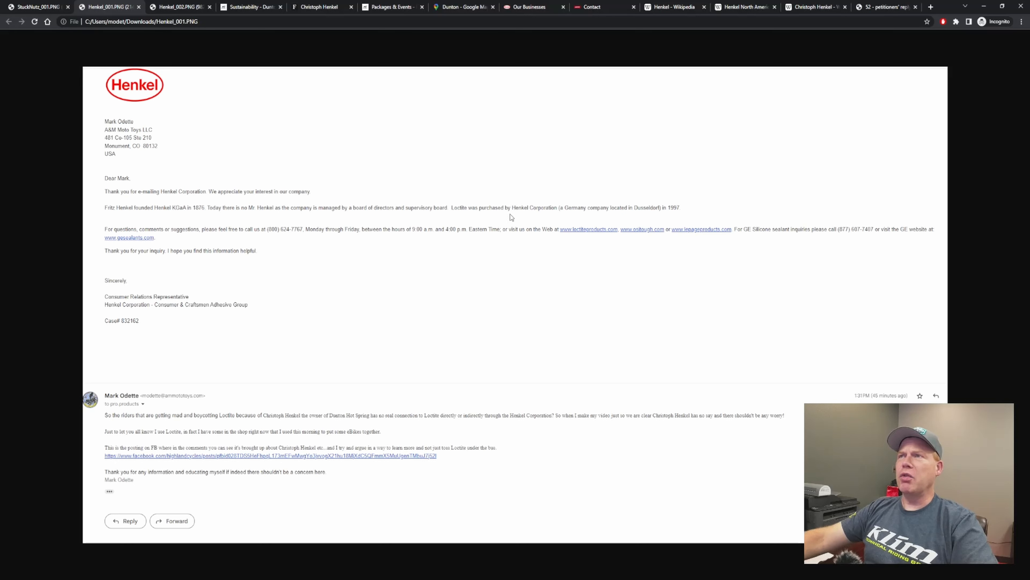
{"action": "mouse_move", "coordinate": [577, 222]}
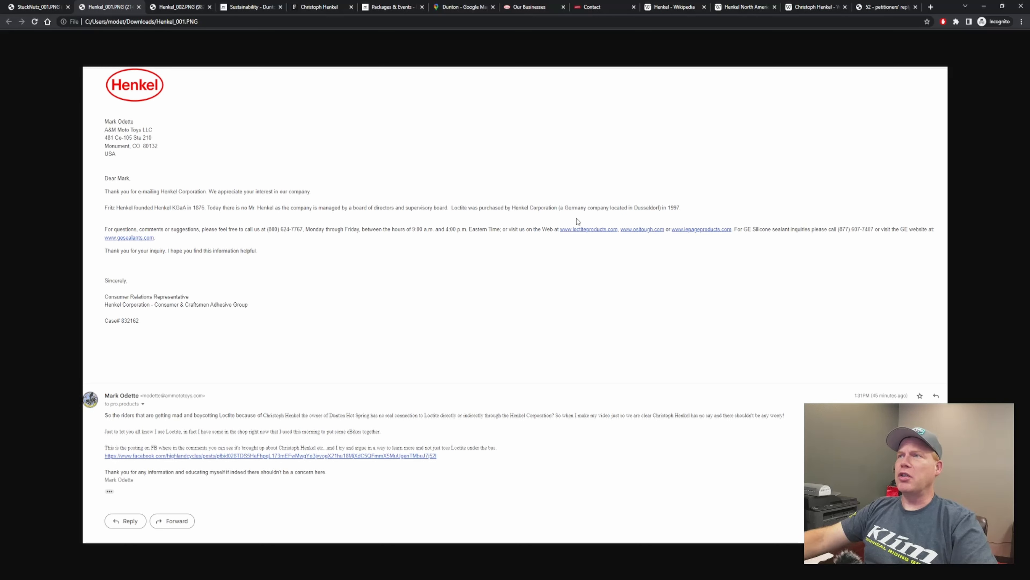
{"action": "mouse_move", "coordinate": [656, 216]}
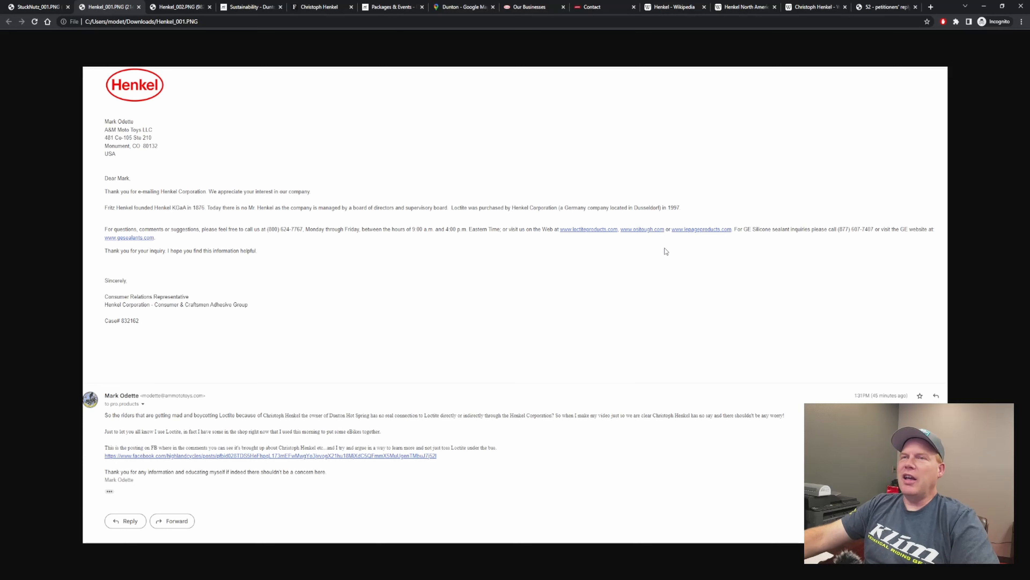
{"action": "mouse_move", "coordinate": [615, 270]}
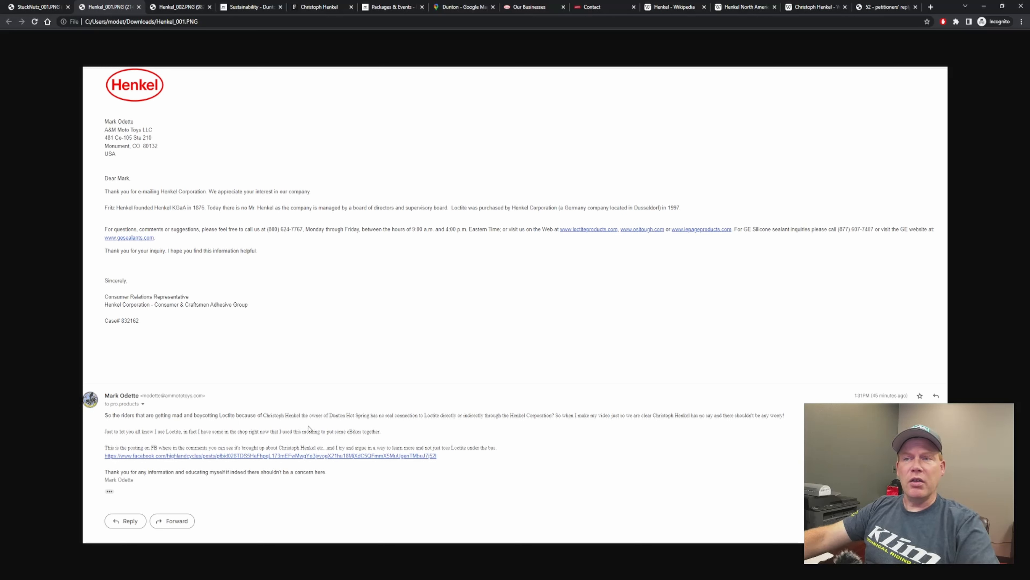
{"action": "mouse_move", "coordinate": [360, 423]}
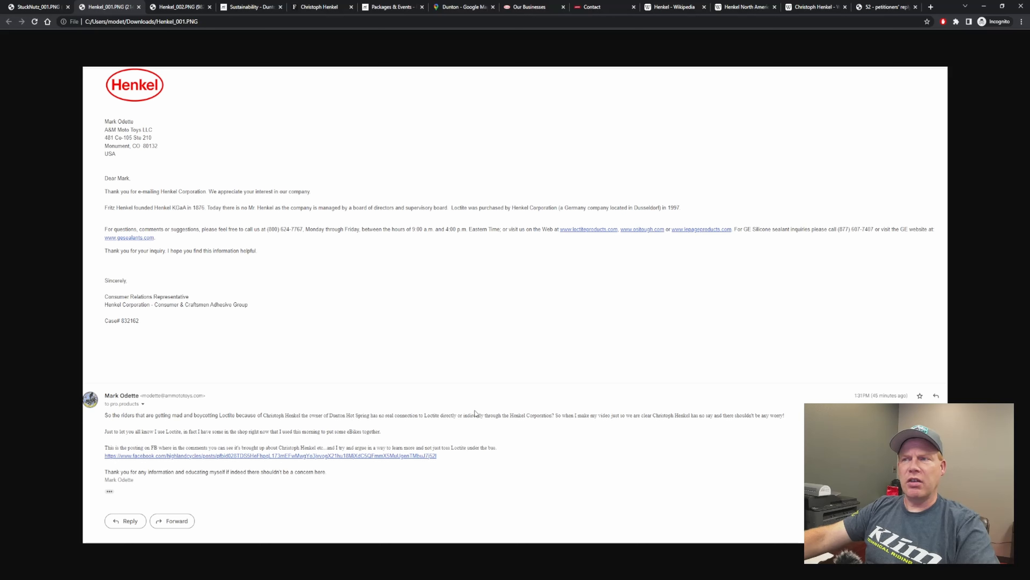
{"action": "mouse_move", "coordinate": [509, 422]}
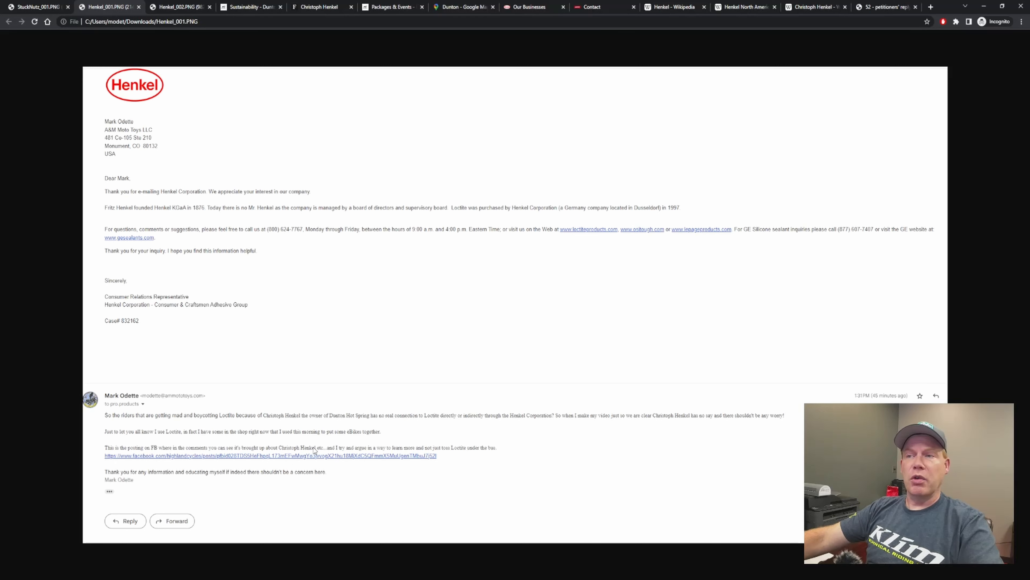
{"action": "mouse_move", "coordinate": [395, 434]}
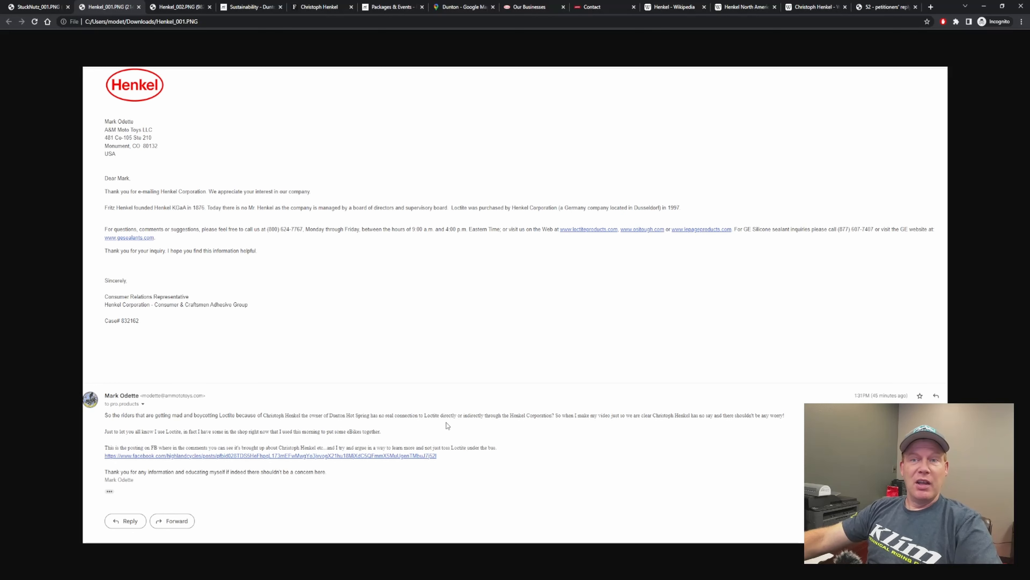
{"action": "mouse_move", "coordinate": [248, 459]}
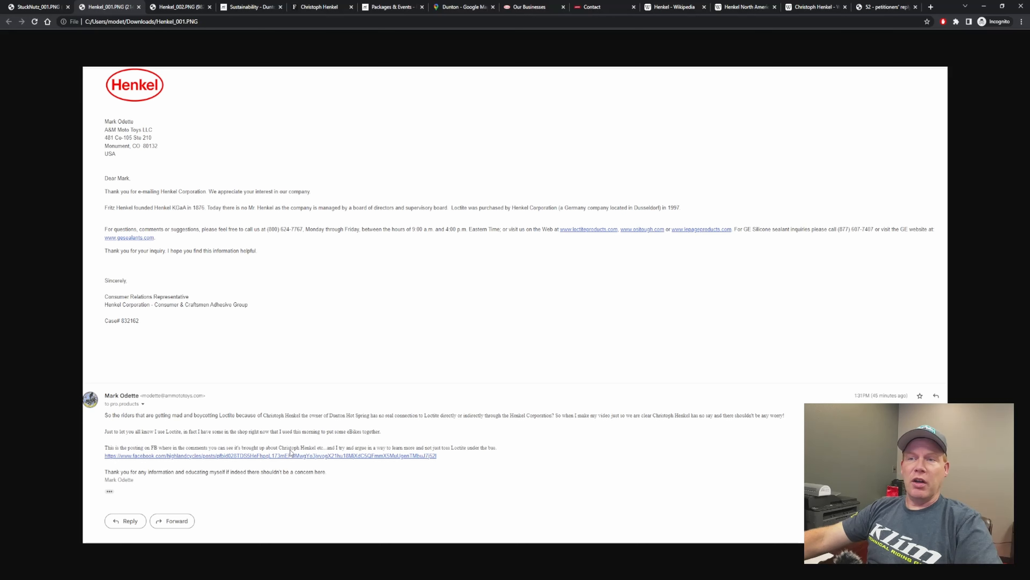
{"action": "mouse_move", "coordinate": [326, 456]}
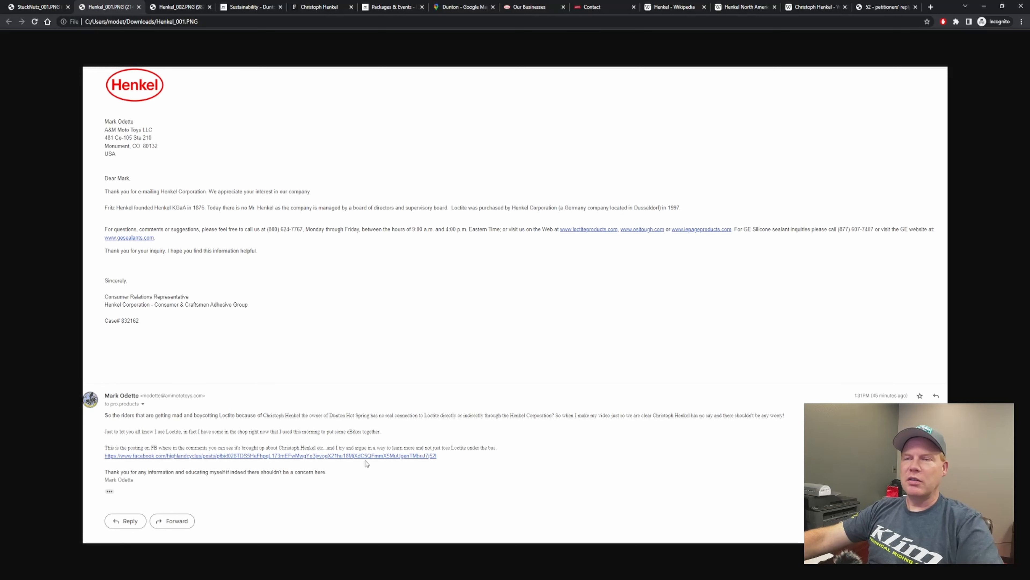
{"action": "mouse_move", "coordinate": [361, 464]}
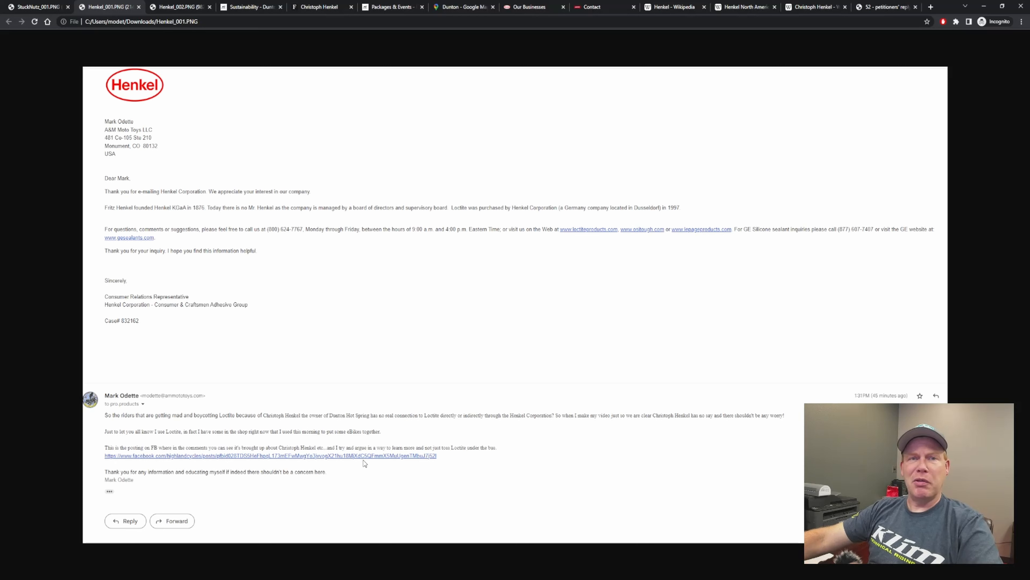
{"action": "mouse_move", "coordinate": [374, 468]}
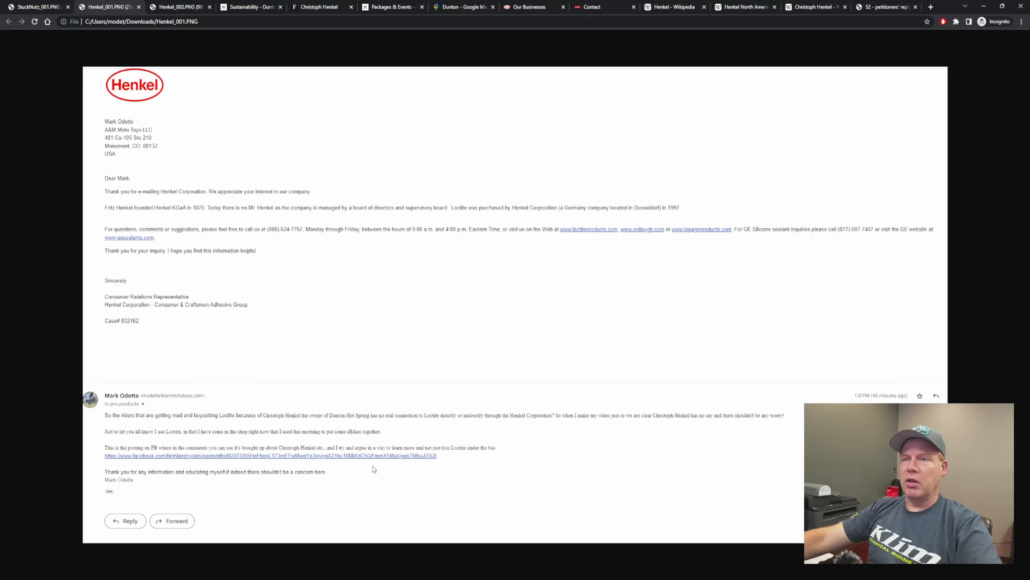
{"action": "mouse_move", "coordinate": [367, 475]}
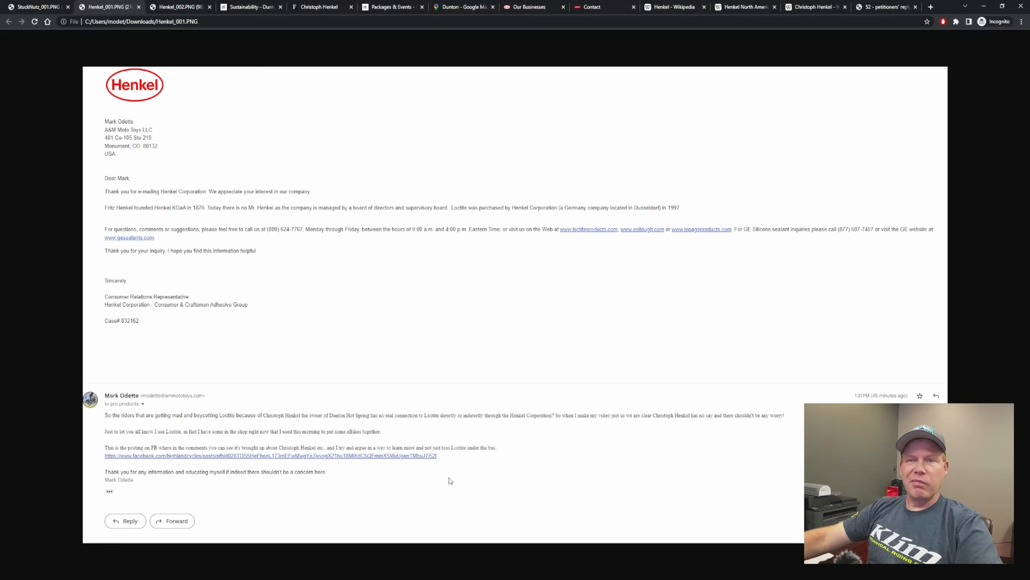
{"action": "mouse_move", "coordinate": [178, 475]}
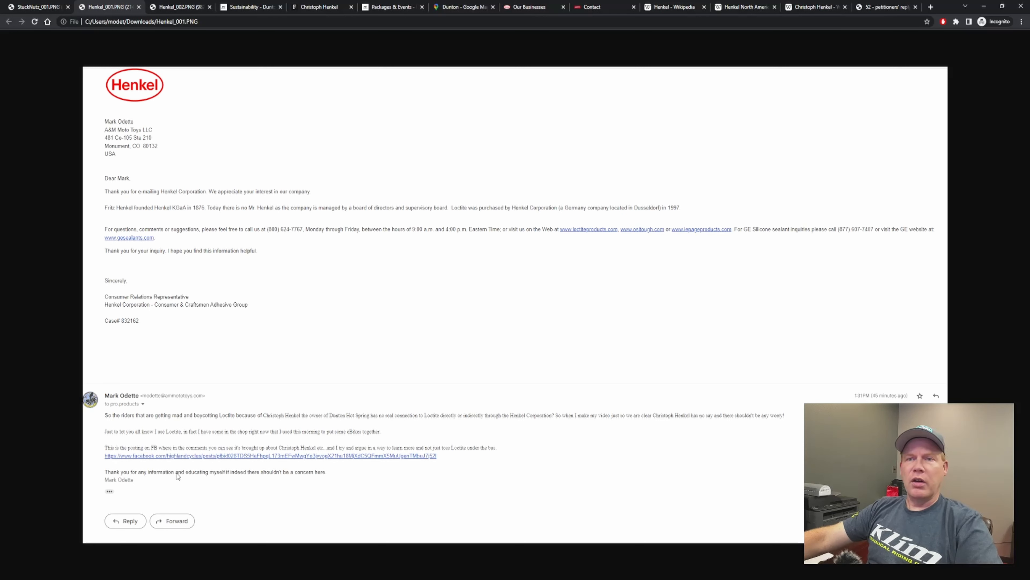
{"action": "mouse_move", "coordinate": [220, 483]}
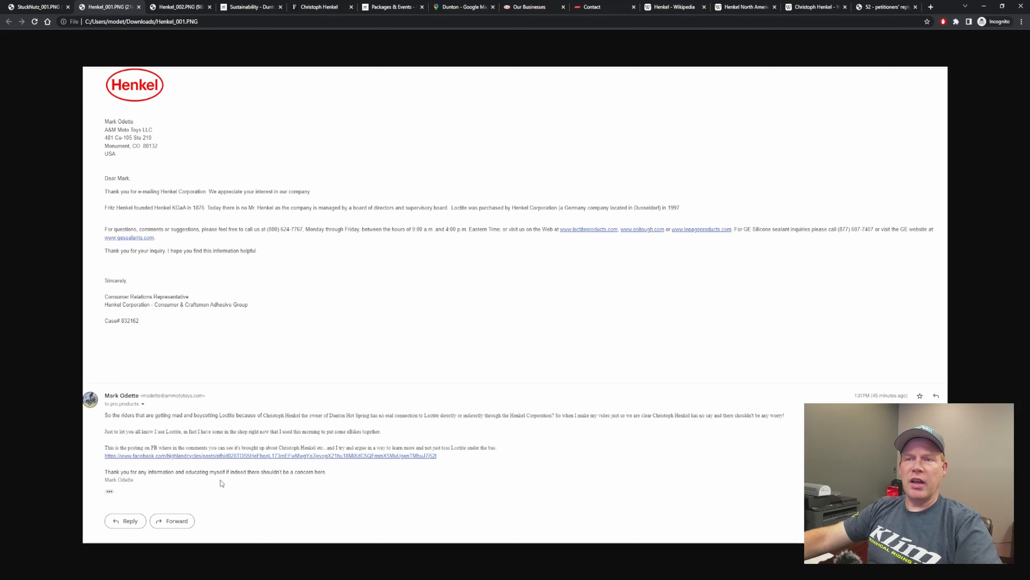
{"action": "mouse_move", "coordinate": [253, 479]}
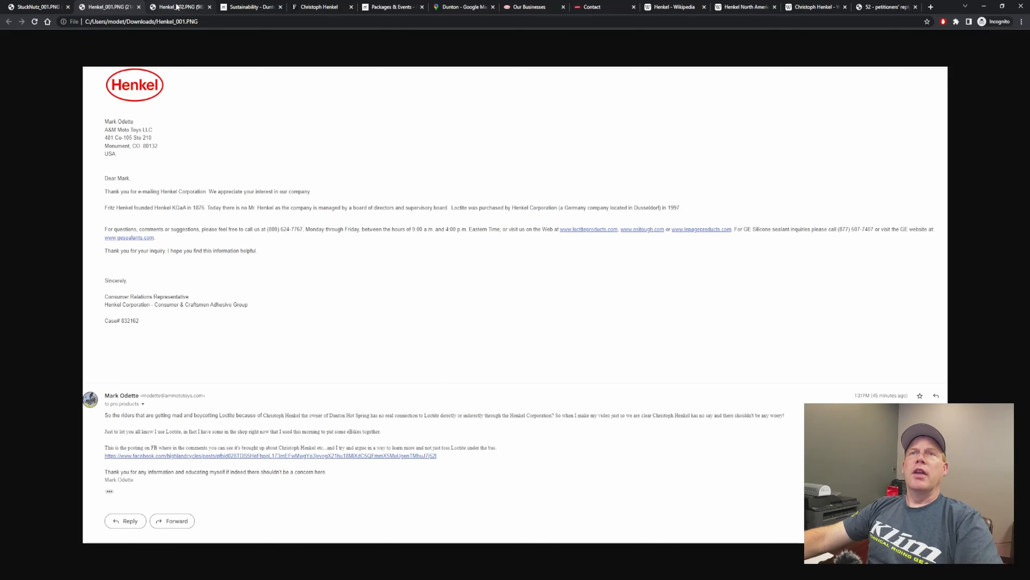
{"action": "left_click", "coordinate": [181, 7]}
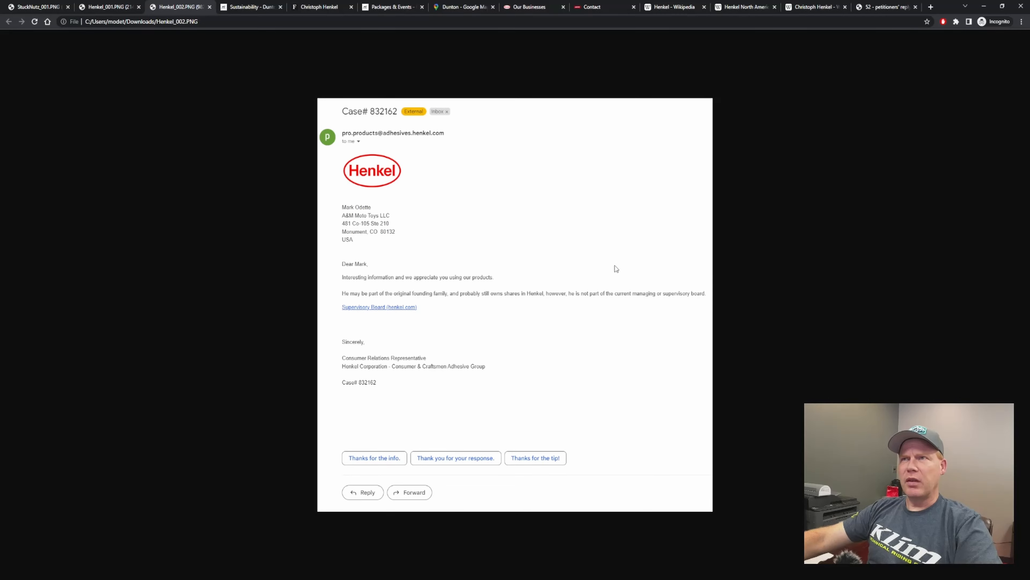
{"action": "mouse_move", "coordinate": [393, 293]}
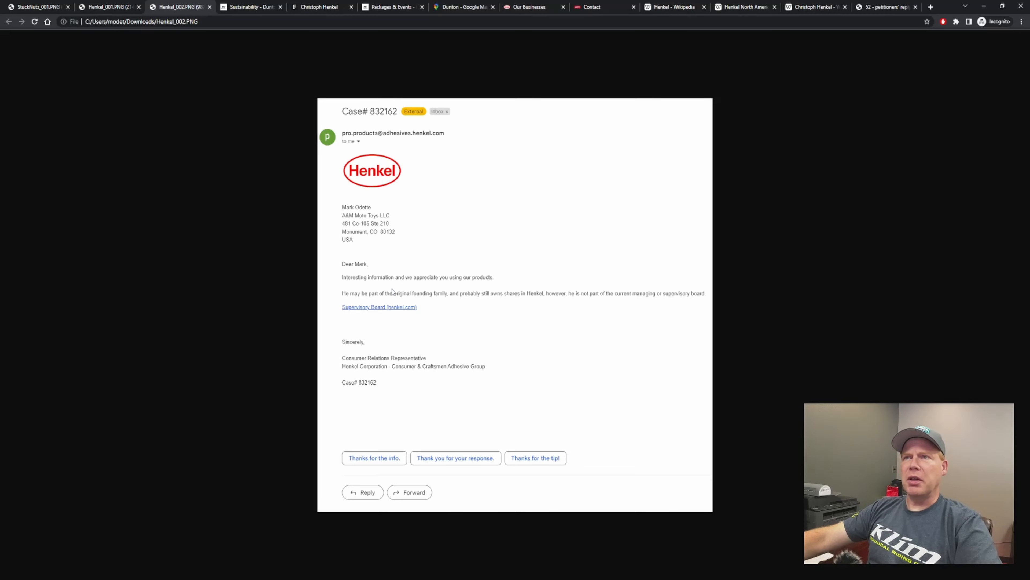
{"action": "mouse_move", "coordinate": [424, 274]}
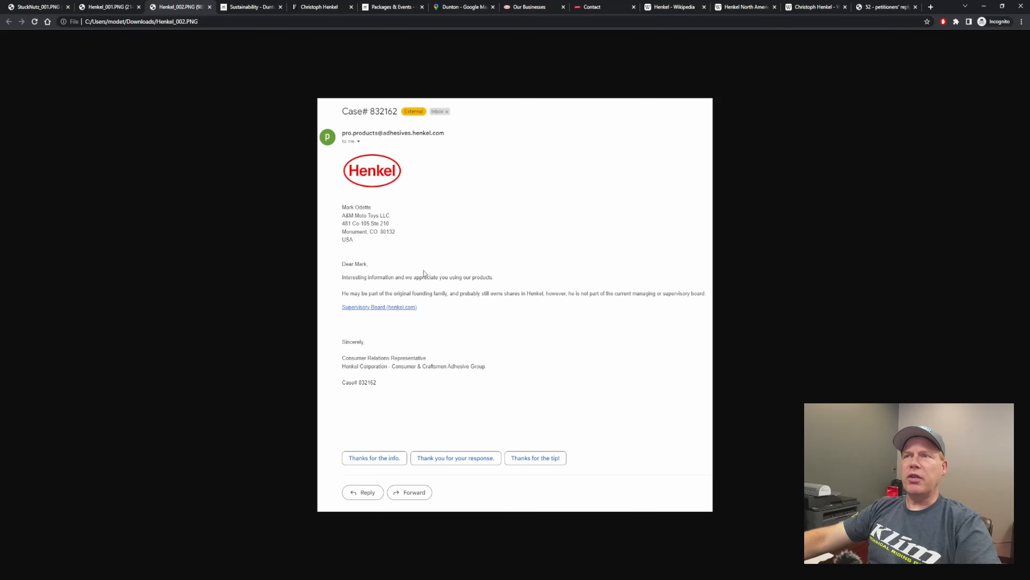
{"action": "mouse_move", "coordinate": [477, 300]}
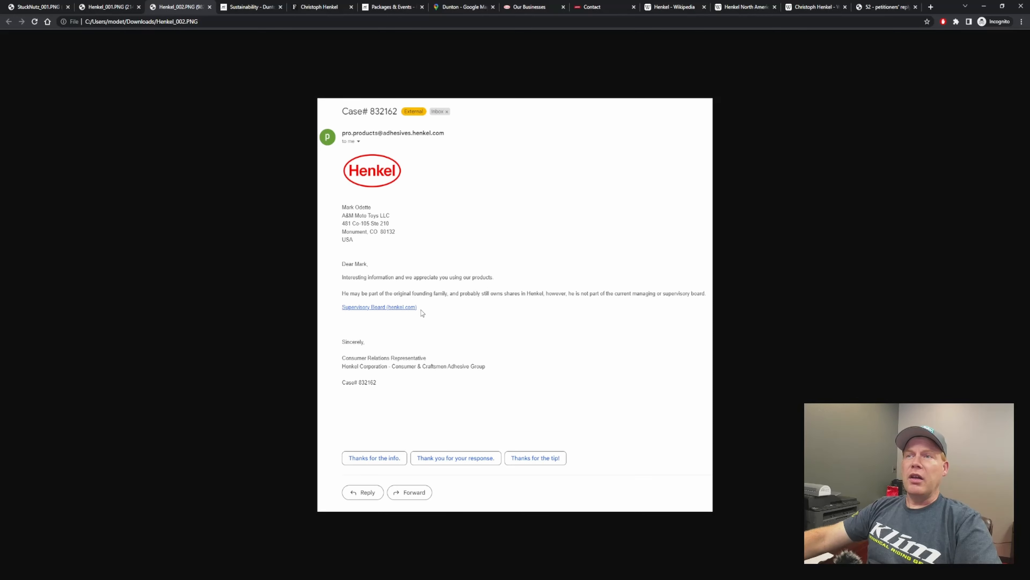
{"action": "mouse_move", "coordinate": [451, 303]}
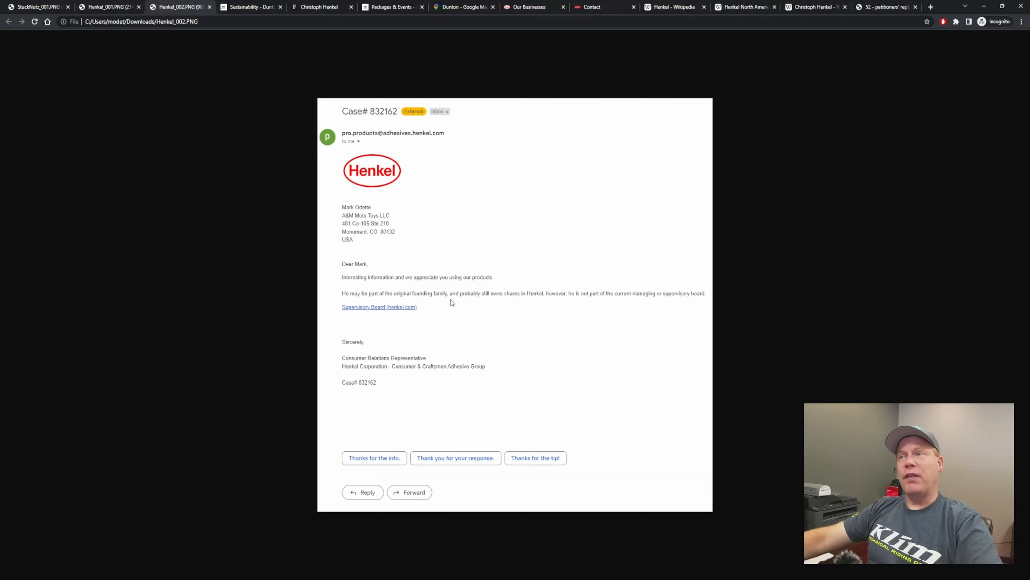
{"action": "mouse_move", "coordinate": [538, 306]}
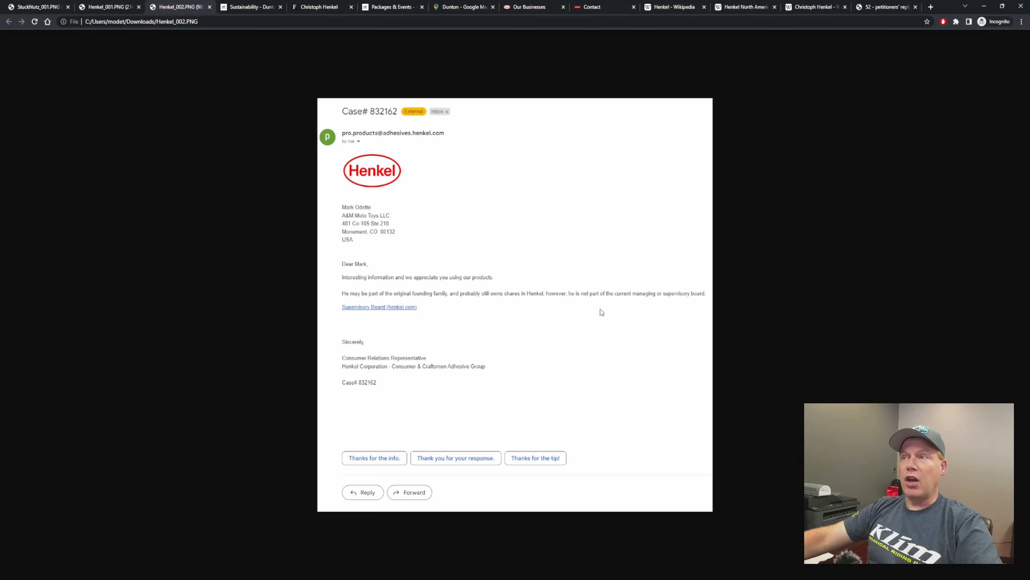
{"action": "mouse_move", "coordinate": [607, 310]}
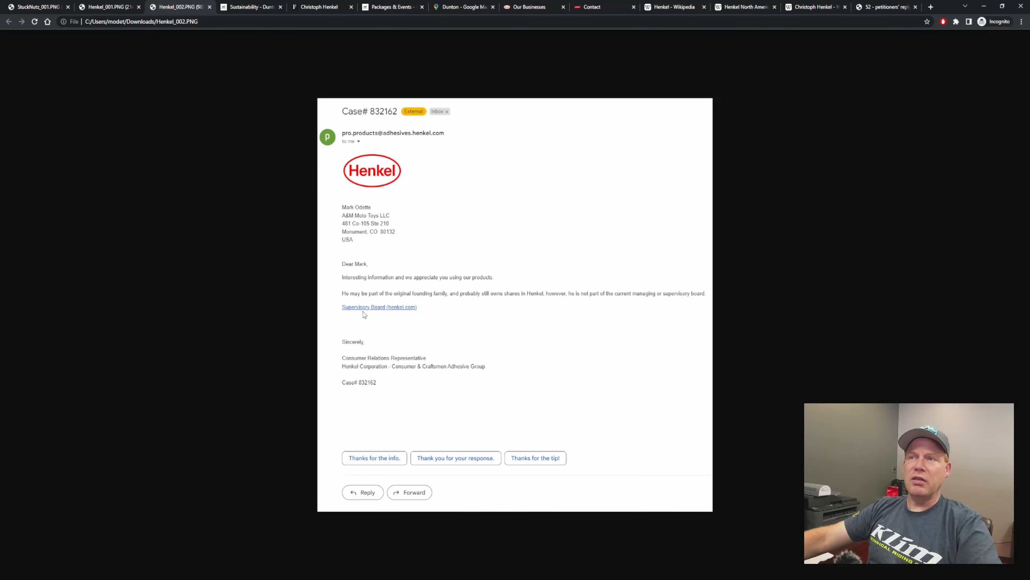
{"action": "mouse_move", "coordinate": [488, 387]}
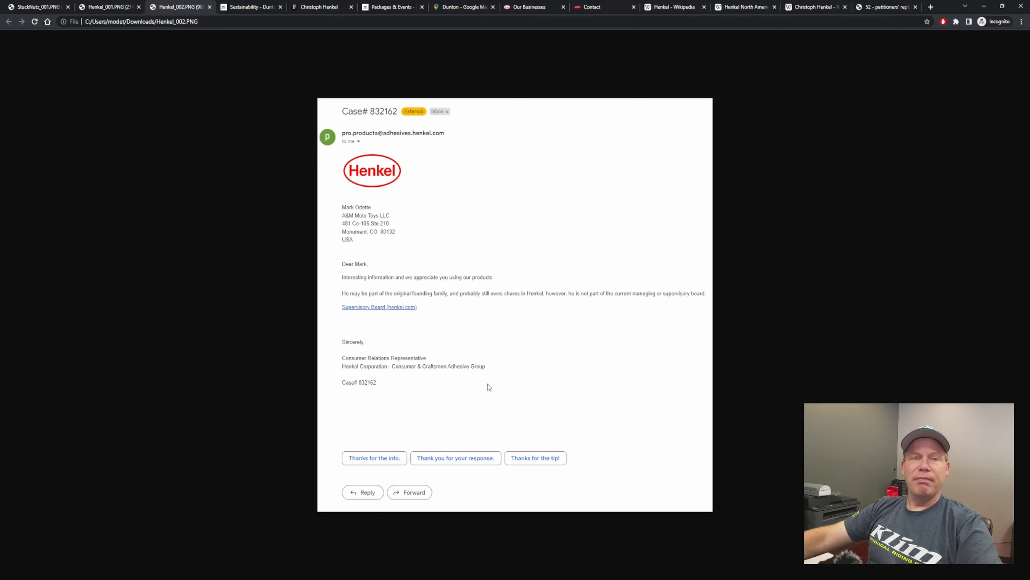
{"action": "mouse_move", "coordinate": [496, 378]}
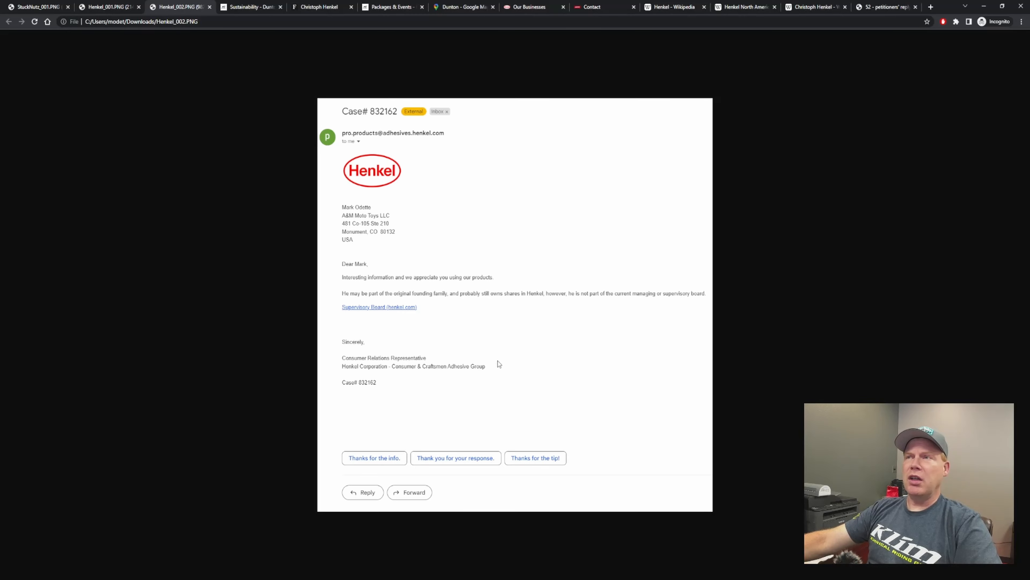
{"action": "mouse_move", "coordinate": [308, 205]}
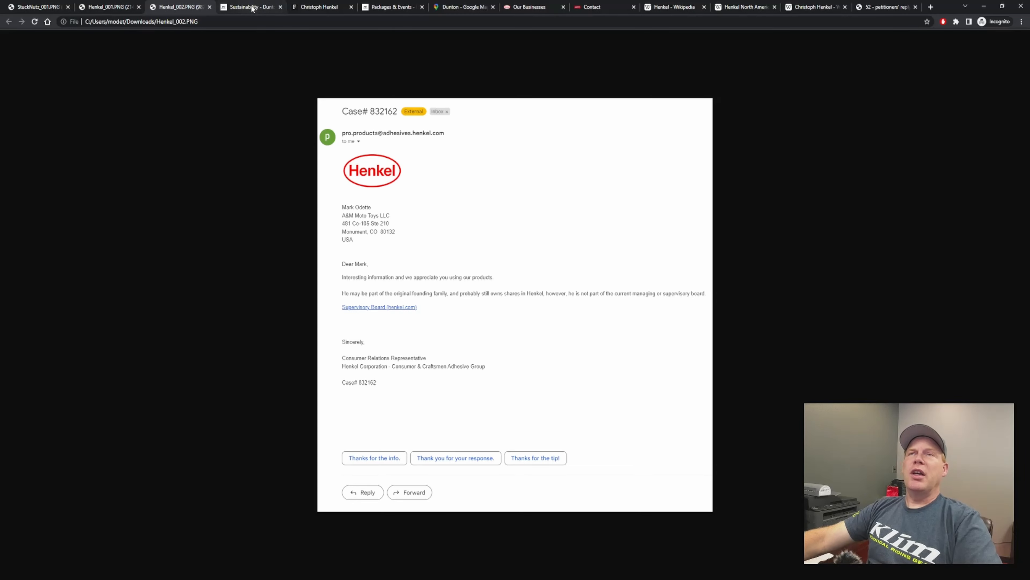
Step: Switch to the Dunton Destinations Sustainability tab listing its seven sustainability areas
{"action": "left_click", "coordinate": [249, 6]}
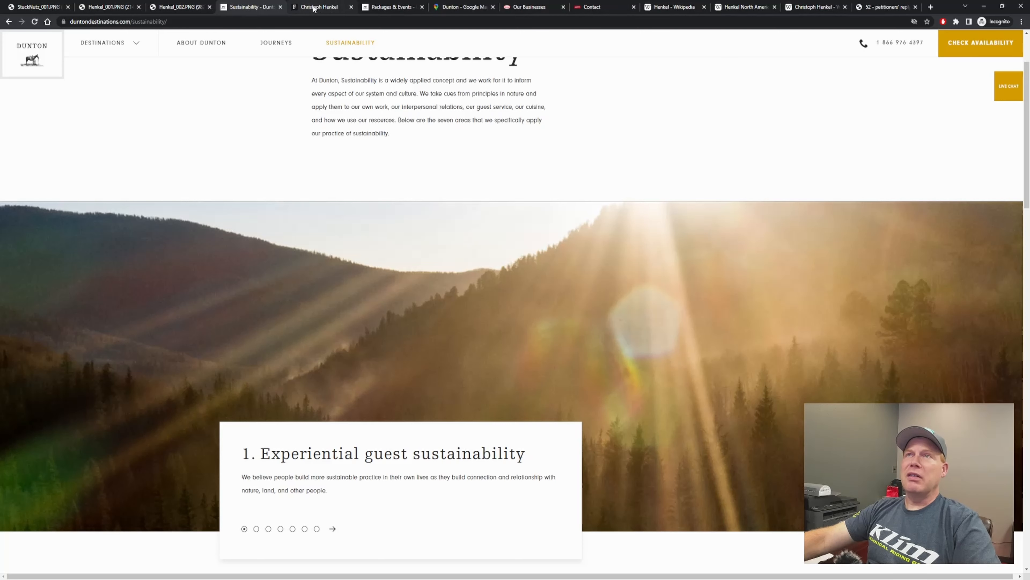
Step: Read Christoph Henkel's Forbes profile — $1.5B net worth, wealth history, personal stats — then return toward the top
{"action": "left_click", "coordinate": [322, 7]}
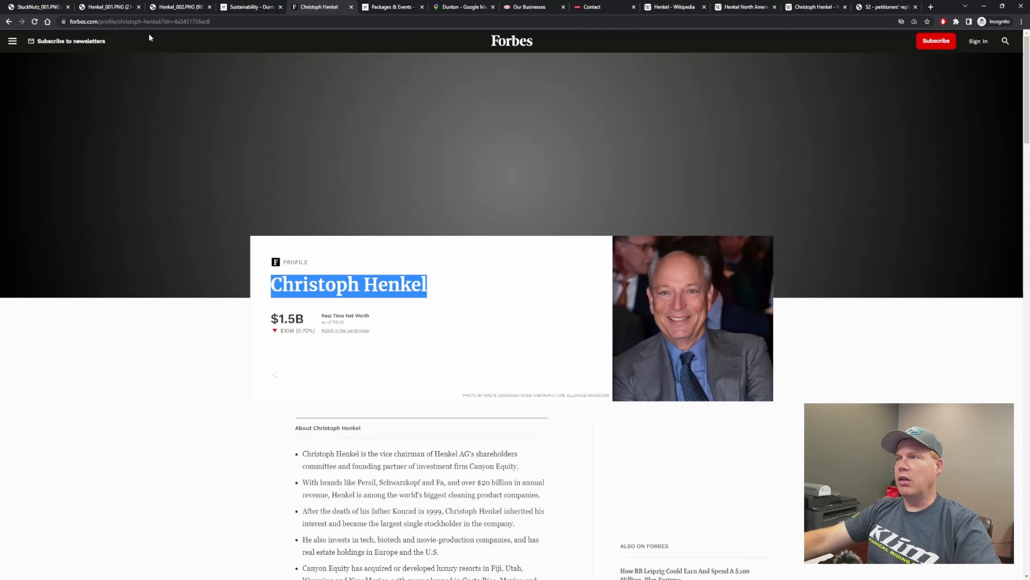
{"action": "scroll", "scroll_direction": "down", "scroll_amount": 3}
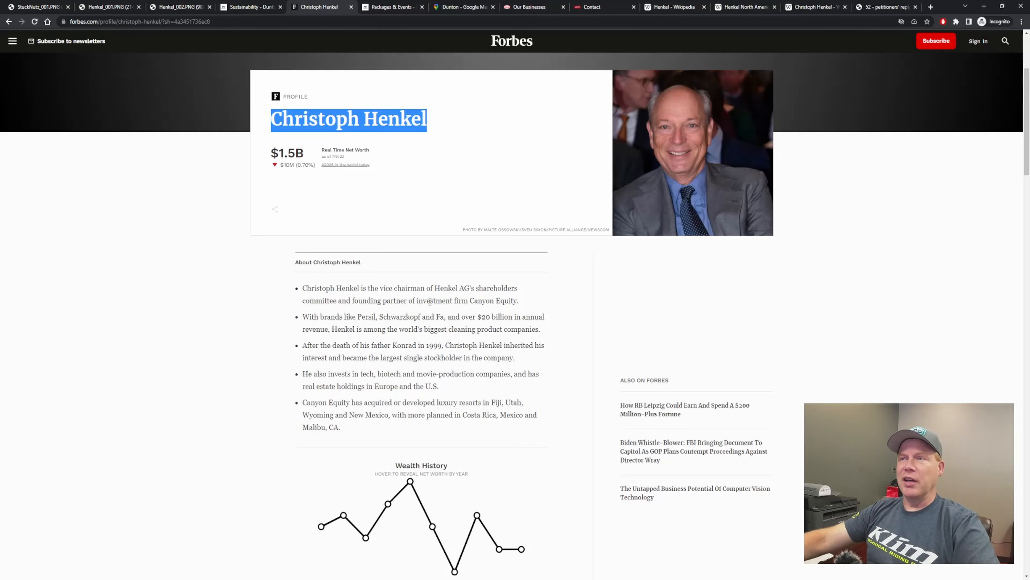
{"action": "scroll", "scroll_direction": "down", "scroll_amount": 3}
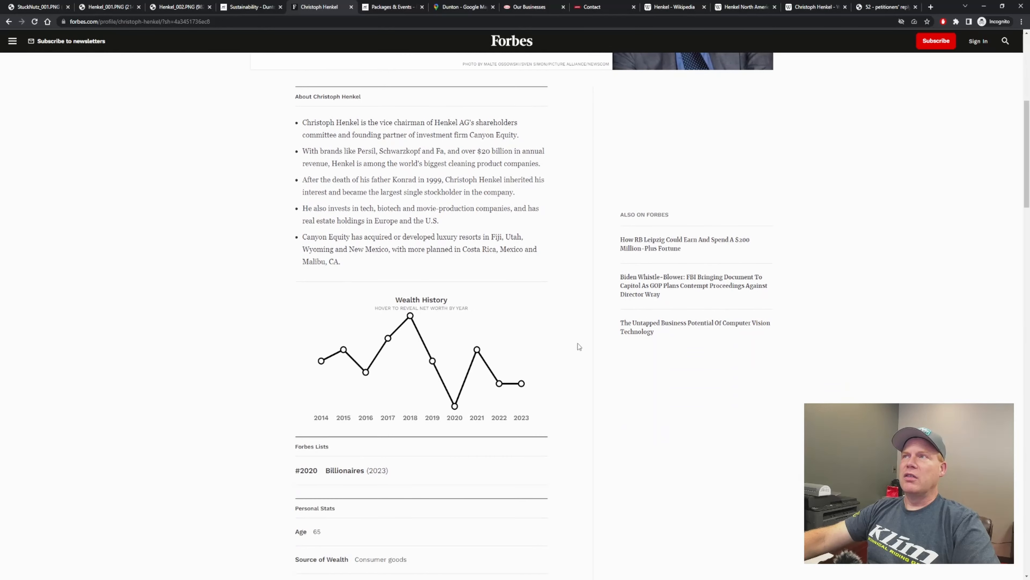
{"action": "scroll", "scroll_direction": "down", "scroll_amount": 3}
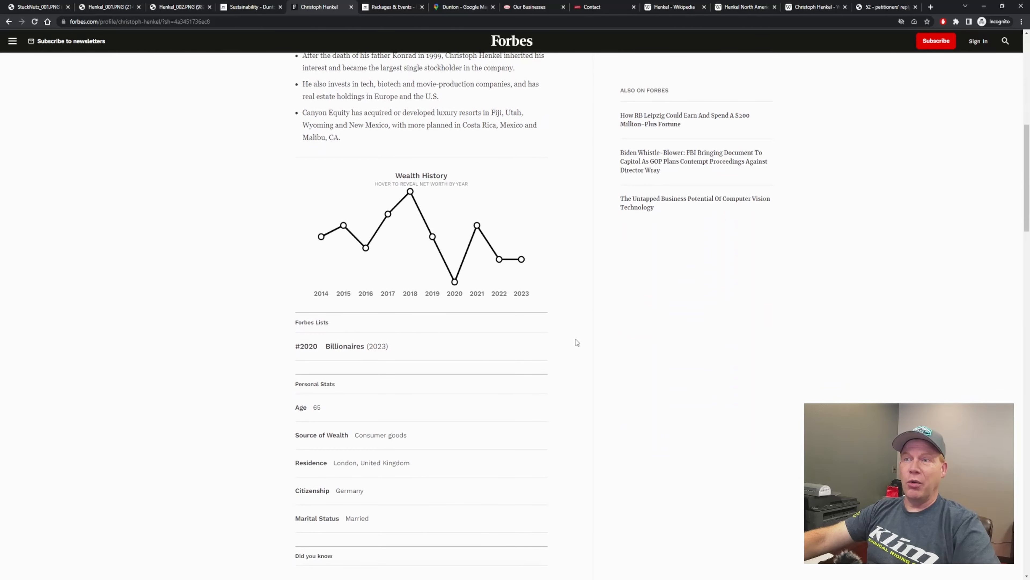
{"action": "scroll", "scroll_direction": "down", "scroll_amount": 3}
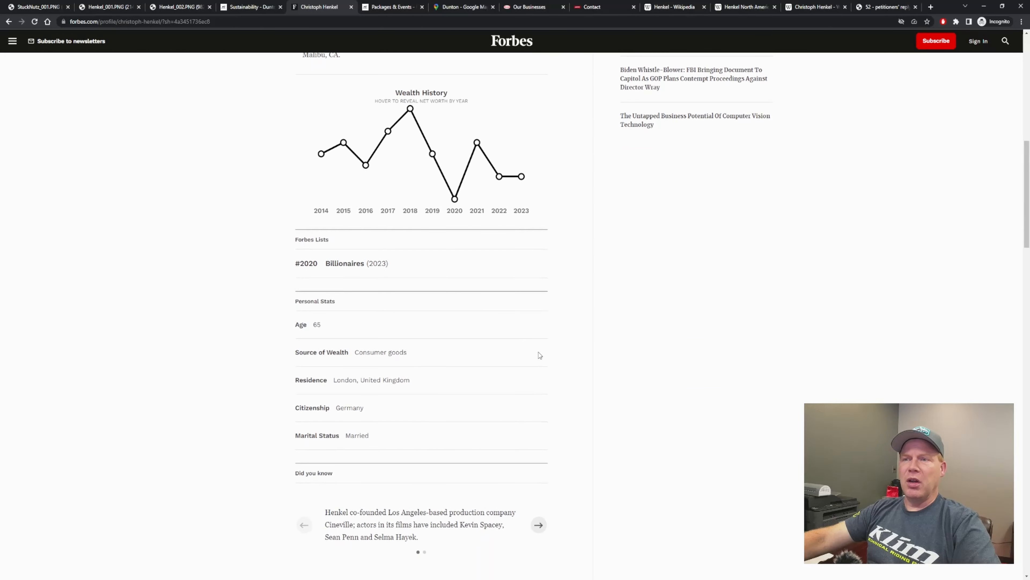
{"action": "mouse_move", "coordinate": [462, 392]}
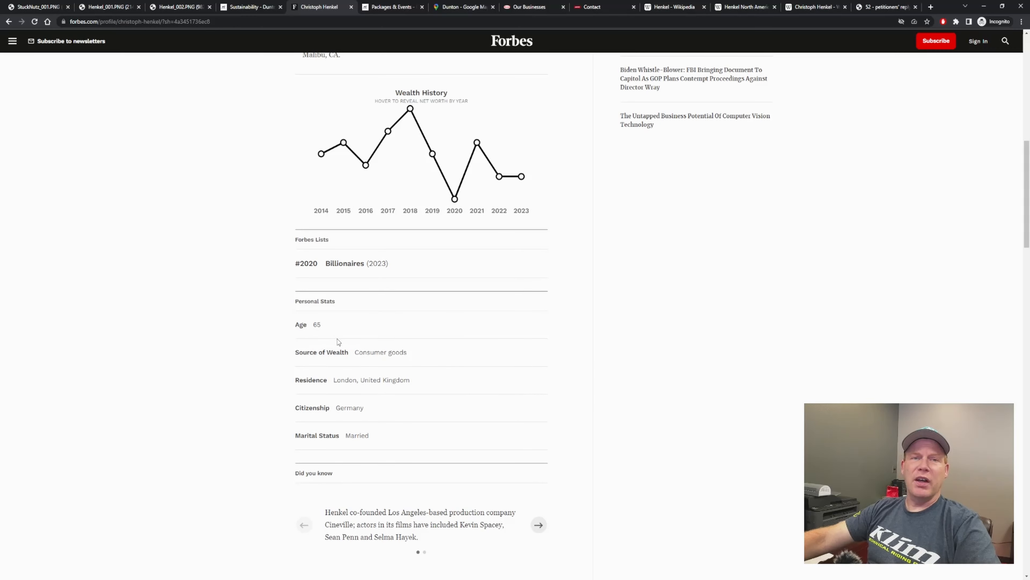
{"action": "scroll", "scroll_direction": "up", "scroll_amount": 3}
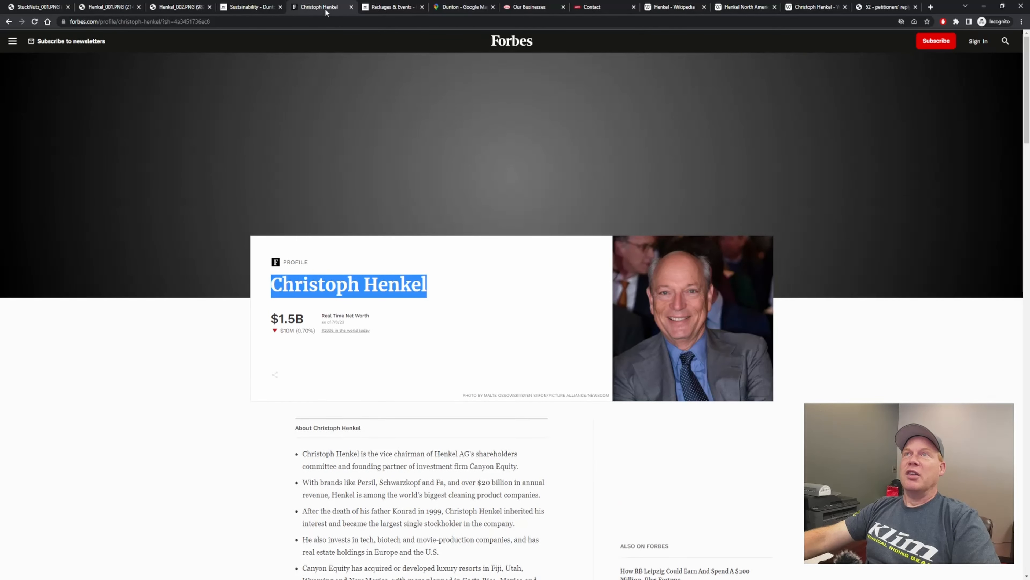
Step: Switch to the Dunton Hot Springs Packages & Events tab with the closed dirt-bike chat alongside
{"action": "left_click", "coordinate": [392, 6]}
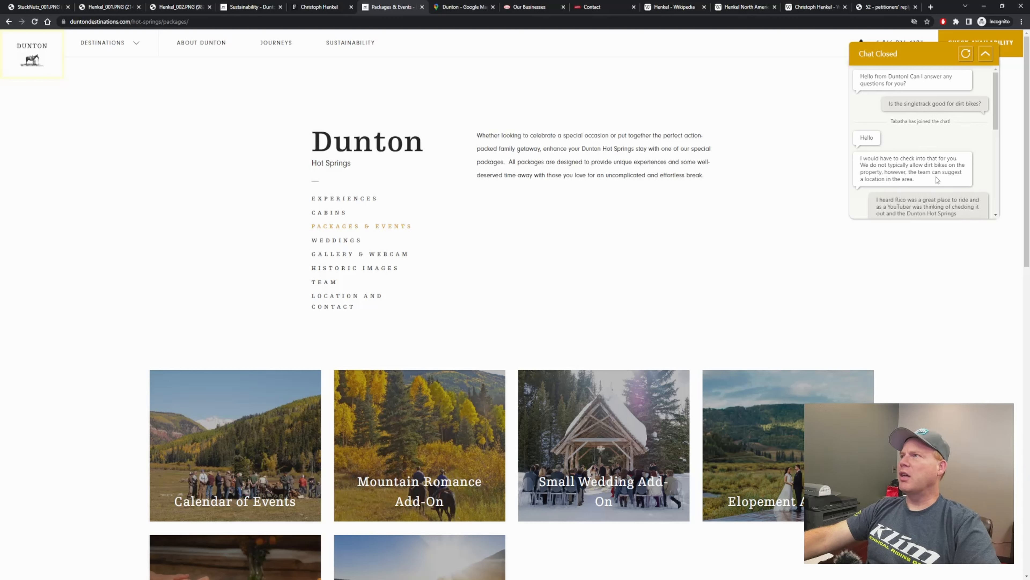
{"action": "mouse_move", "coordinate": [955, 185]}
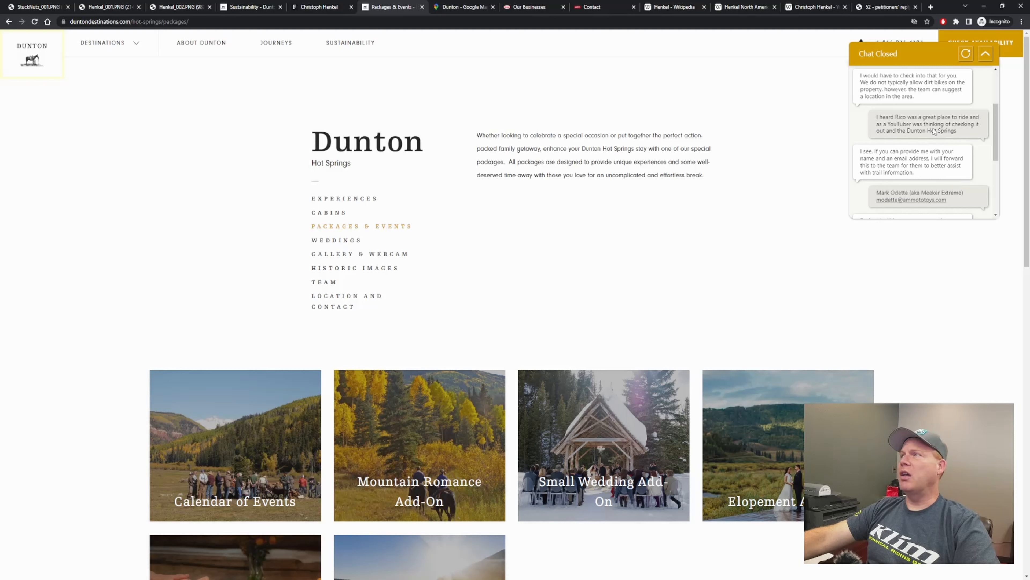
{"action": "mouse_move", "coordinate": [968, 136]}
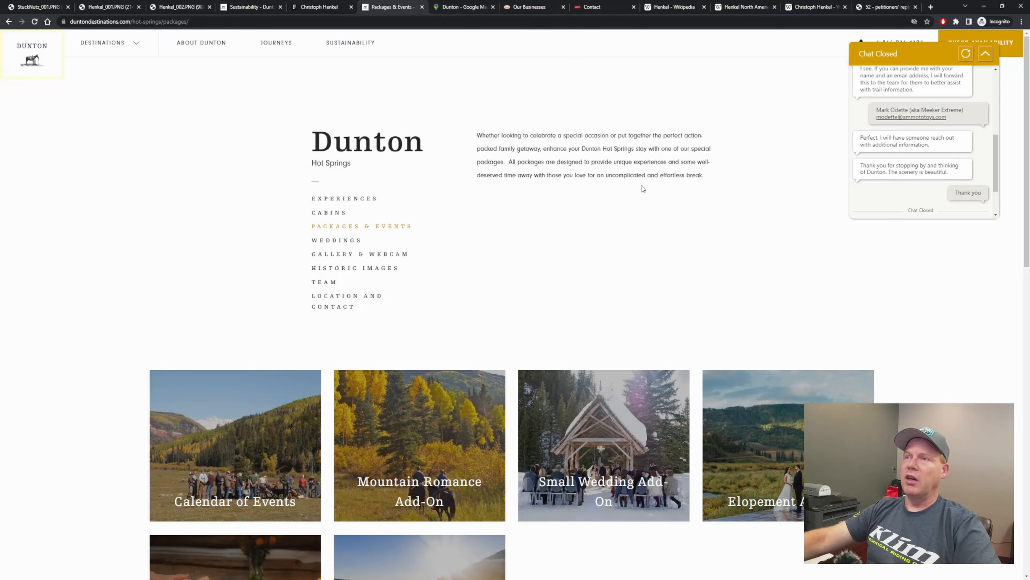
{"action": "mouse_move", "coordinate": [352, 80]}
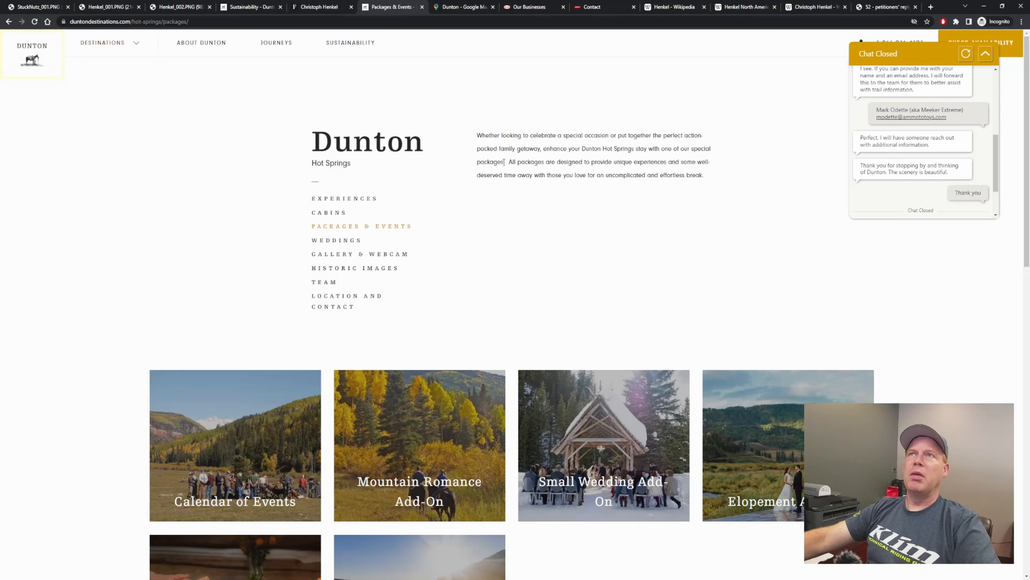
Step: Scroll the chat transcript to its end, where staff promise to reach out with trail information
{"action": "scroll", "scroll_direction": "down", "scroll_amount": 3}
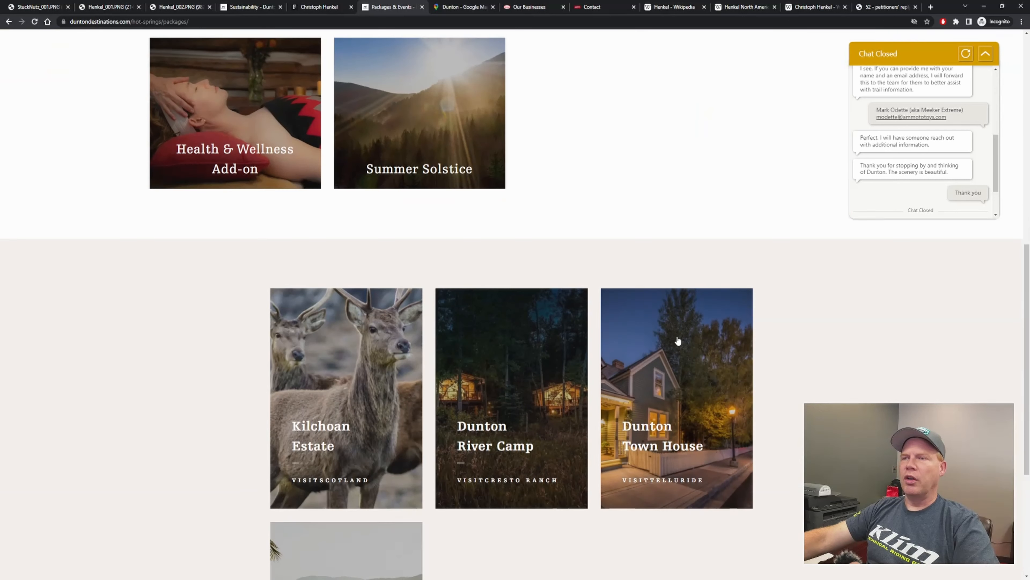
{"action": "scroll", "scroll_direction": "up", "scroll_amount": 3}
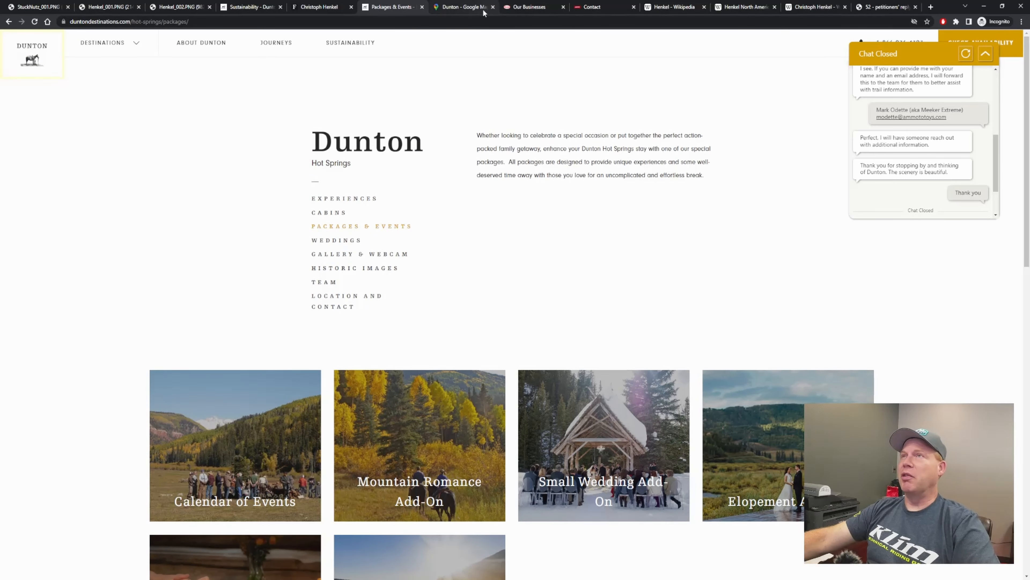
Step: Switch to the Google Maps tab showing Dunton, Colorado with place details and nearby hotels
{"action": "left_click", "coordinate": [460, 7]}
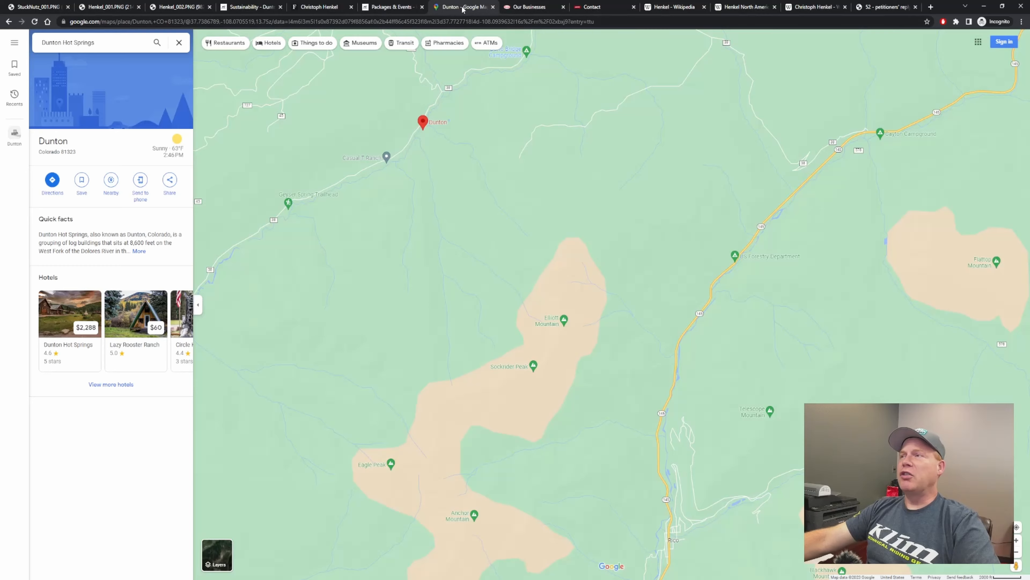
{"action": "mouse_move", "coordinate": [467, 126]}
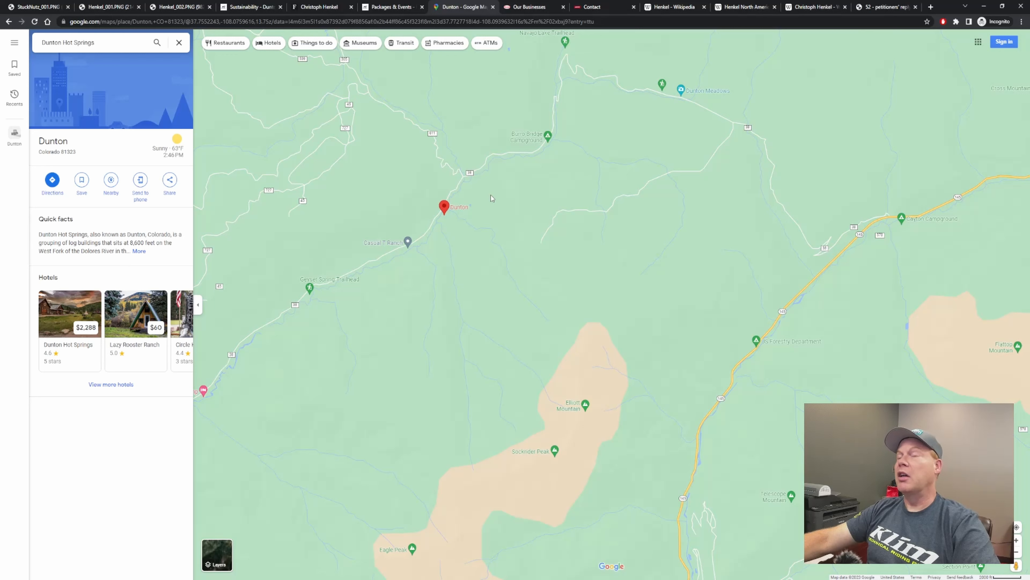
{"action": "mouse_move", "coordinate": [498, 200]}
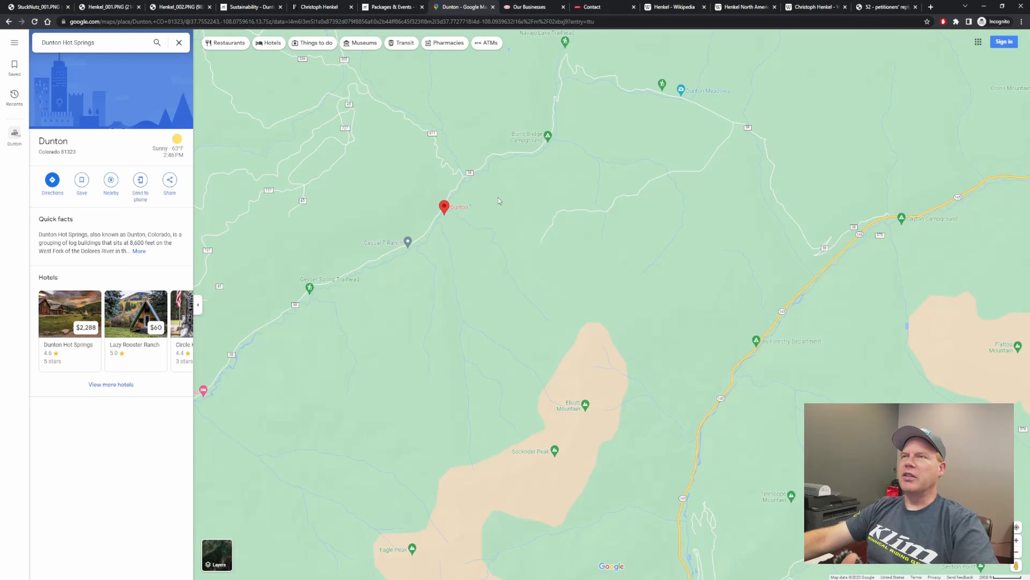
{"action": "mouse_move", "coordinate": [492, 184]}
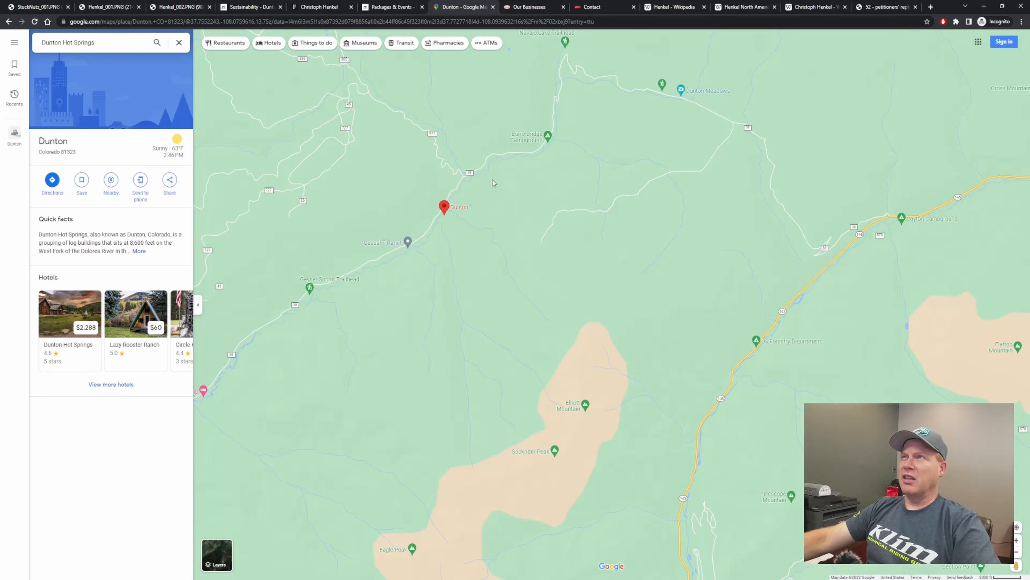
{"action": "mouse_move", "coordinate": [537, 209]}
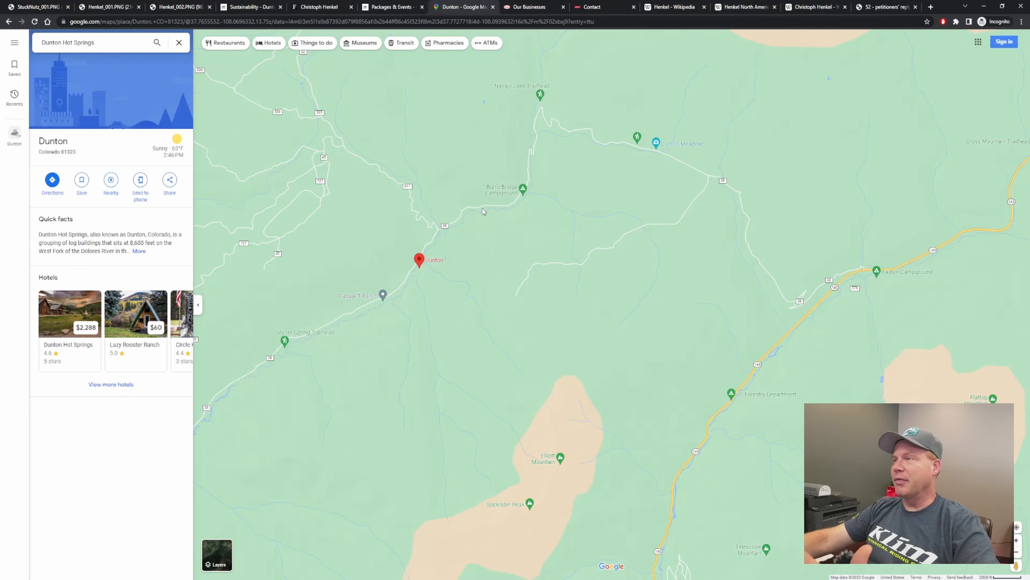
{"action": "mouse_move", "coordinate": [631, 174]}
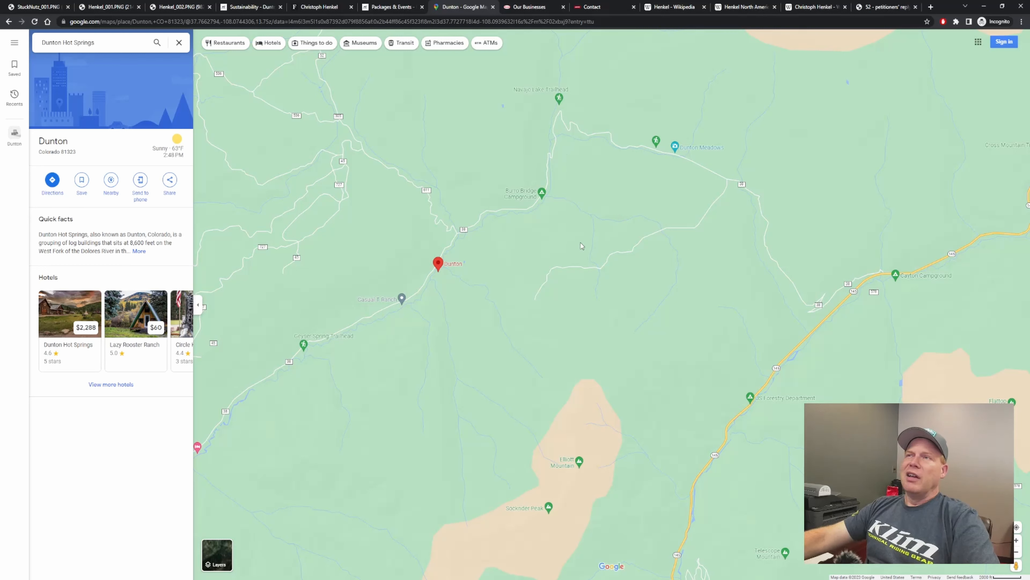
{"action": "mouse_move", "coordinate": [417, 290]}
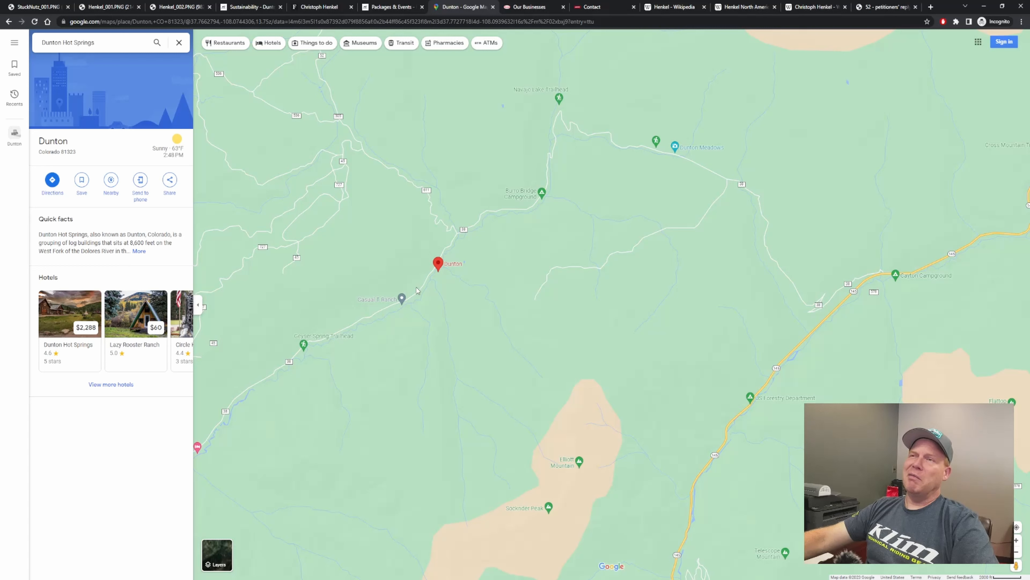
{"action": "mouse_move", "coordinate": [472, 296]}
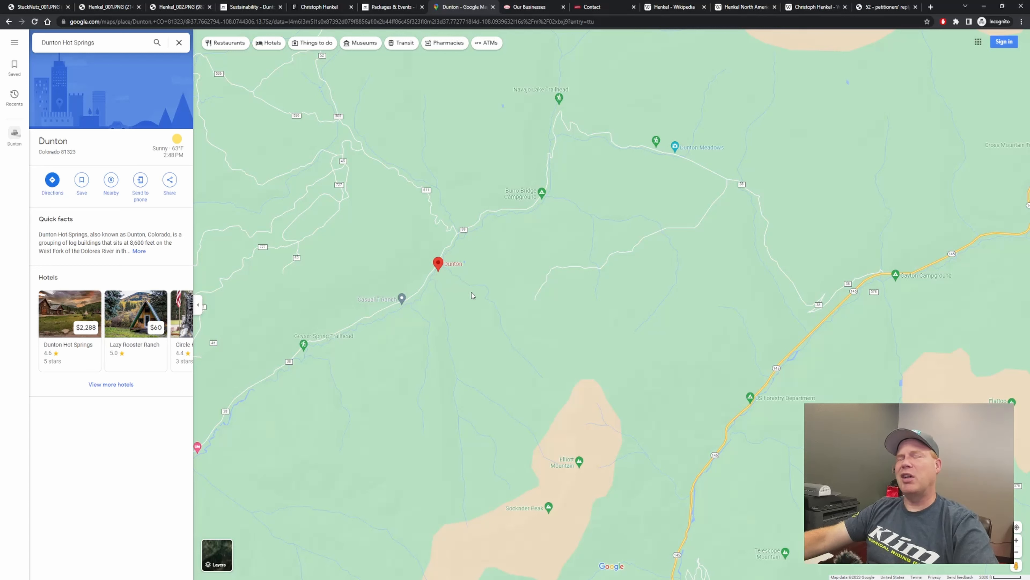
{"action": "mouse_move", "coordinate": [477, 286]}
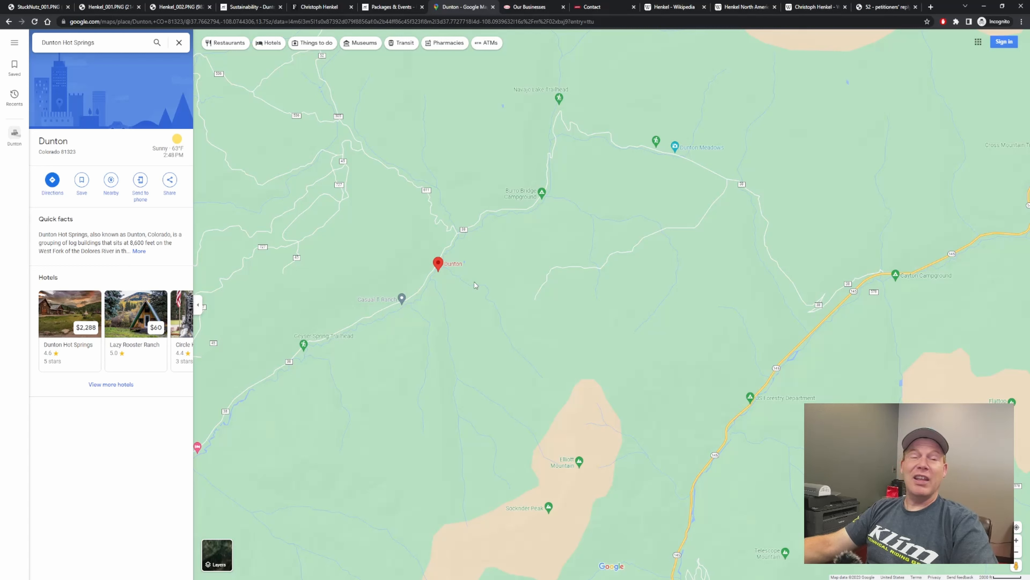
{"action": "mouse_move", "coordinate": [427, 291]}
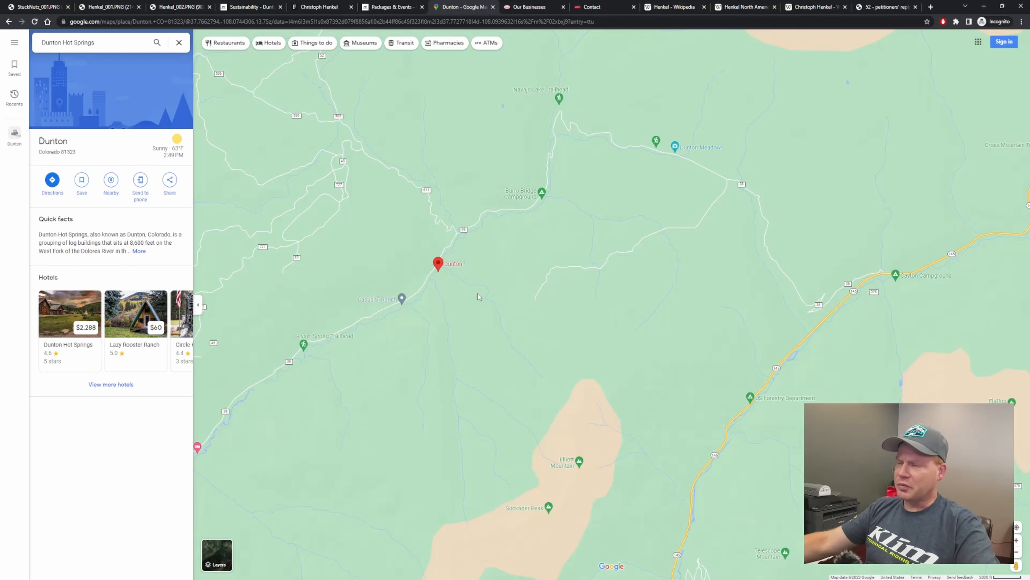
{"action": "mouse_move", "coordinate": [503, 287]}
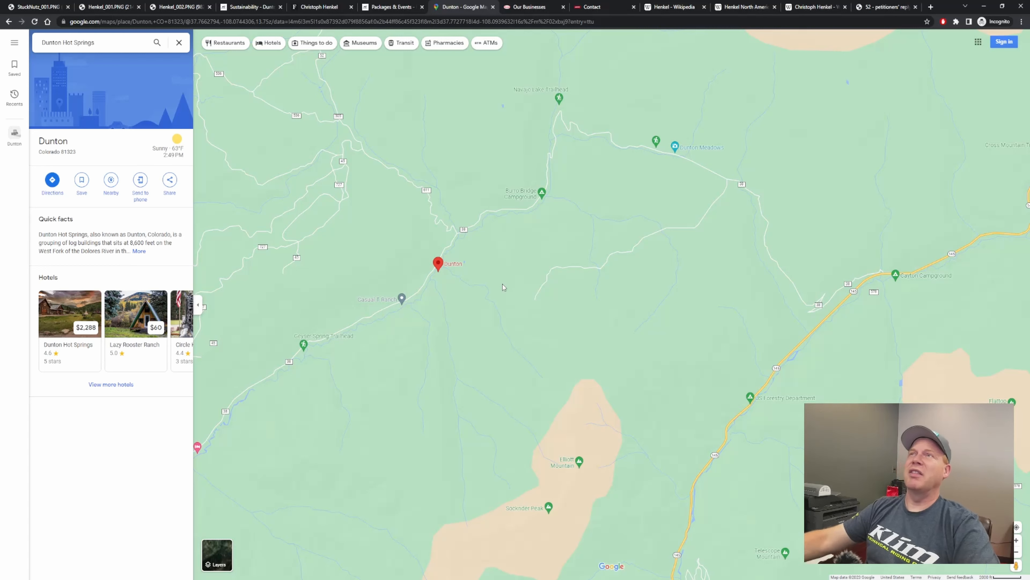
Step: Switch to the Henkel North America Our Businesses tab listing Adhesive Technologies and Consumer Brands
{"action": "left_click", "coordinate": [530, 6]}
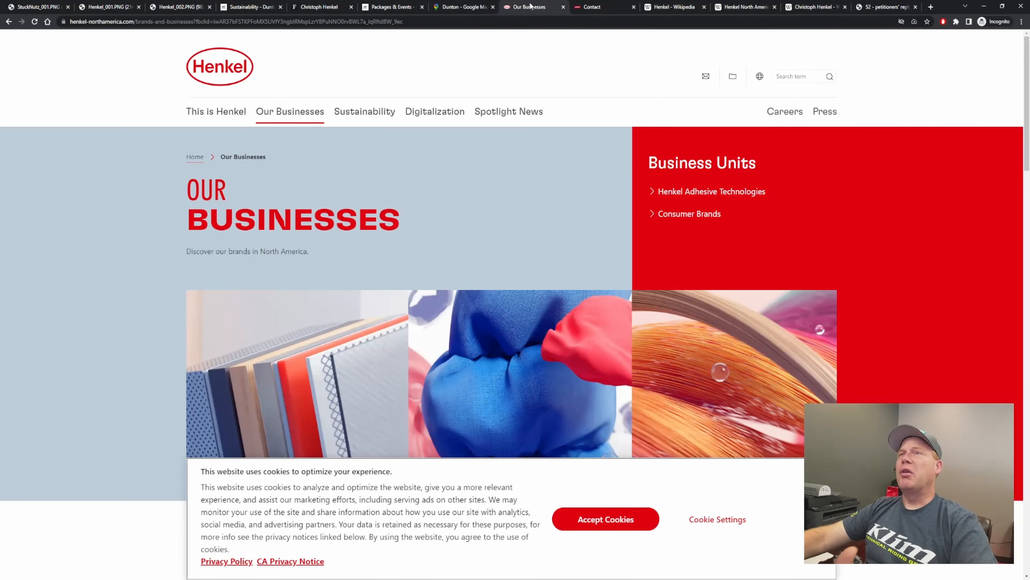
{"action": "mouse_move", "coordinate": [434, 111]}
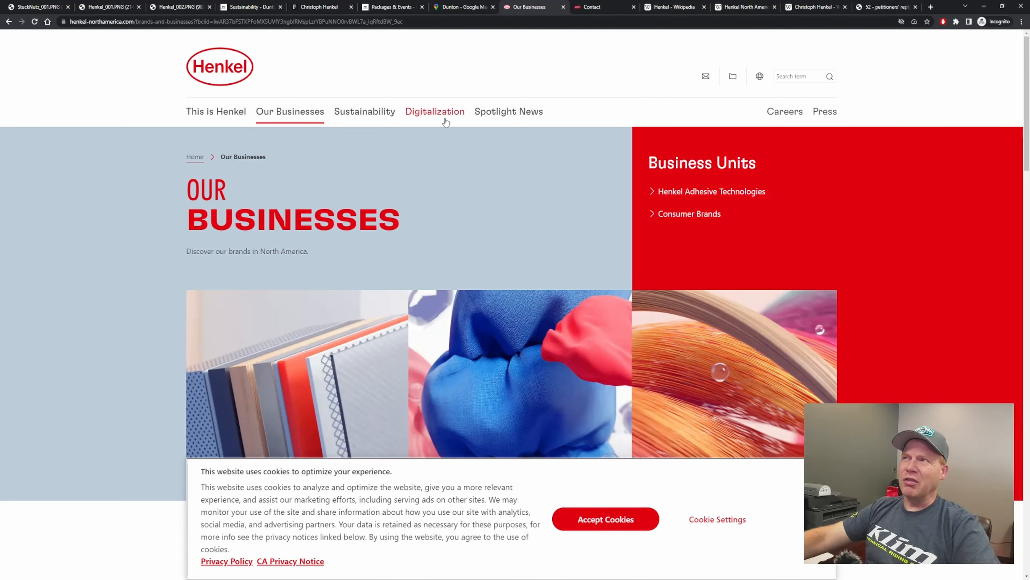
Step: Dismiss the cookie notice and scroll to the Brand Selector grid with Loctite, Schwarzkopf, Dial and Persil tiles
{"action": "scroll", "scroll_direction": "down", "scroll_amount": 3}
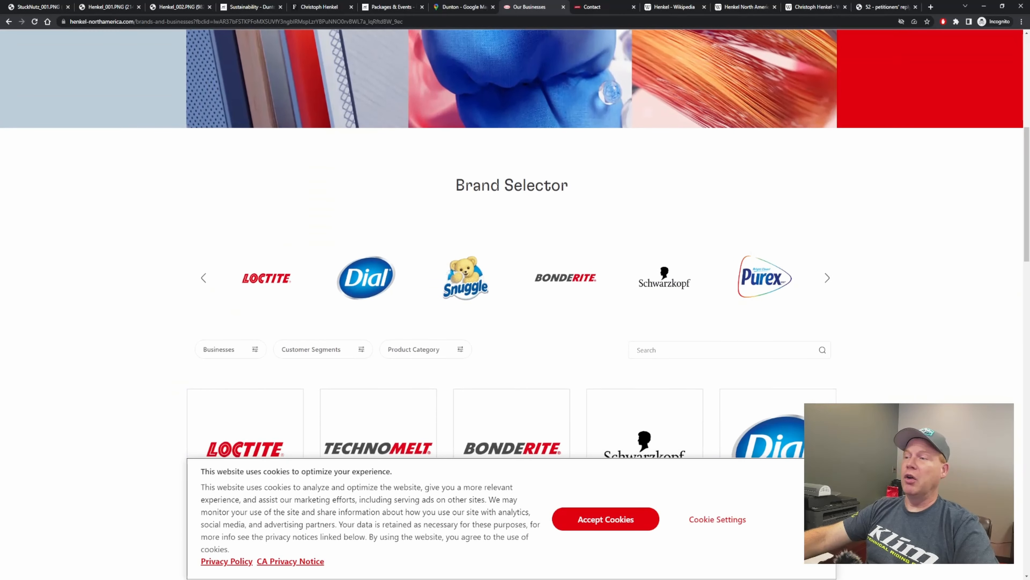
{"action": "left_click", "coordinate": [605, 518]}
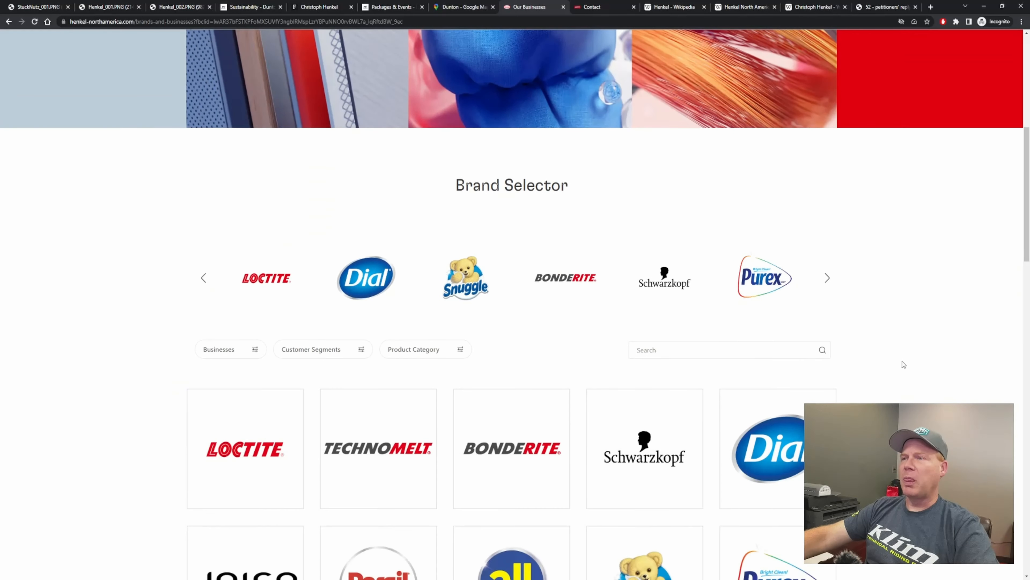
{"action": "scroll", "scroll_direction": "down", "scroll_amount": 3}
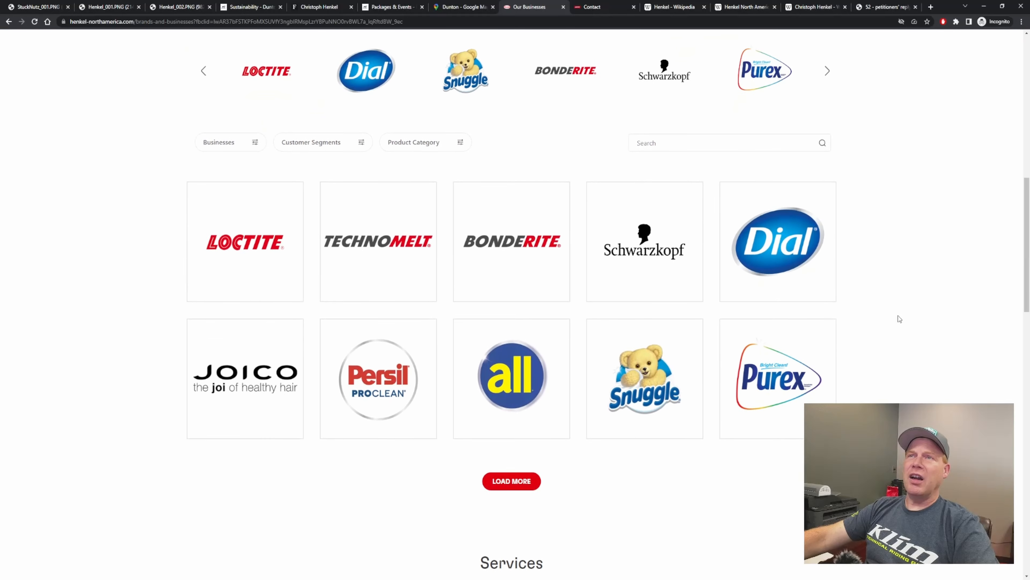
{"action": "scroll", "scroll_direction": "down", "scroll_amount": 3}
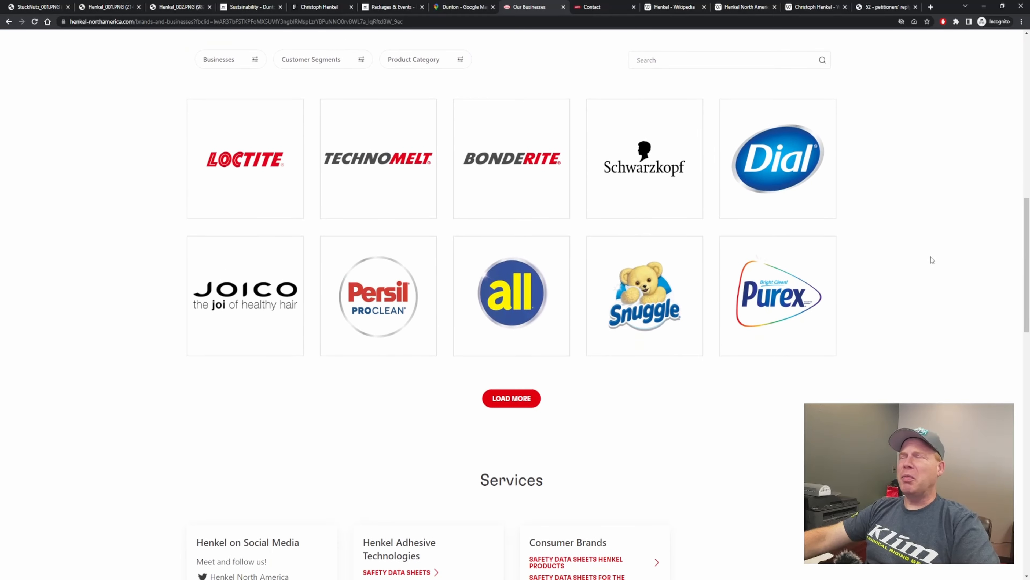
{"action": "mouse_move", "coordinate": [830, 190]}
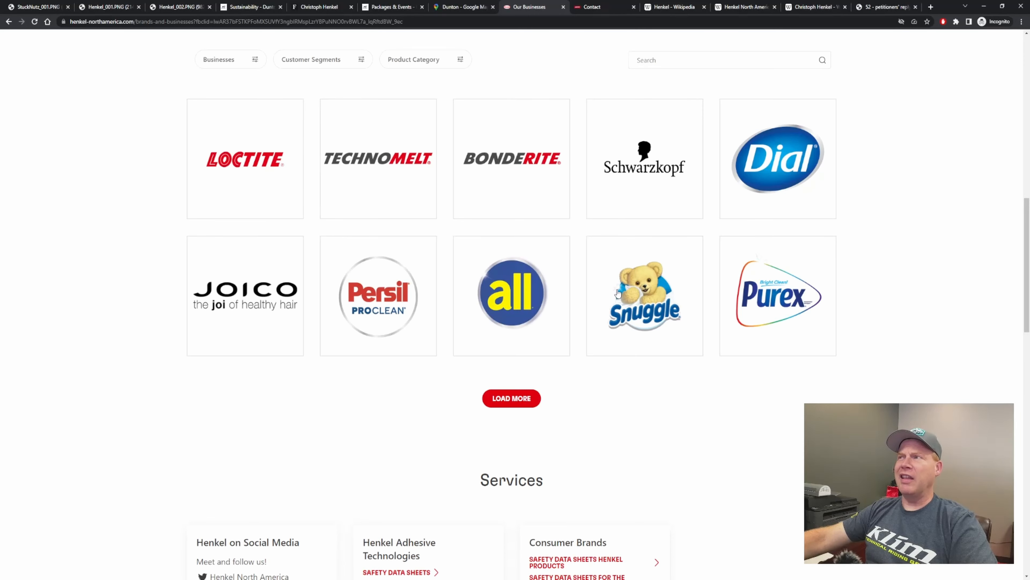
{"action": "mouse_move", "coordinate": [511, 398]}
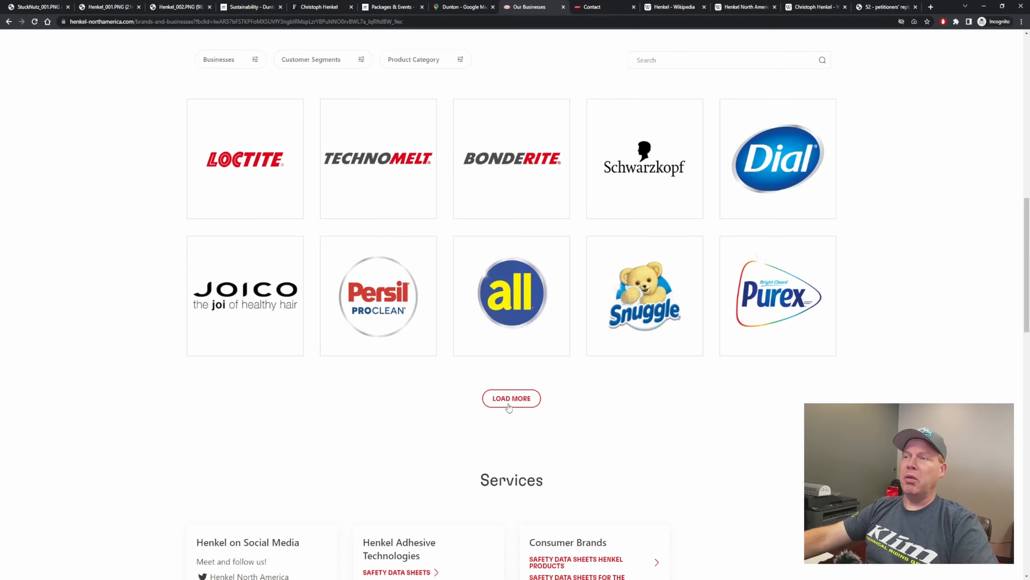
Step: Load more brands into the grid and scroll through the added tiles
{"action": "left_click", "coordinate": [512, 399]}
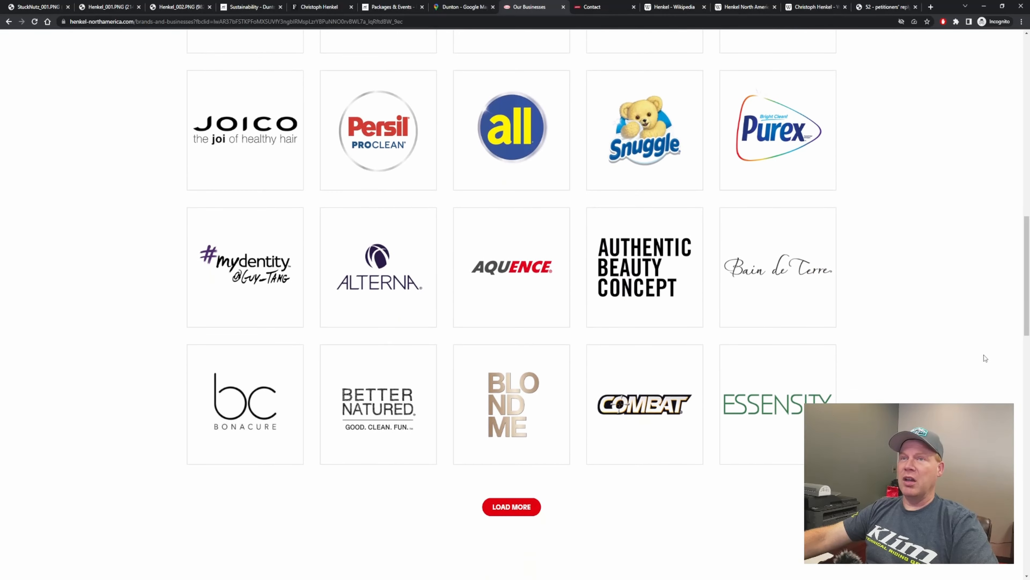
{"action": "scroll", "scroll_direction": "down", "scroll_amount": 3}
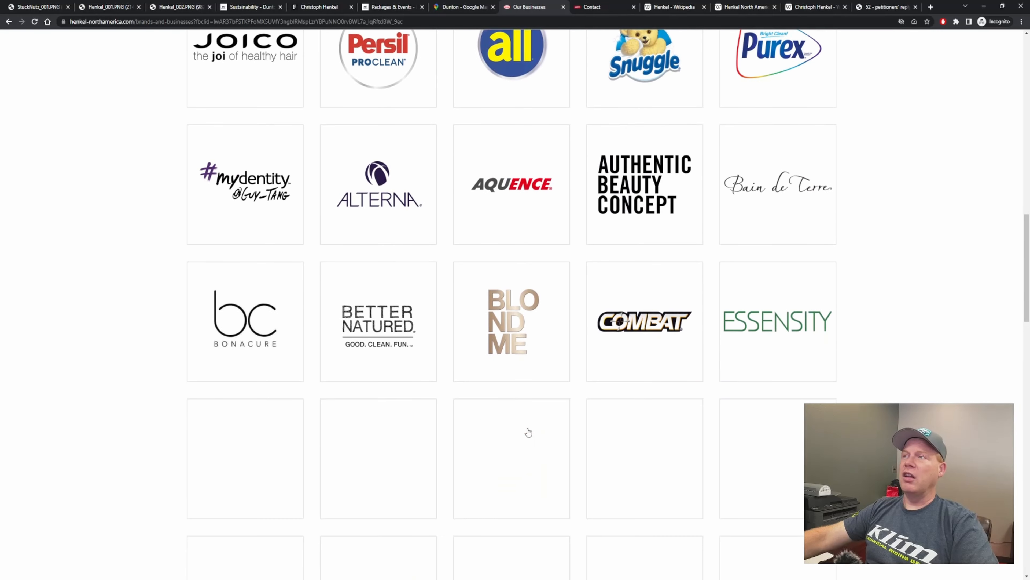
{"action": "scroll", "scroll_direction": "down", "scroll_amount": 3}
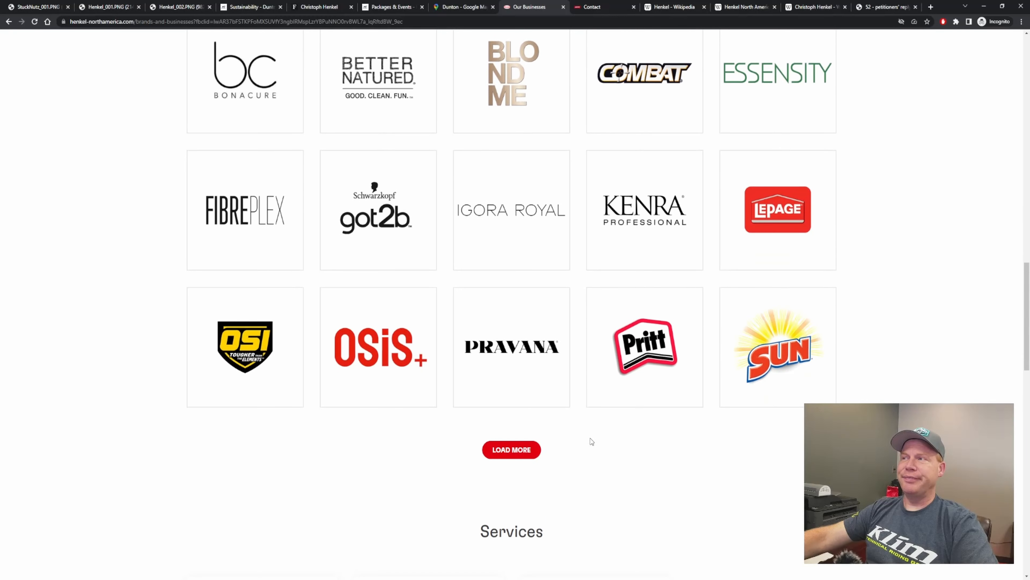
{"action": "scroll", "scroll_direction": "down", "scroll_amount": 3}
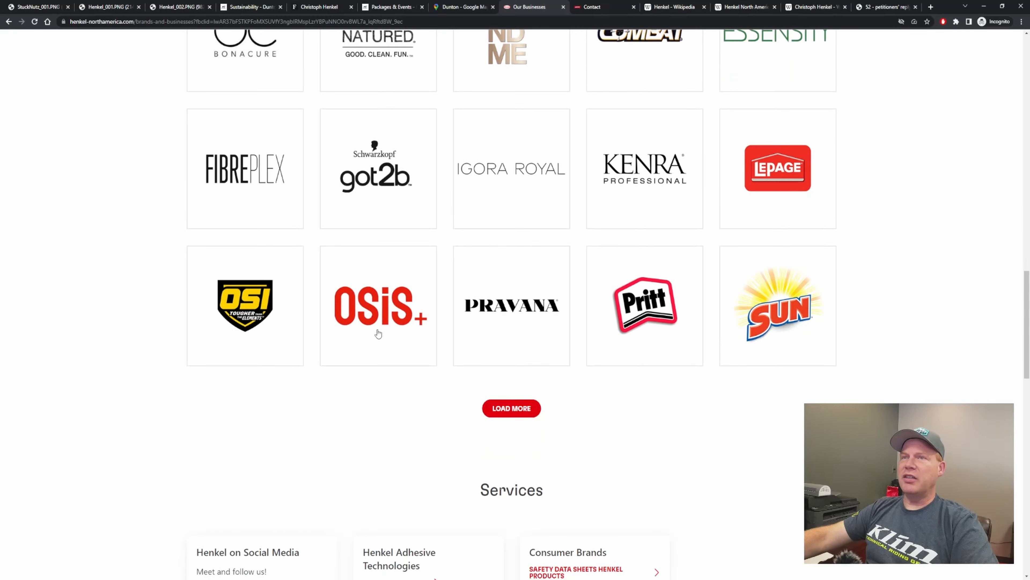
Step: Load the remaining brands down to Zotos Professional, then scroll back up the grid
{"action": "left_click", "coordinate": [512, 408]}
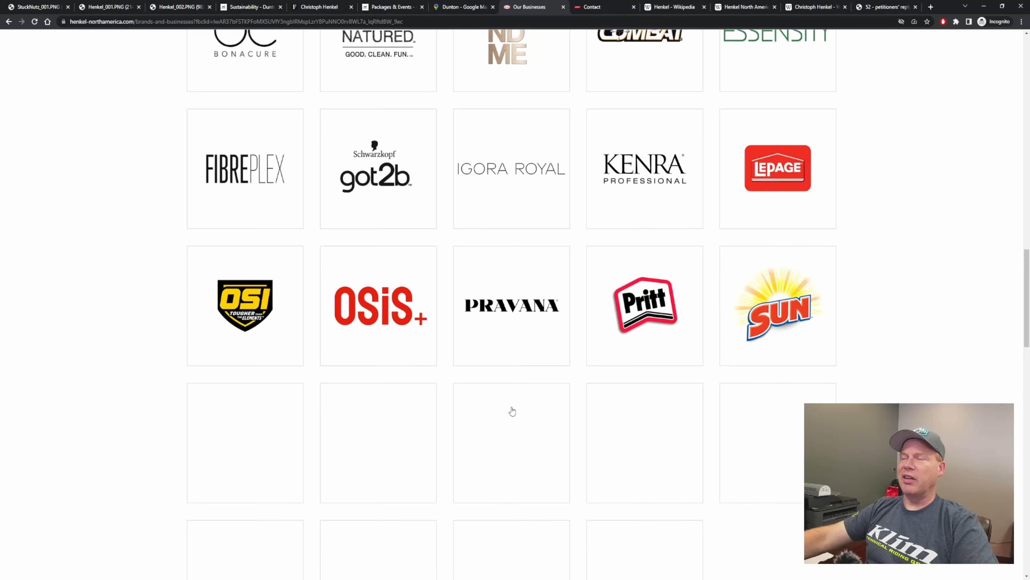
{"action": "scroll", "scroll_direction": "down", "scroll_amount": 3}
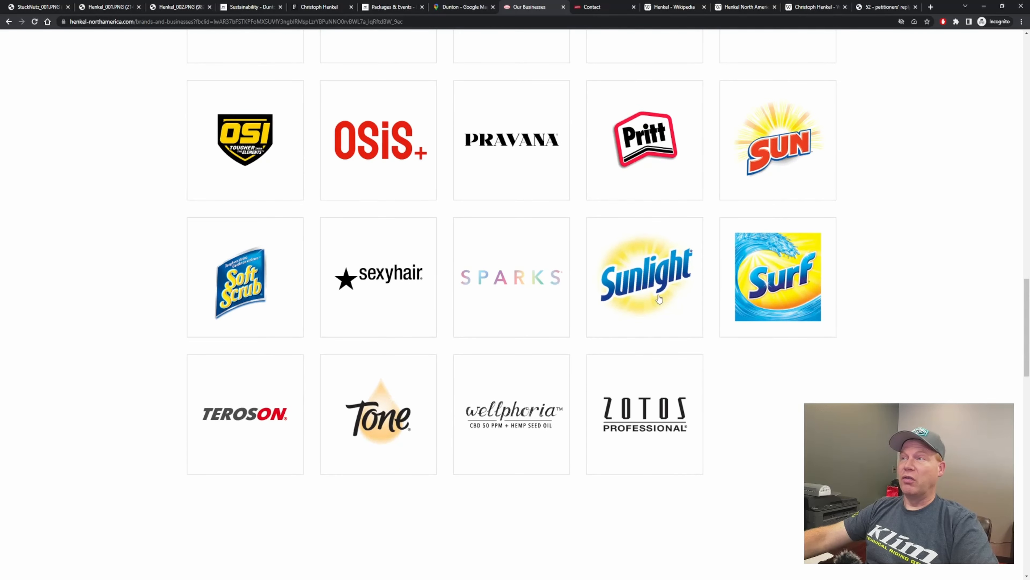
{"action": "scroll", "scroll_direction": "down", "scroll_amount": 3}
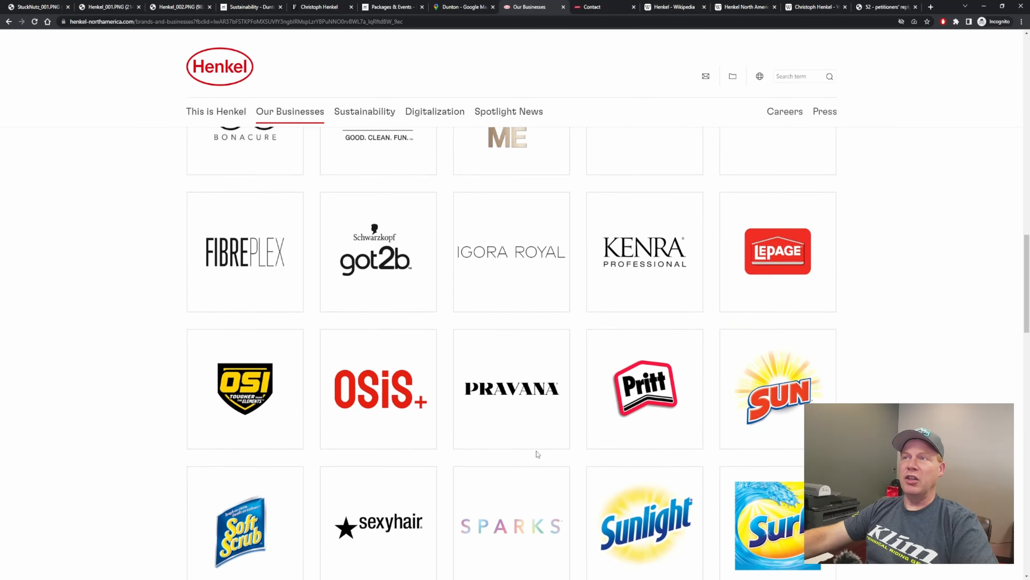
{"action": "scroll", "scroll_direction": "up", "scroll_amount": 3}
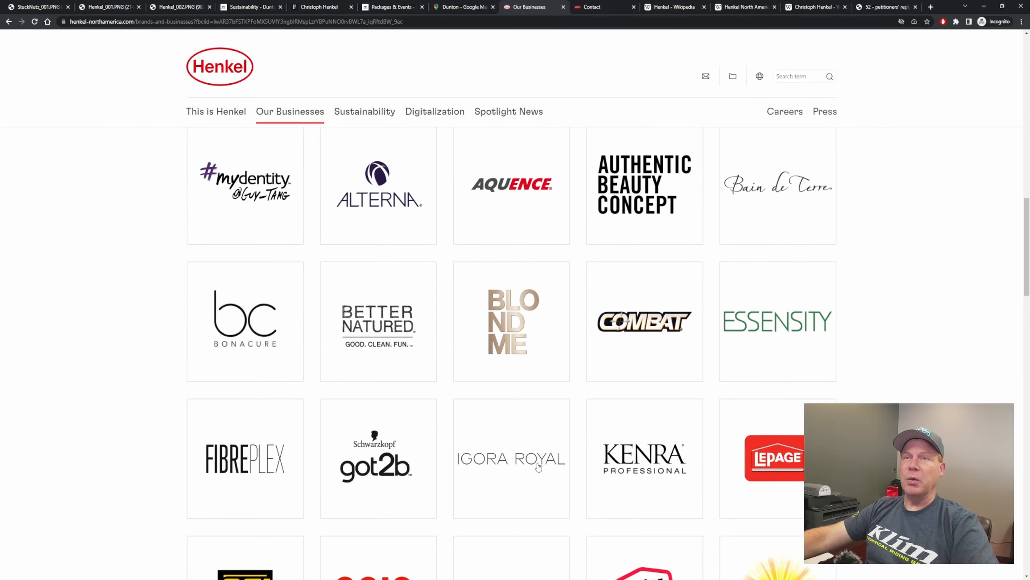
{"action": "scroll", "scroll_direction": "up", "scroll_amount": 3}
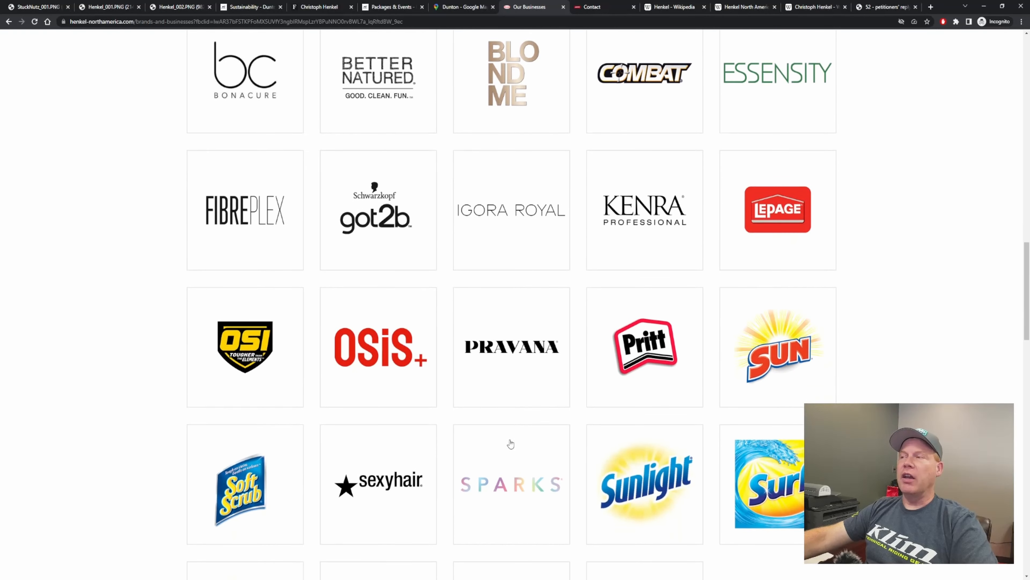
{"action": "scroll", "scroll_direction": "up", "scroll_amount": 3}
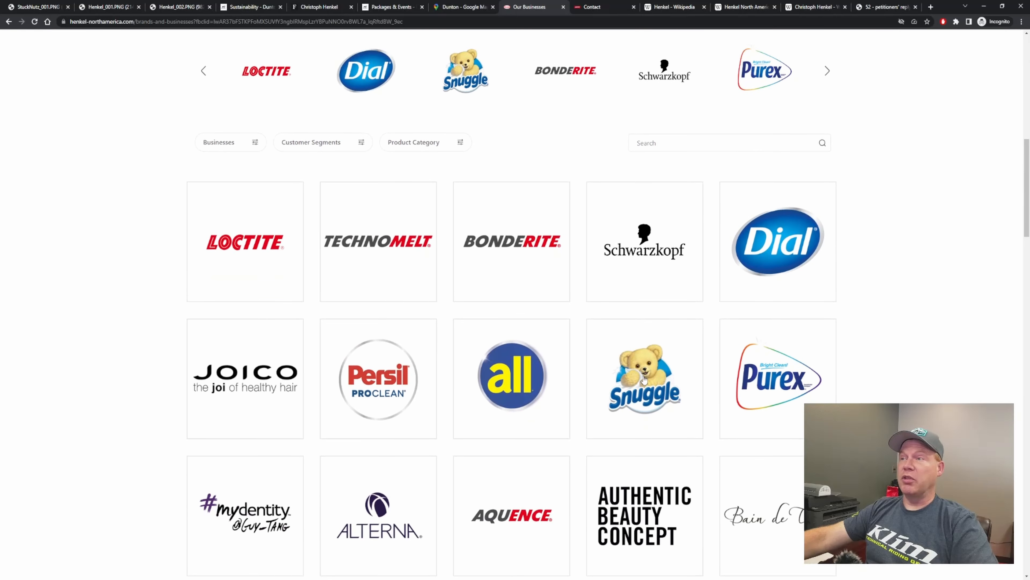
{"action": "mouse_move", "coordinate": [606, 395]}
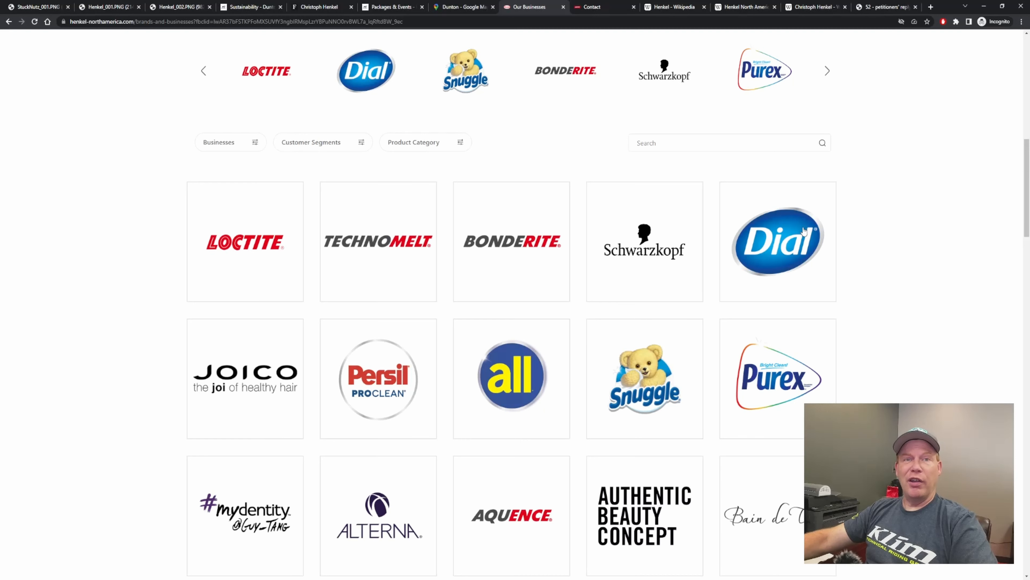
{"action": "mouse_move", "coordinate": [813, 319]}
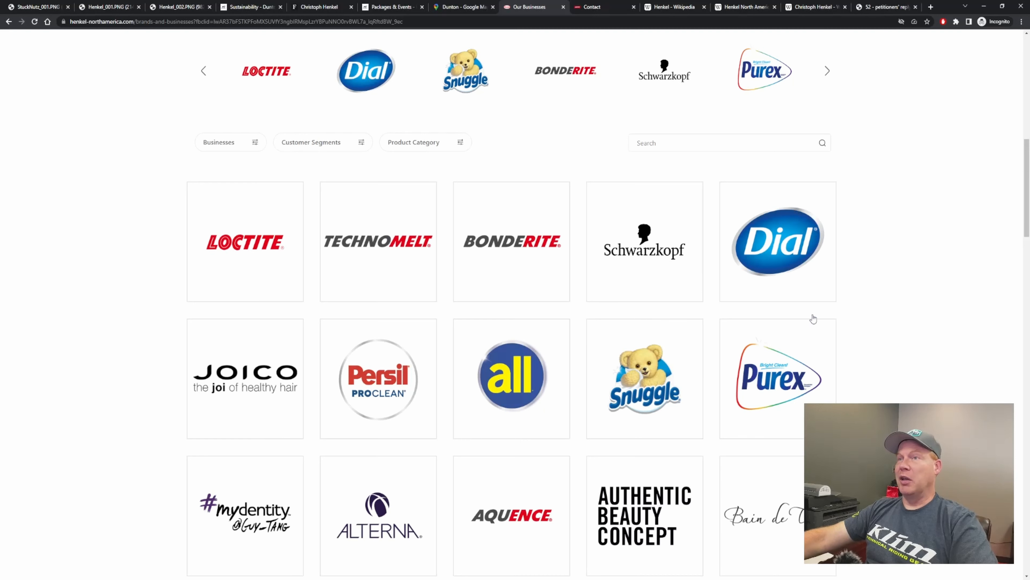
{"action": "mouse_move", "coordinate": [859, 400]}
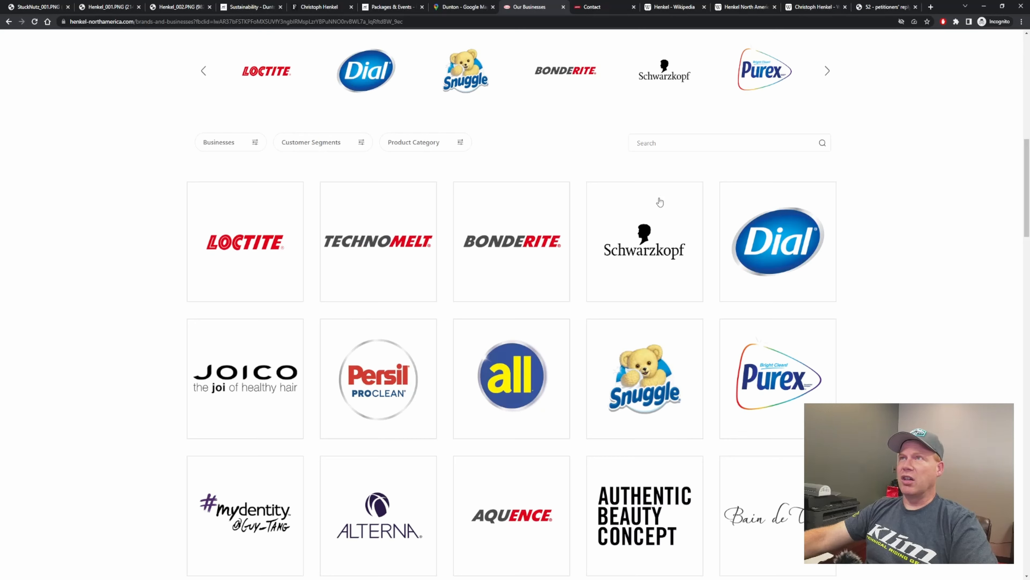
{"action": "mouse_move", "coordinate": [785, 369]}
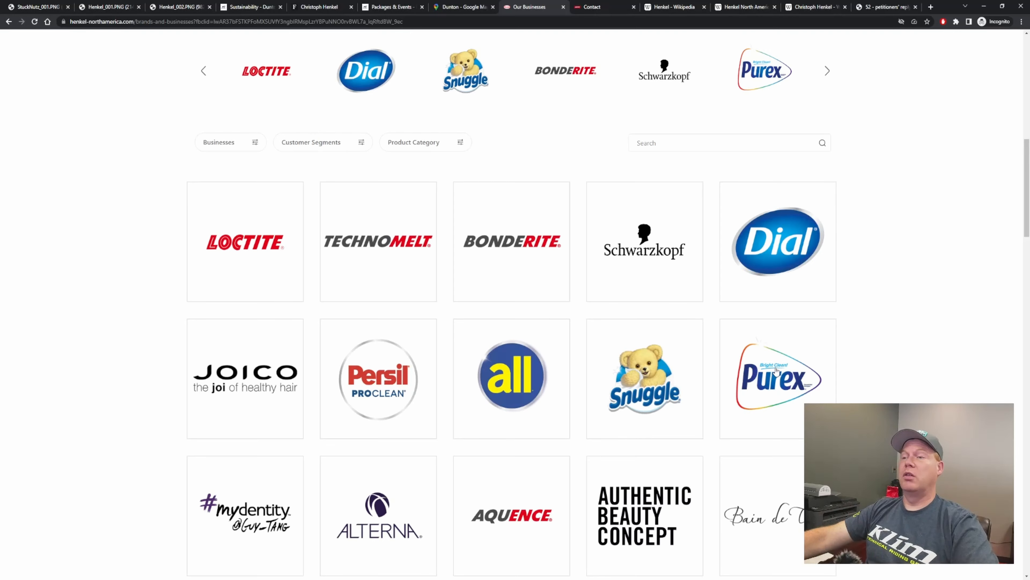
{"action": "scroll", "scroll_direction": "down", "scroll_amount": 3}
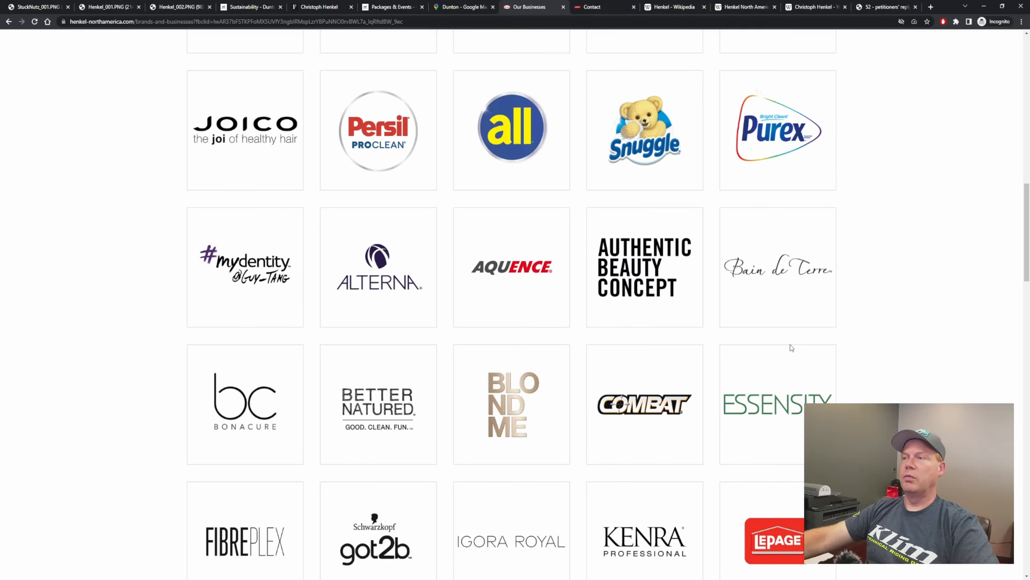
{"action": "scroll", "scroll_direction": "down", "scroll_amount": 3}
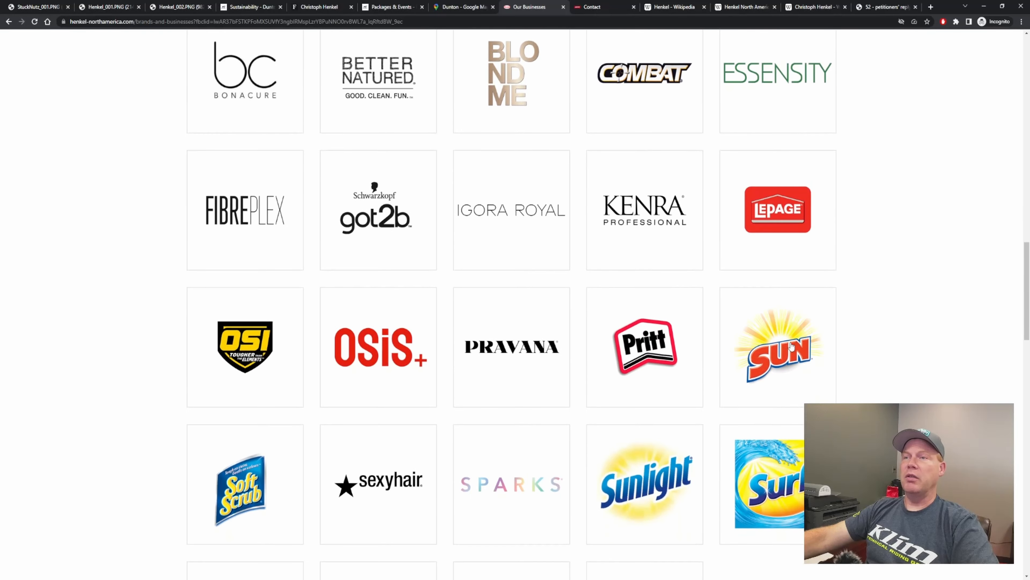
{"action": "scroll", "scroll_direction": "down", "scroll_amount": 3}
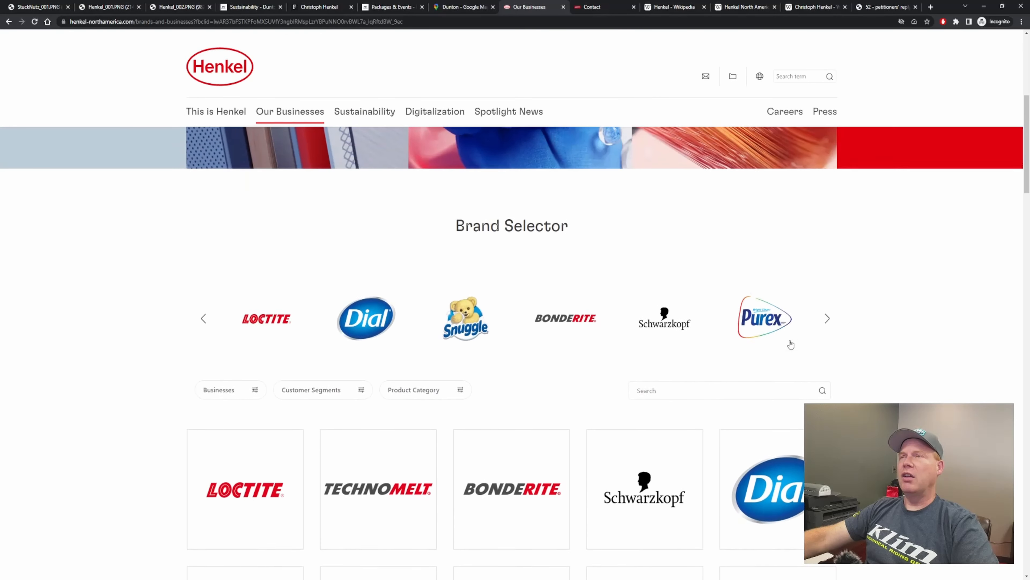
{"action": "mouse_move", "coordinate": [754, 352]}
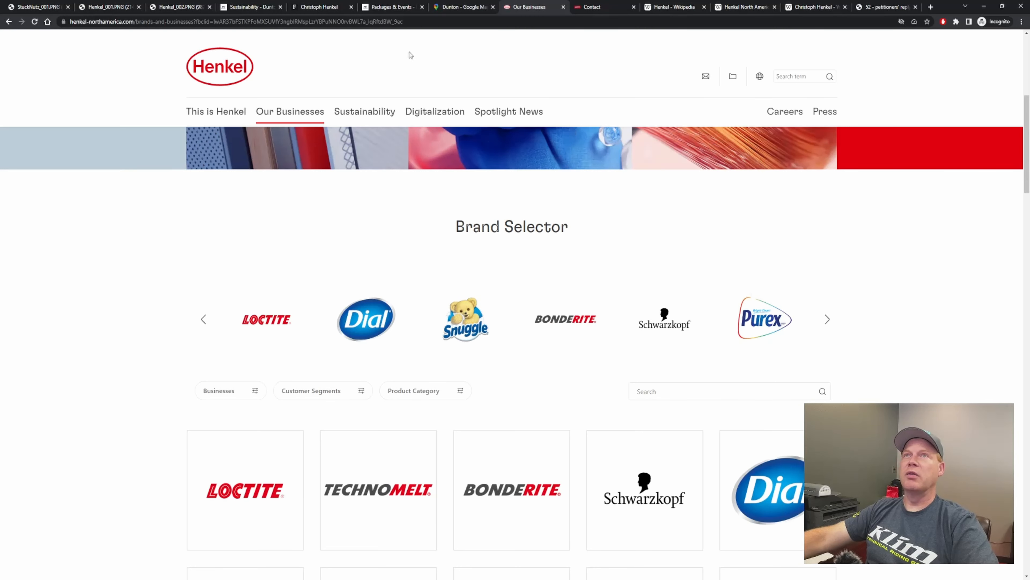
Step: View the Loctite consumer contact confirmation, then switch to the Henkel Wikipedia article
{"action": "left_click", "coordinate": [598, 7]}
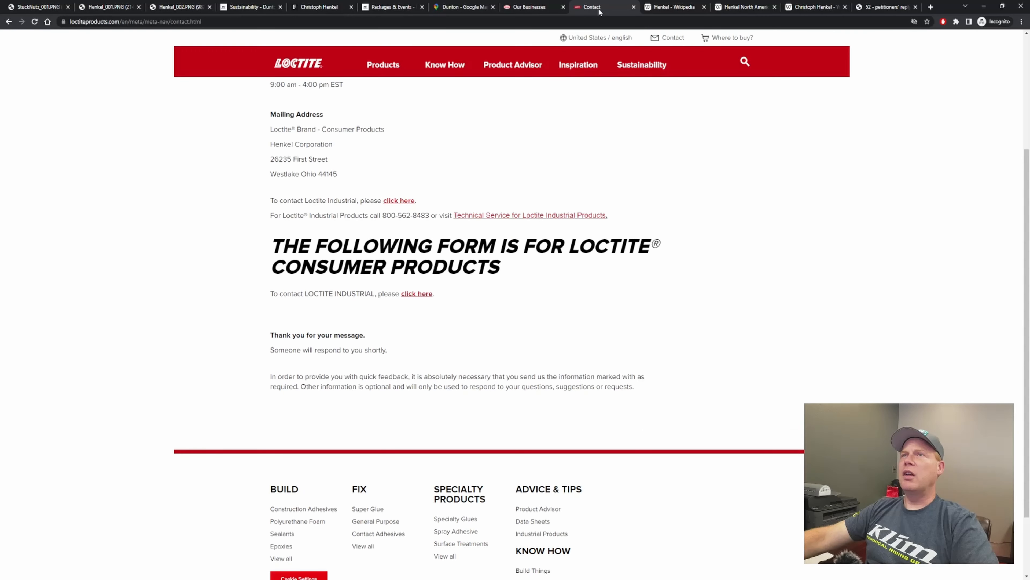
{"action": "mouse_move", "coordinate": [436, 110]}
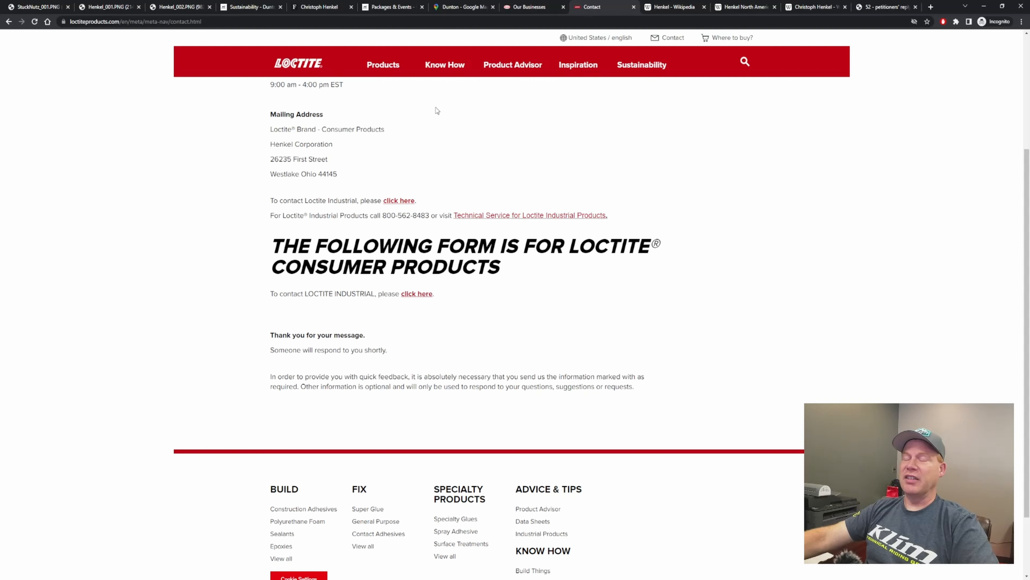
{"action": "mouse_move", "coordinate": [482, 251]}
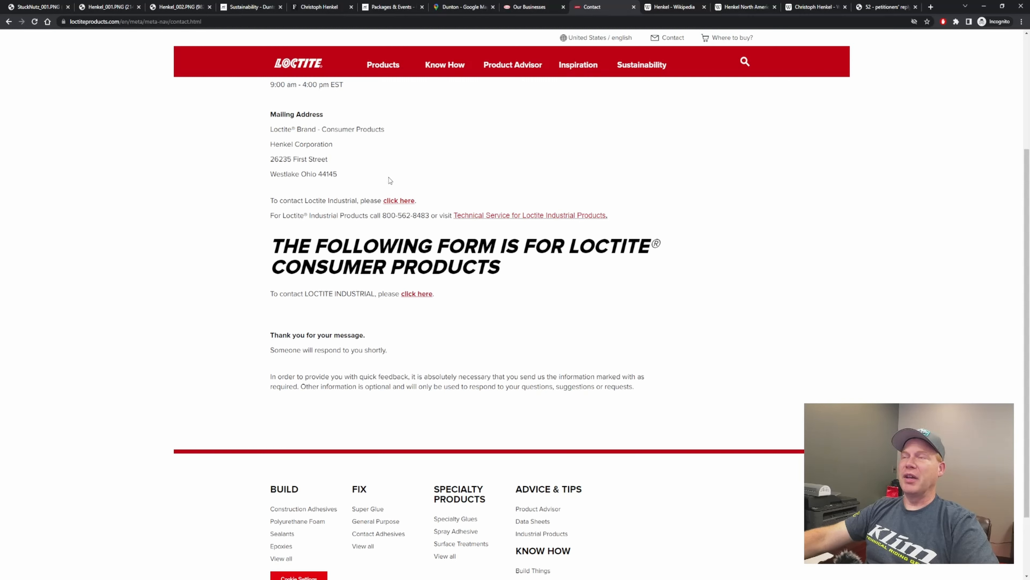
{"action": "mouse_move", "coordinate": [652, 237]}
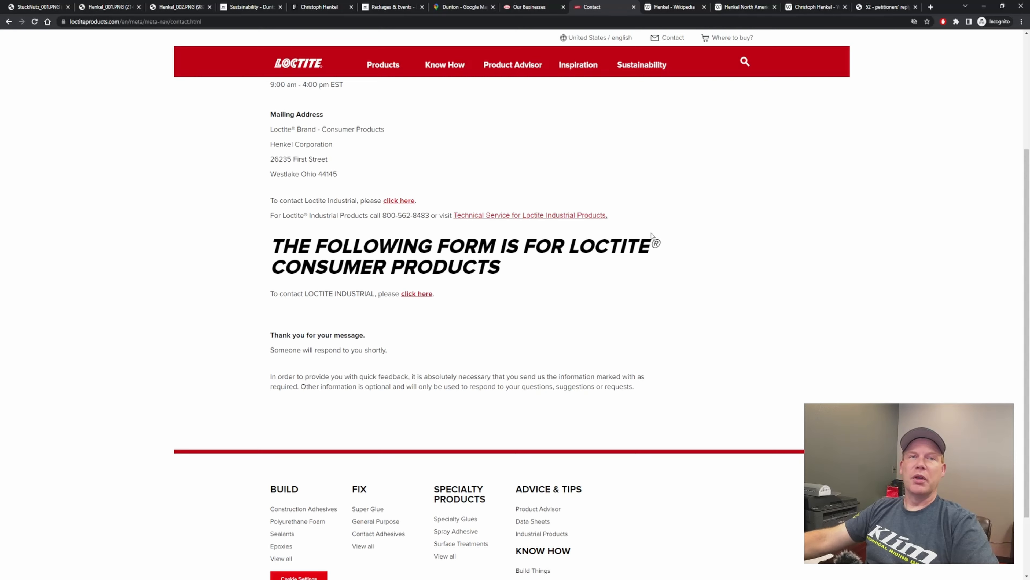
{"action": "left_click", "coordinate": [673, 6]}
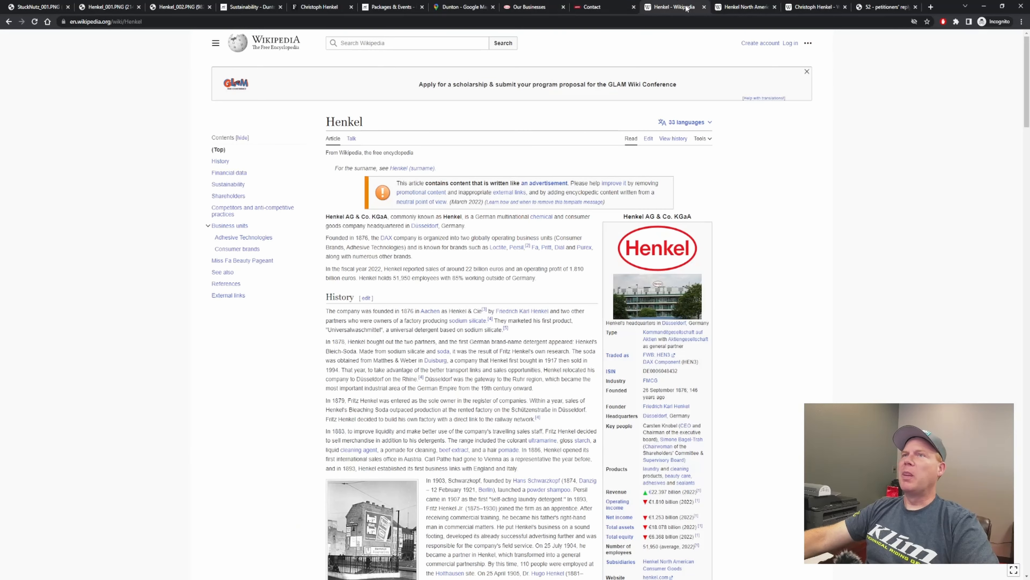
{"action": "mouse_move", "coordinate": [682, 117]}
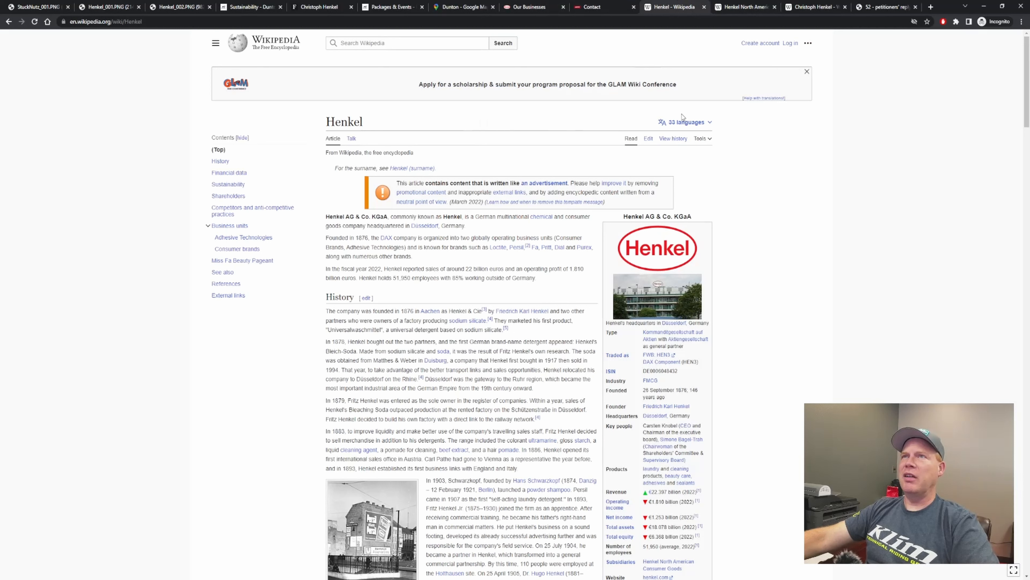
{"action": "mouse_move", "coordinate": [434, 296]}
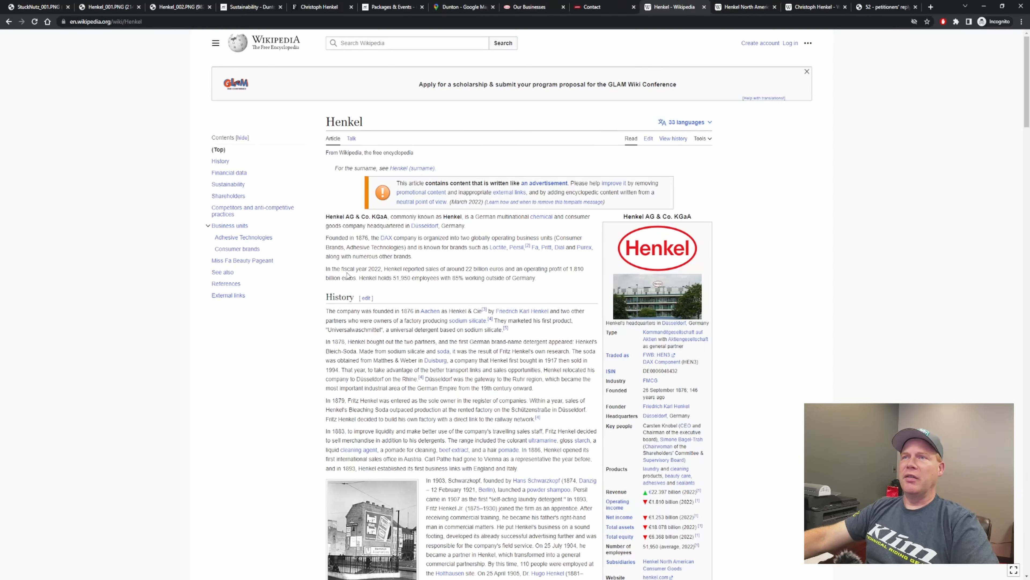
{"action": "mouse_move", "coordinate": [415, 276]}
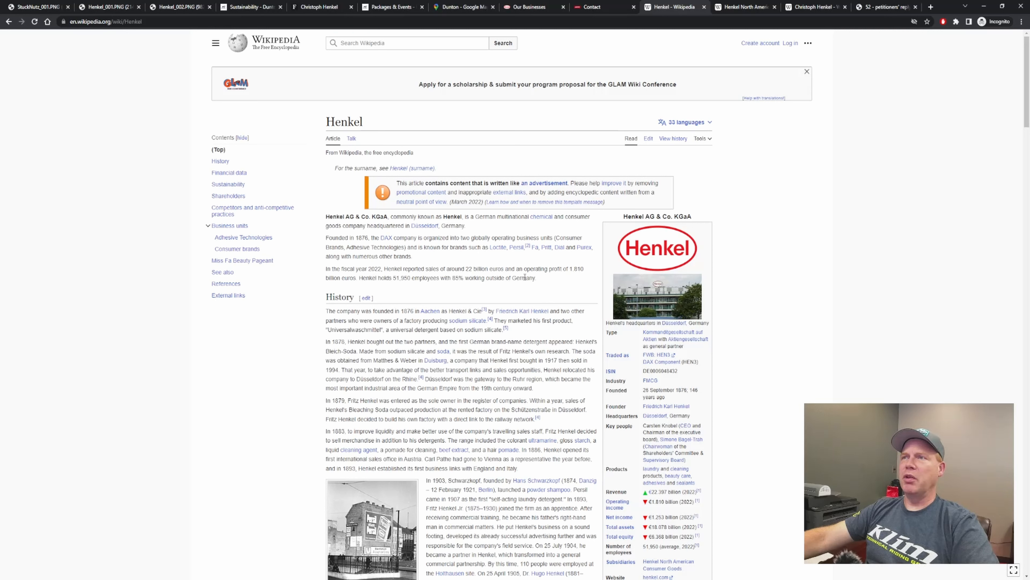
{"action": "mouse_move", "coordinate": [577, 280]}
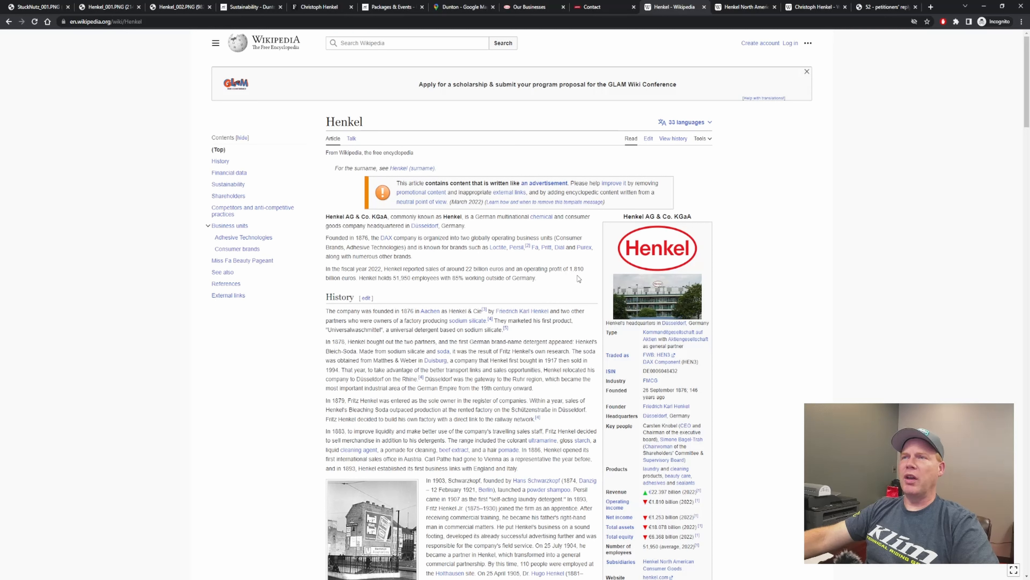
{"action": "mouse_move", "coordinate": [424, 295]}
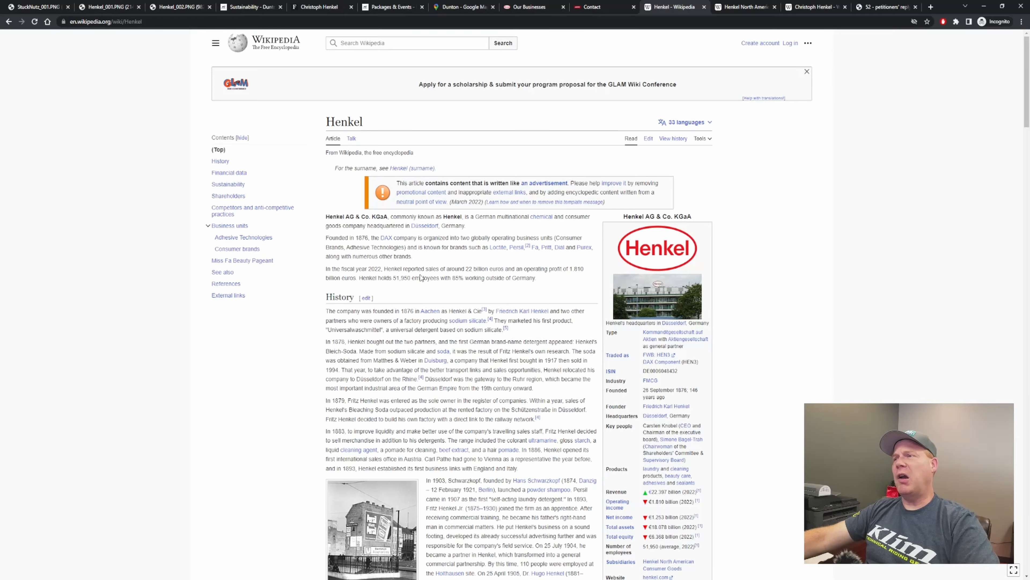
Step: Scroll the Henkel article down to the History acquisitions list with the 2004 Dial Corporation purchase
{"action": "scroll", "scroll_direction": "down", "scroll_amount": 3}
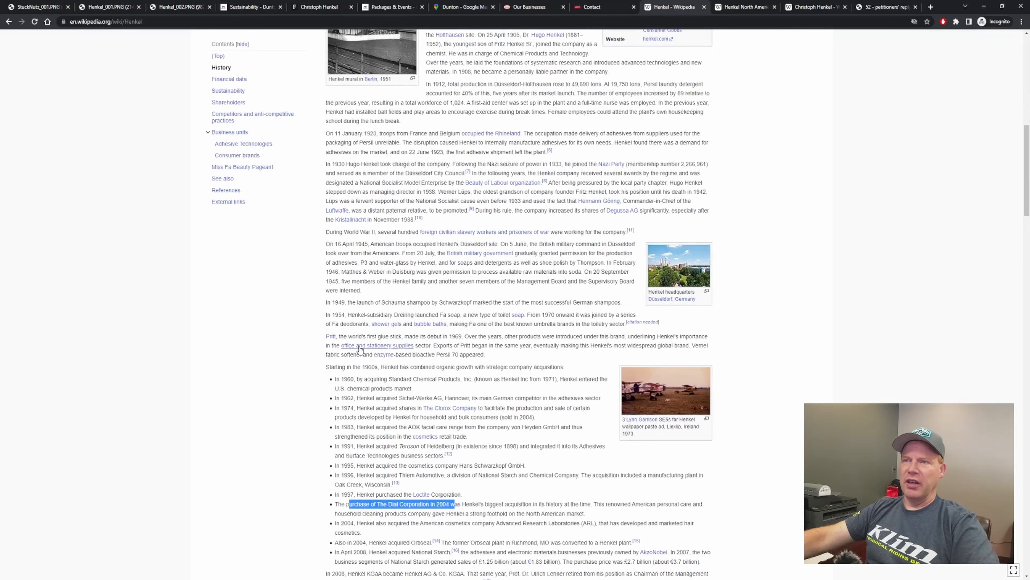
{"action": "scroll", "scroll_direction": "down", "scroll_amount": 3}
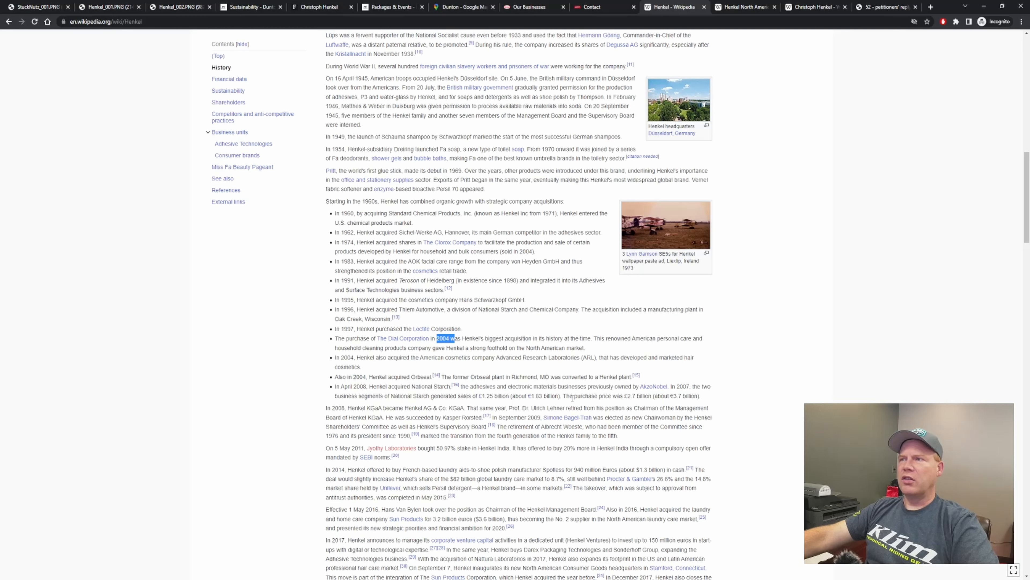
{"action": "mouse_move", "coordinate": [620, 404]}
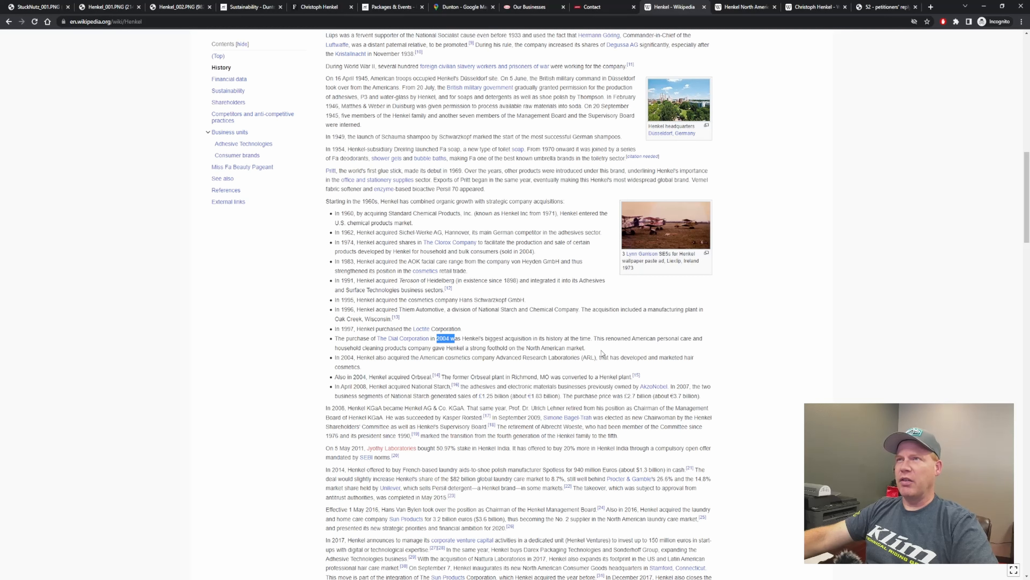
{"action": "mouse_move", "coordinate": [617, 387]}
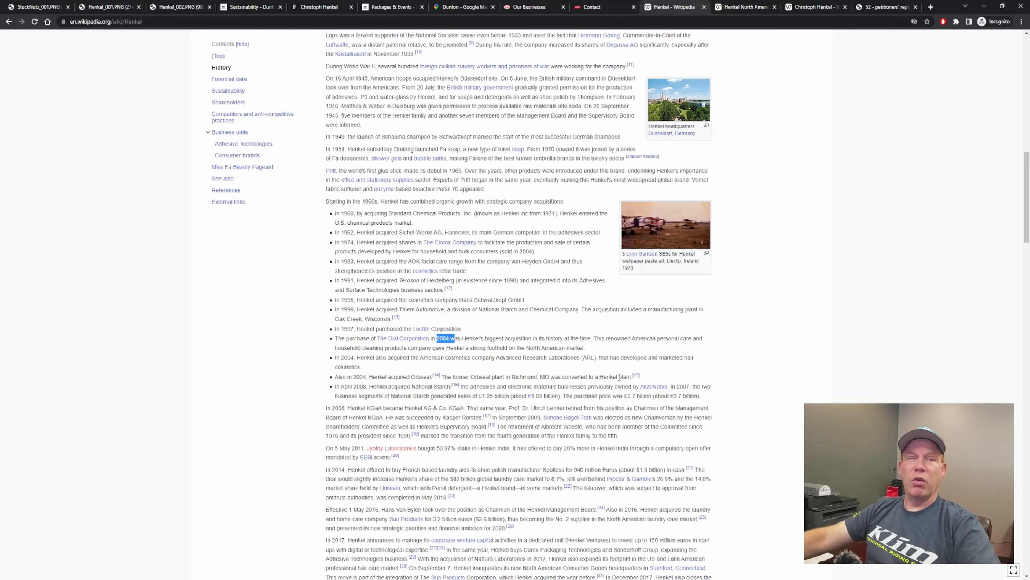
Step: Scroll past Financial data to the Shareholders section stating 31% of shares are British-owned
{"action": "scroll", "scroll_direction": "down", "scroll_amount": 3}
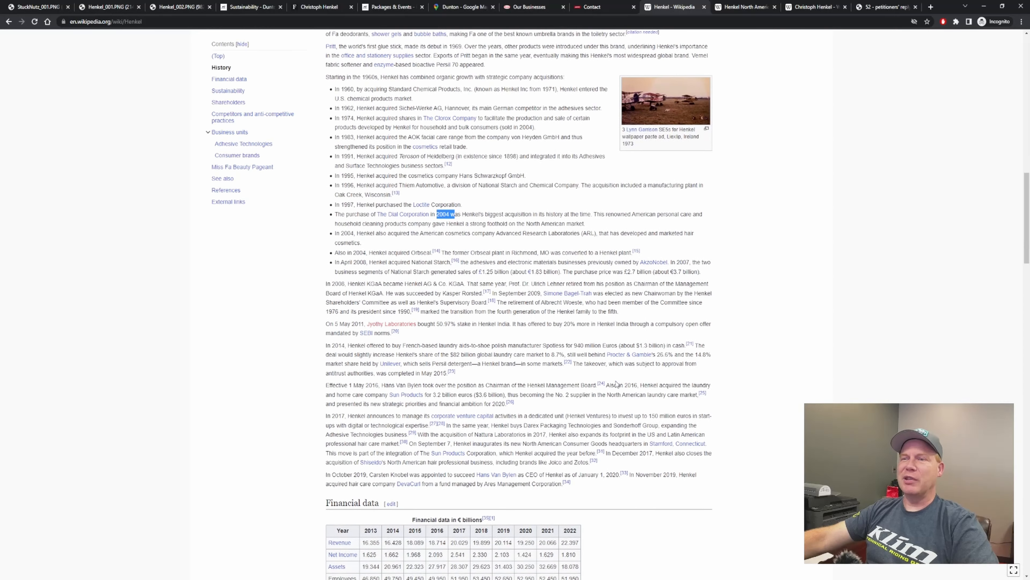
{"action": "scroll", "scroll_direction": "down", "scroll_amount": 3}
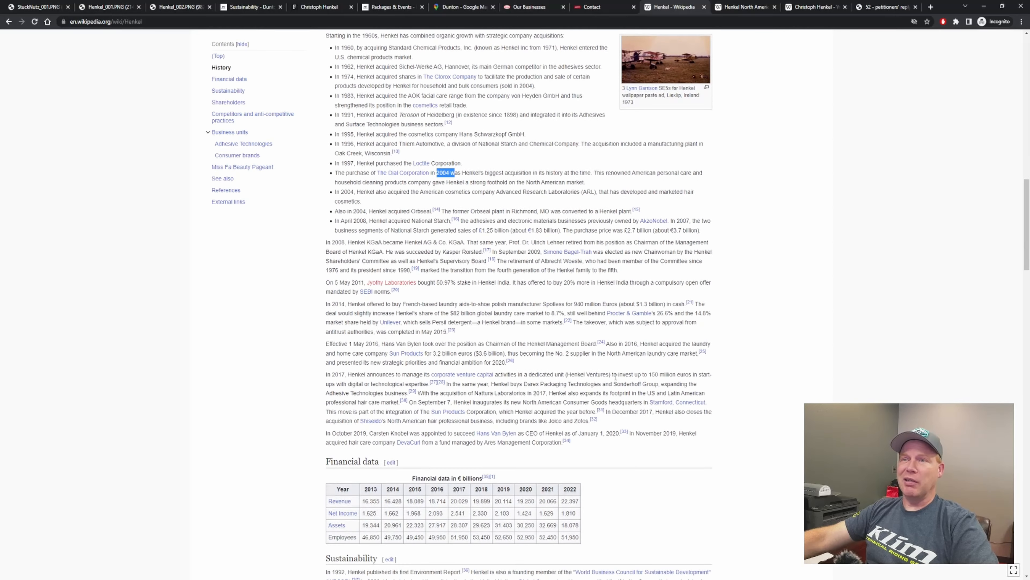
{"action": "scroll", "scroll_direction": "down", "scroll_amount": 3}
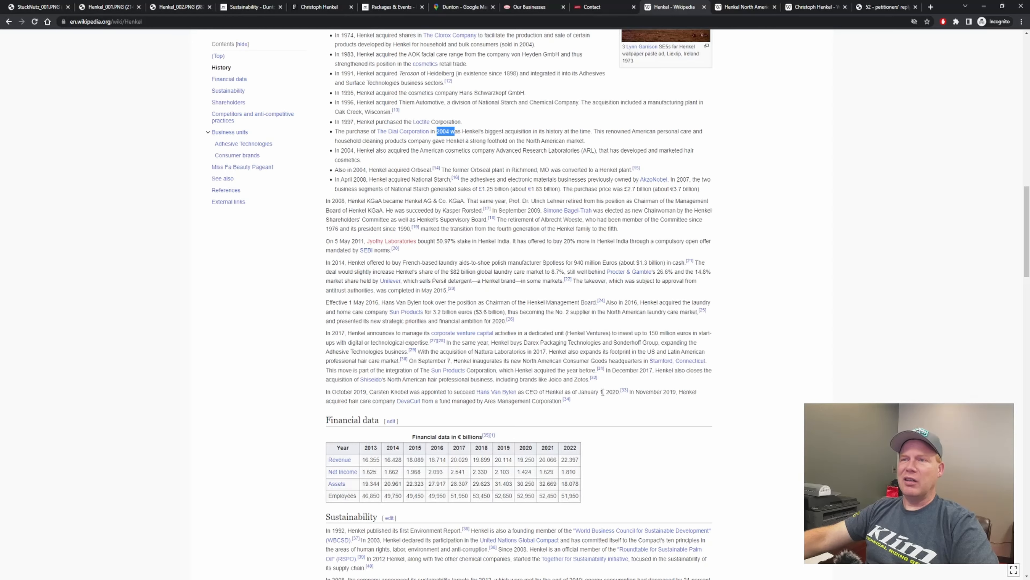
{"action": "scroll", "scroll_direction": "down", "scroll_amount": 3}
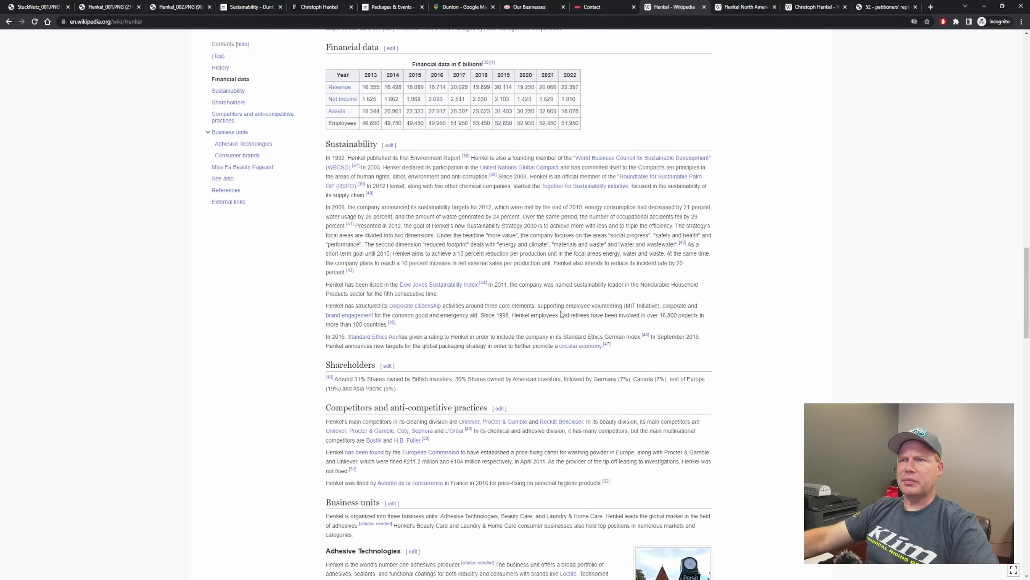
{"action": "scroll", "scroll_direction": "down", "scroll_amount": 3}
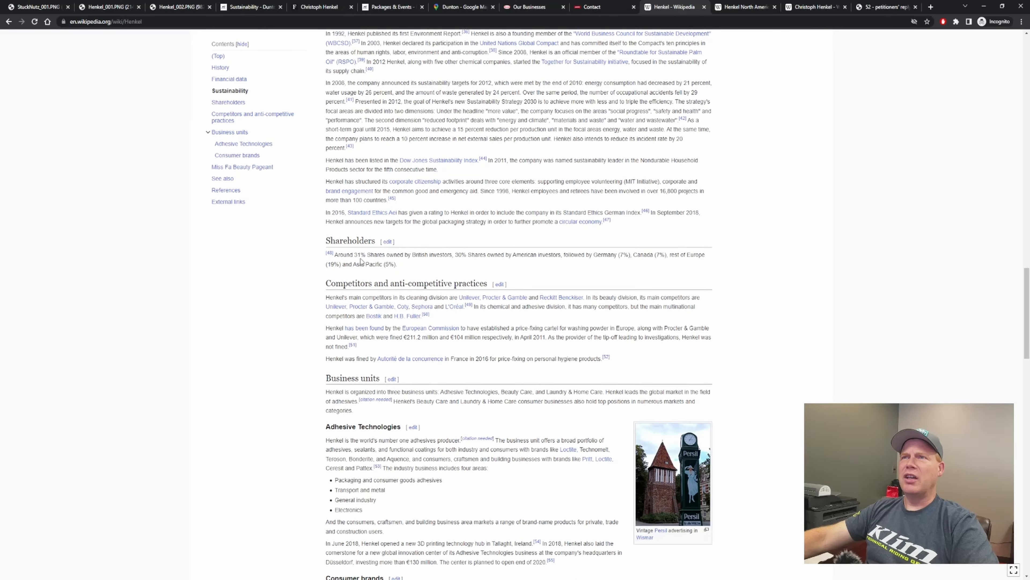
{"action": "mouse_move", "coordinate": [396, 262]}
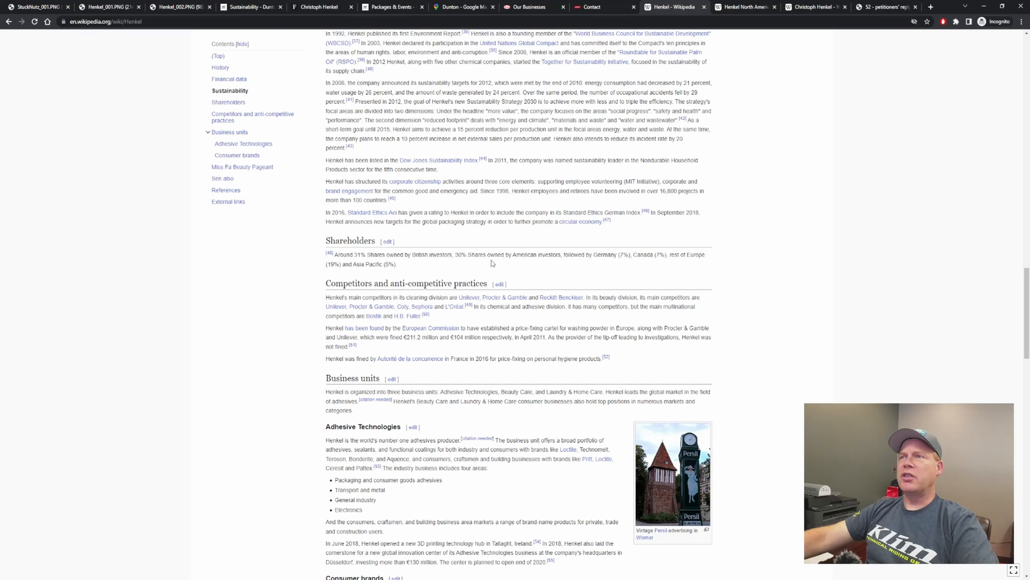
{"action": "mouse_move", "coordinate": [609, 267]}
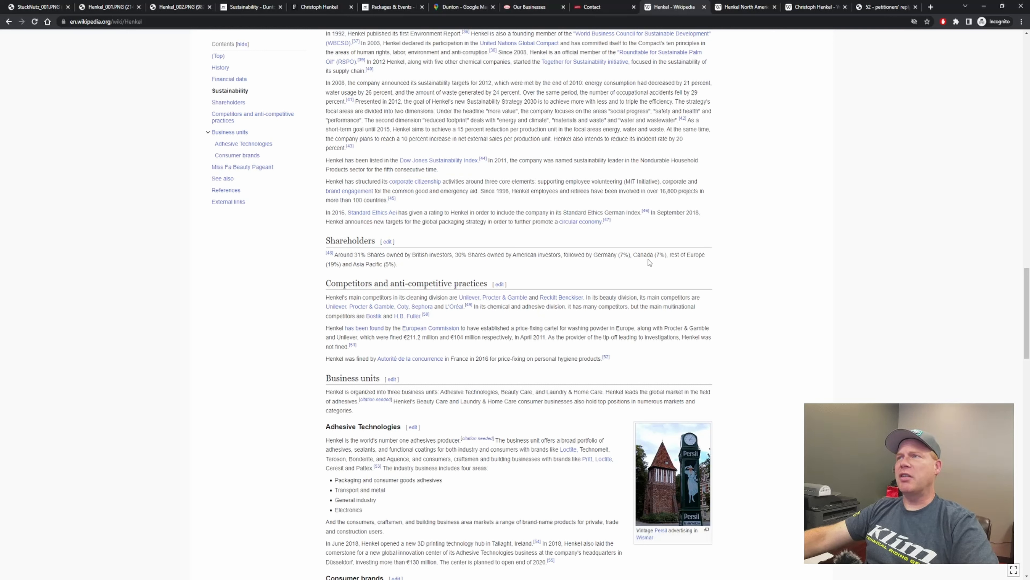
{"action": "mouse_move", "coordinate": [535, 263]}
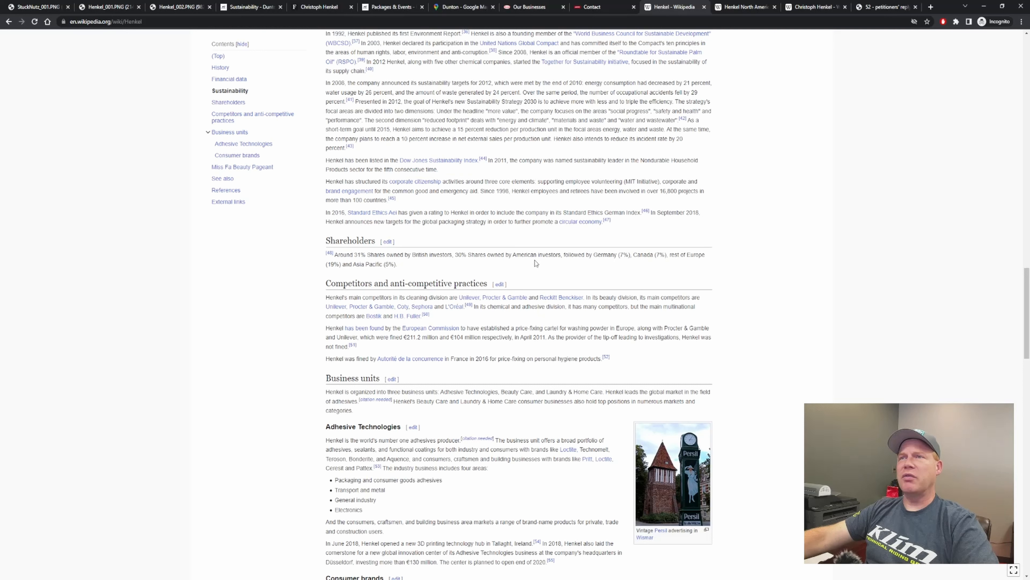
{"action": "mouse_move", "coordinate": [394, 275]}
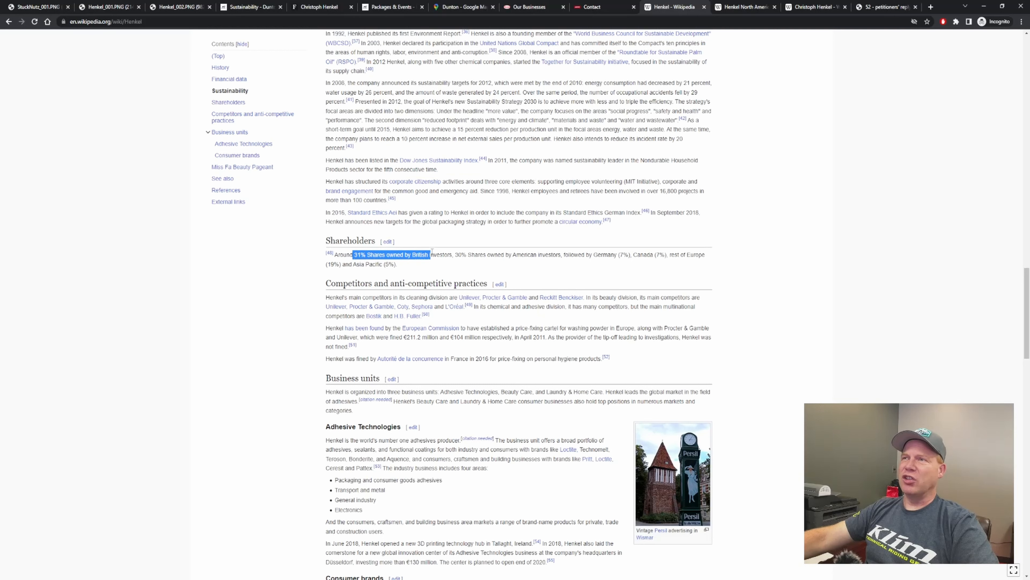
{"action": "mouse_move", "coordinate": [511, 276]}
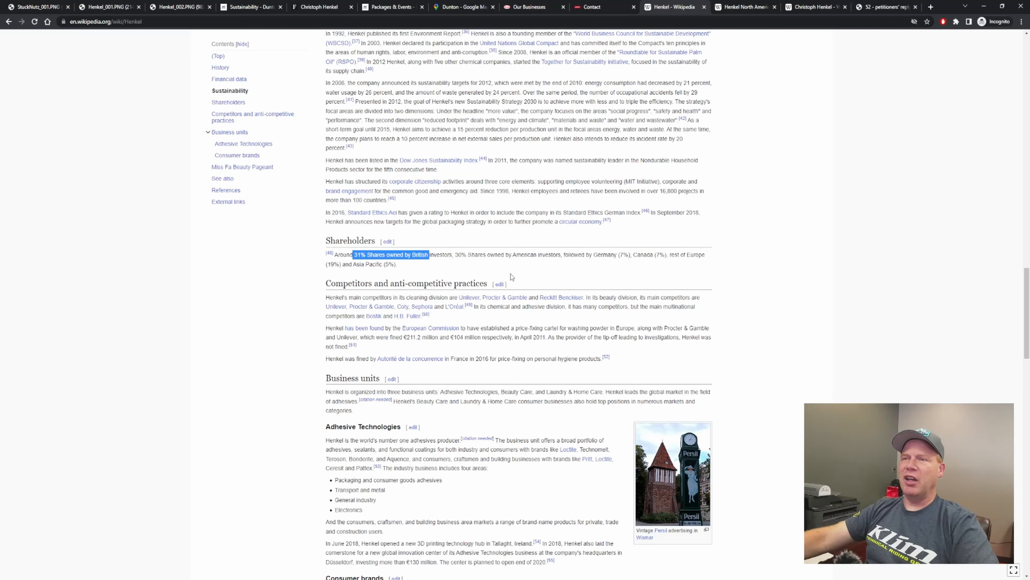
Step: Scroll past Business units to Consumer brands, Miss Fa Beauty Pageant and See also sections
{"action": "scroll", "scroll_direction": "down", "scroll_amount": 3}
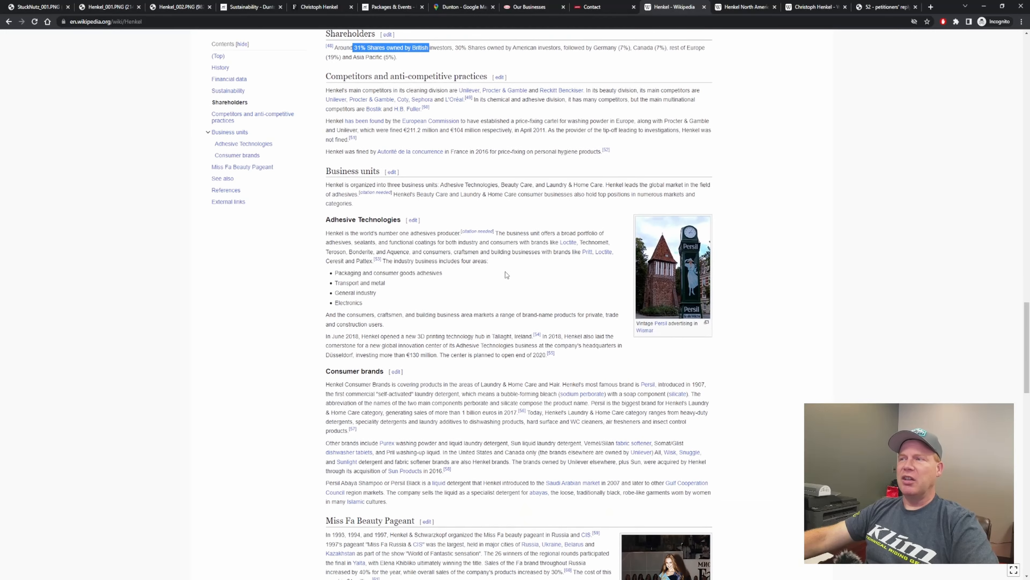
{"action": "scroll", "scroll_direction": "down", "scroll_amount": 3}
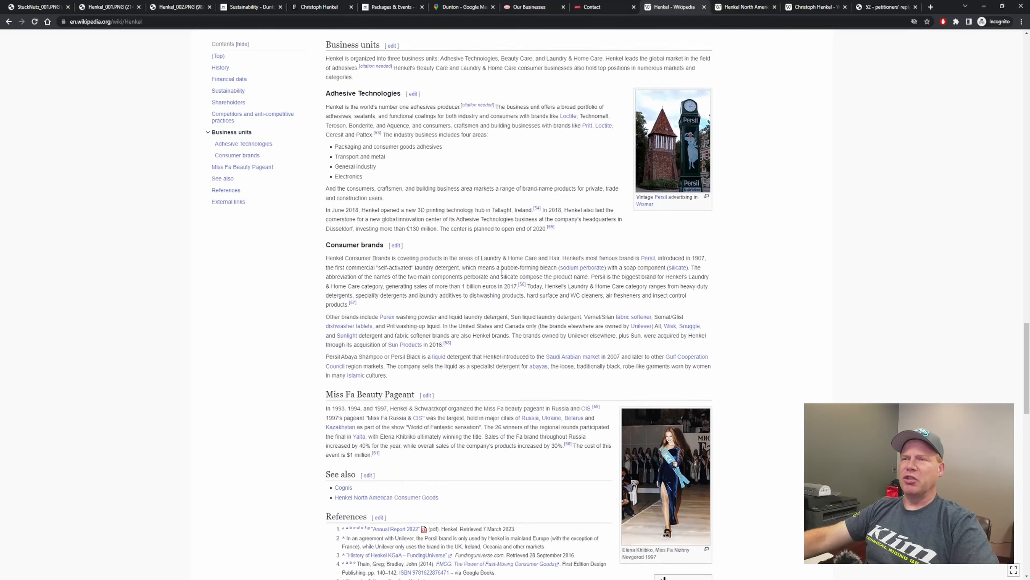
{"action": "scroll", "scroll_direction": "down", "scroll_amount": 3}
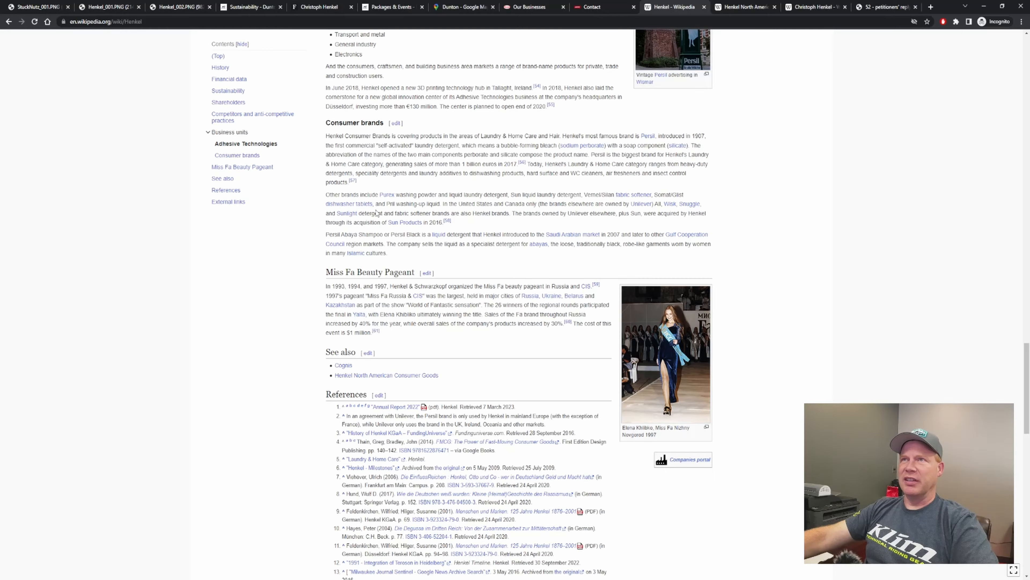
{"action": "scroll", "scroll_direction": "down", "scroll_amount": 3}
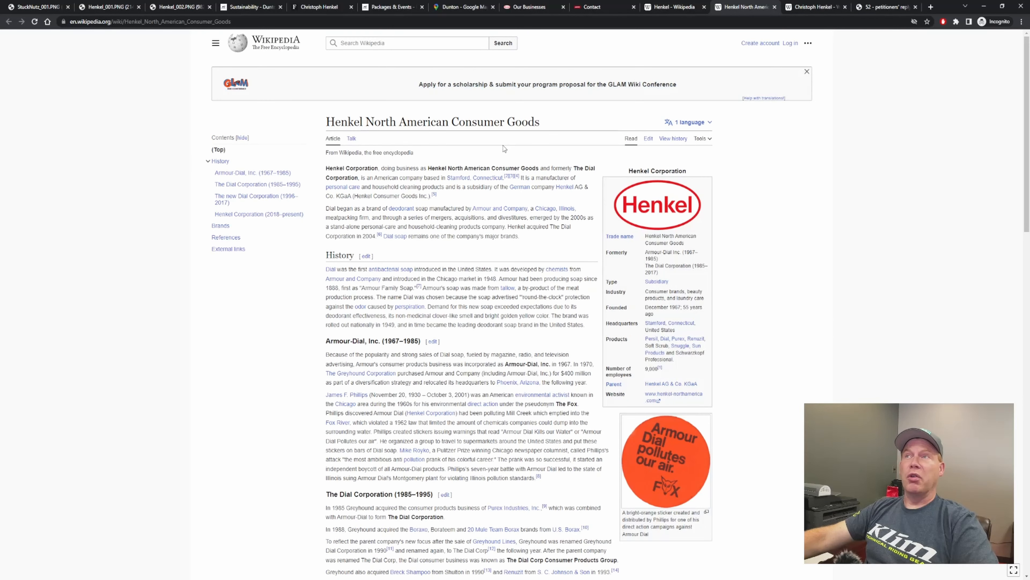
{"action": "mouse_move", "coordinate": [562, 138]}
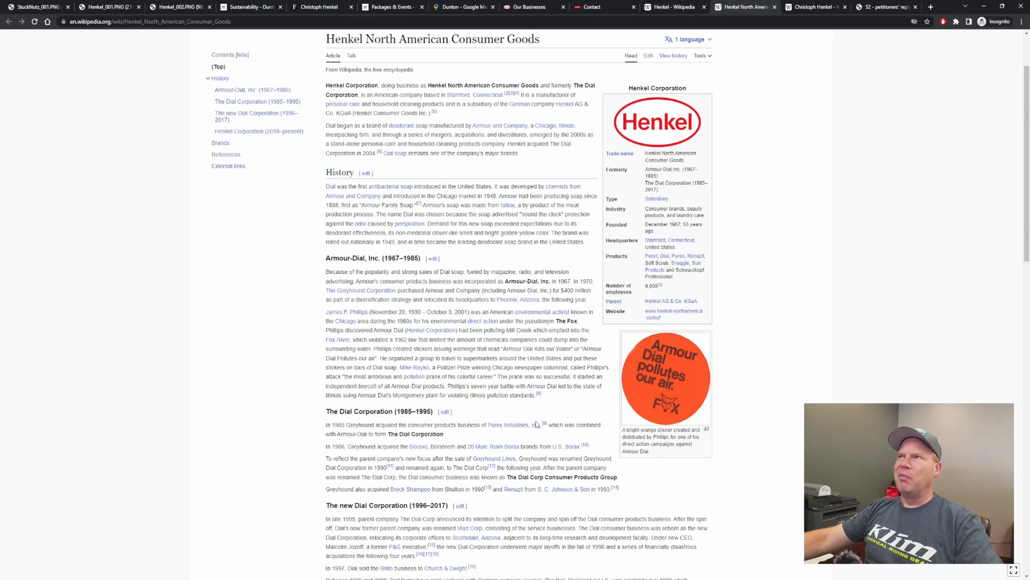
{"action": "mouse_move", "coordinate": [578, 397]}
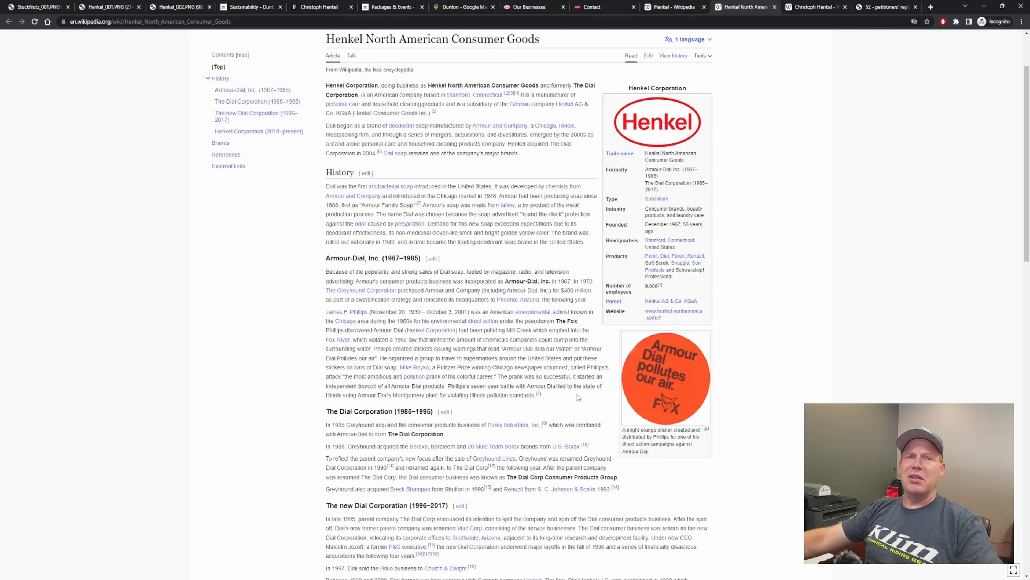
{"action": "mouse_move", "coordinate": [770, 310]}
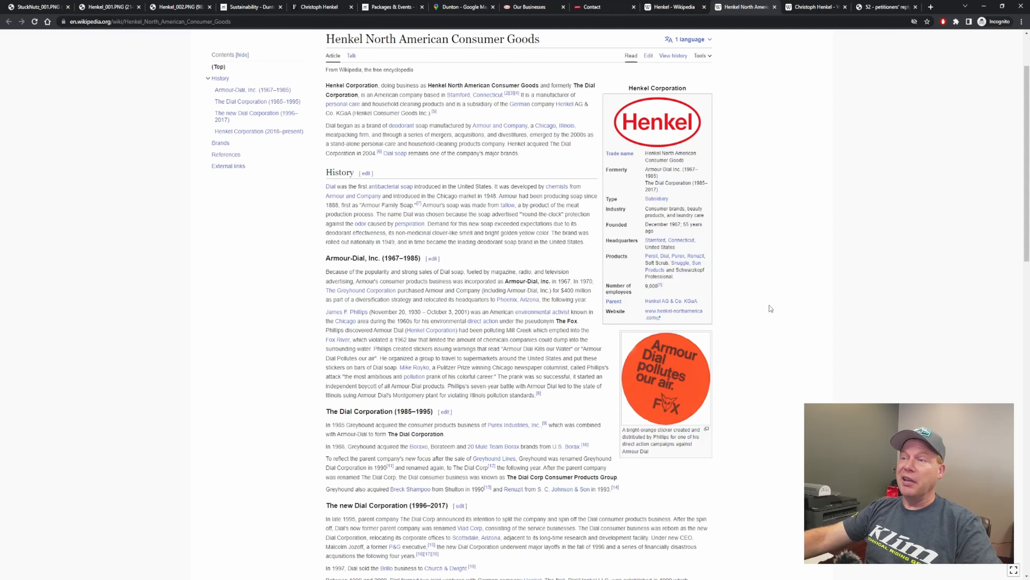
Step: Scroll through the Henkel North American Consumer Goods history, then switch to the Christoph Henkel article tab
{"action": "scroll", "scroll_direction": "down", "scroll_amount": 3}
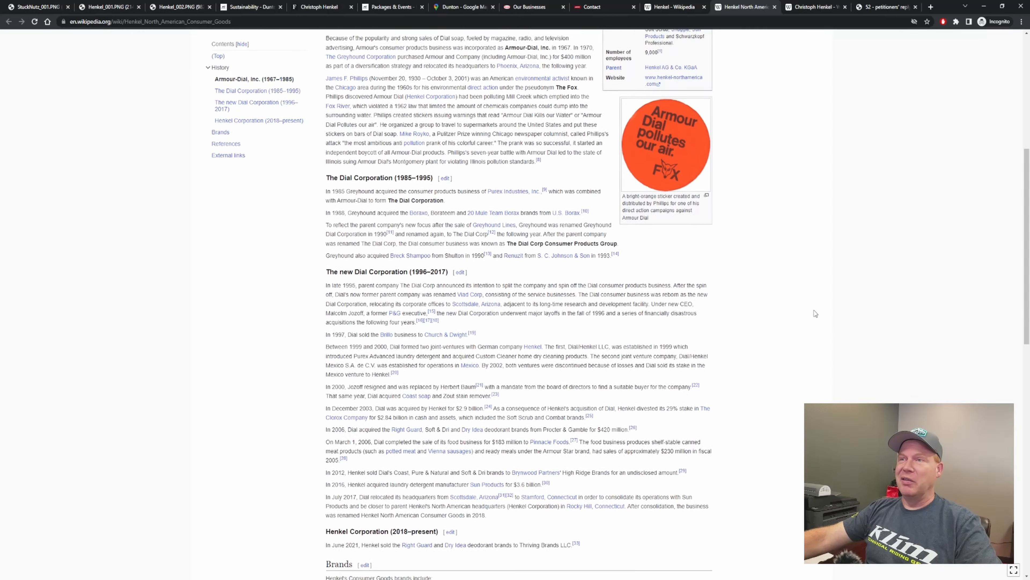
{"action": "scroll", "scroll_direction": "down", "scroll_amount": 3}
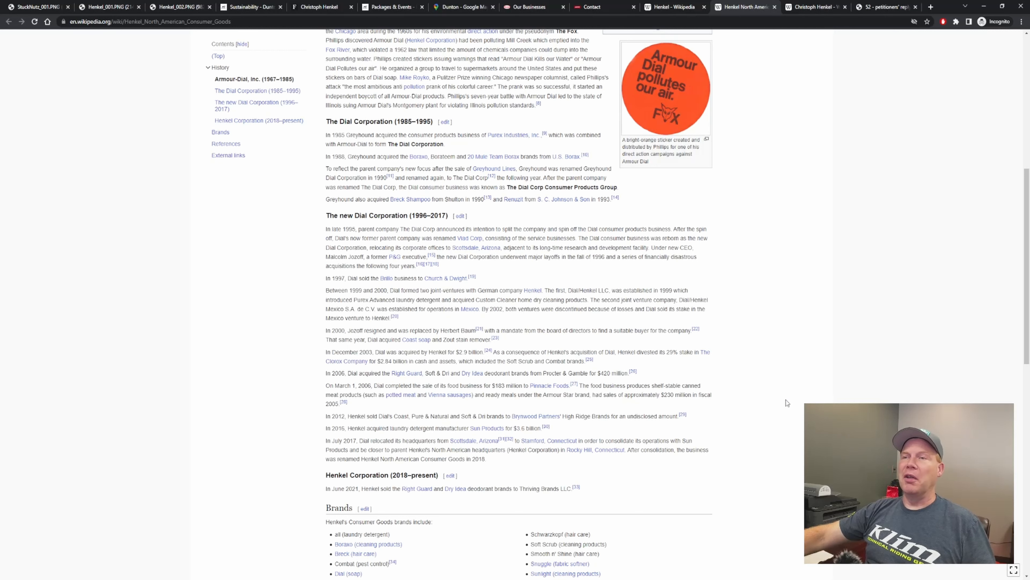
{"action": "mouse_move", "coordinate": [770, 392]}
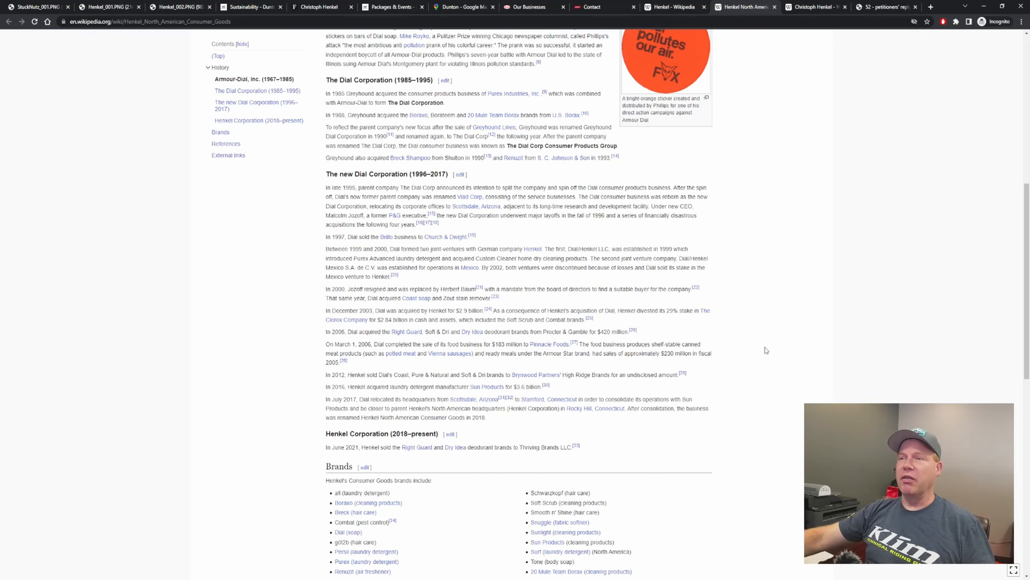
{"action": "scroll", "scroll_direction": "down", "scroll_amount": 3}
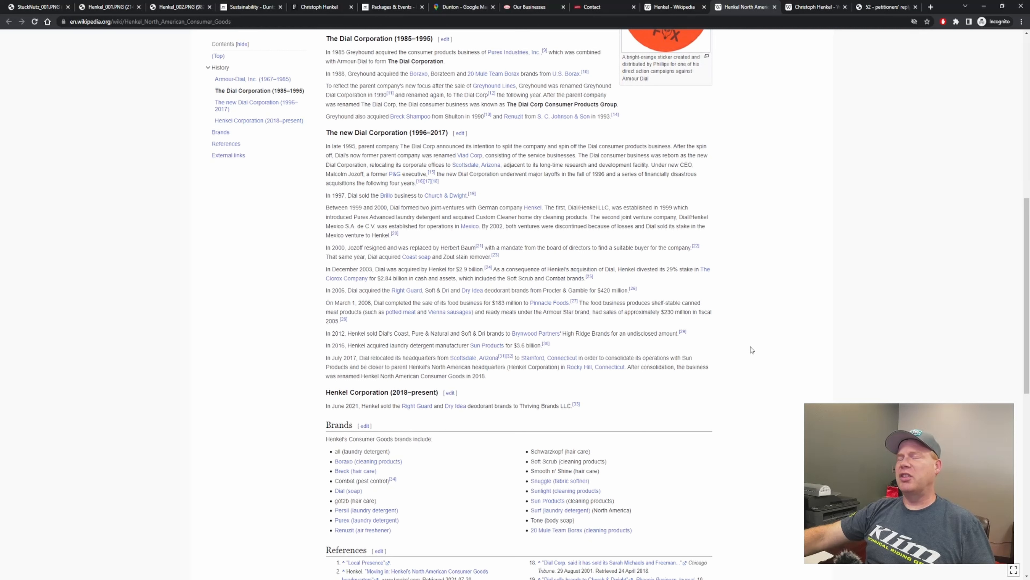
{"action": "mouse_move", "coordinate": [774, 340]}
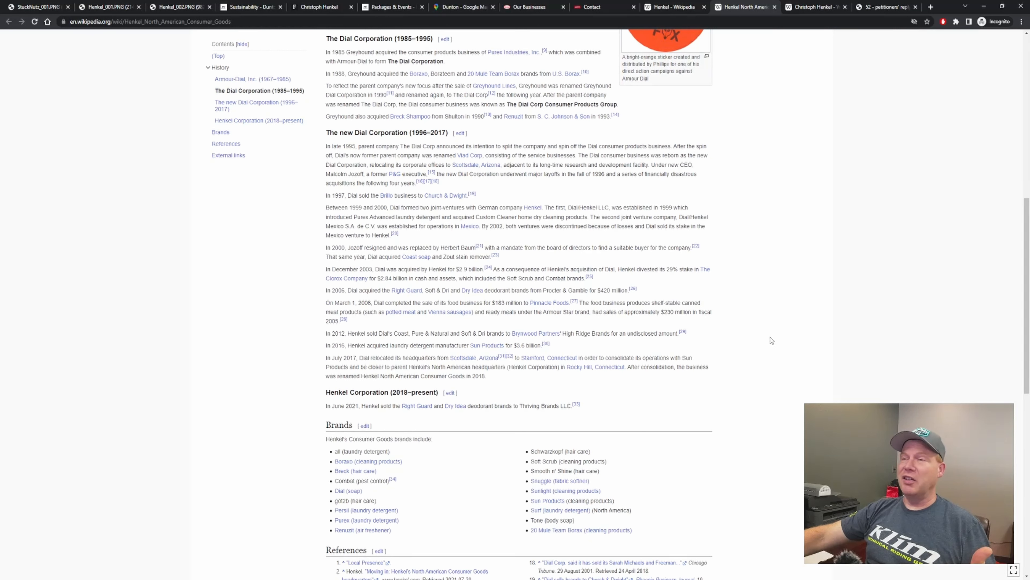
{"action": "mouse_move", "coordinate": [782, 340]}
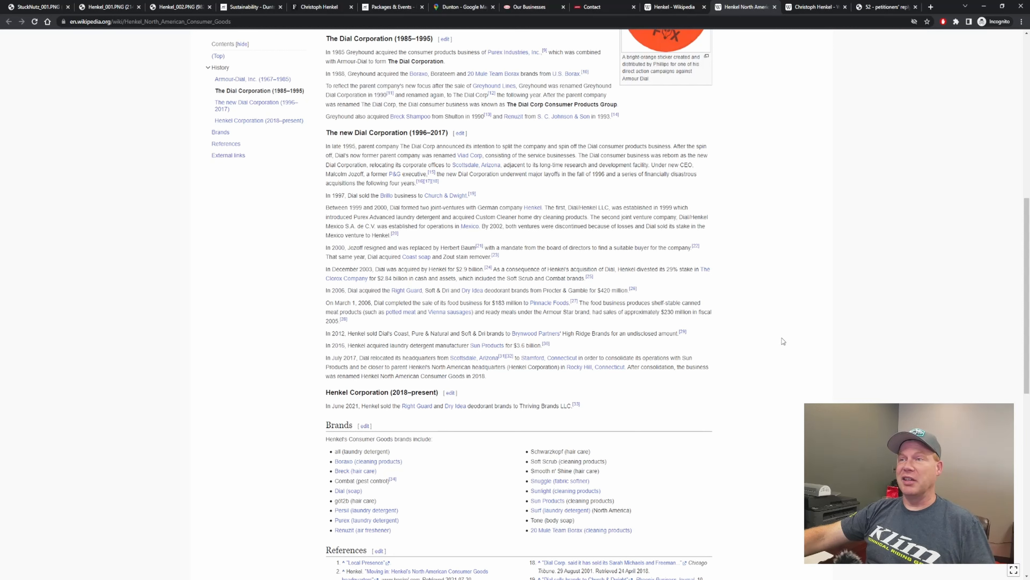
{"action": "mouse_move", "coordinate": [438, 440]}
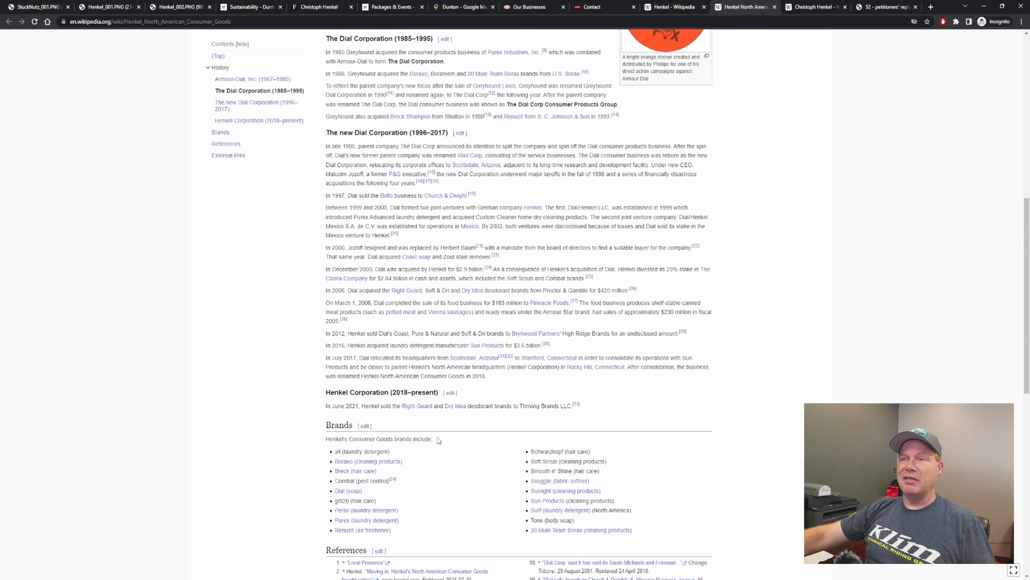
{"action": "mouse_move", "coordinate": [343, 422]}
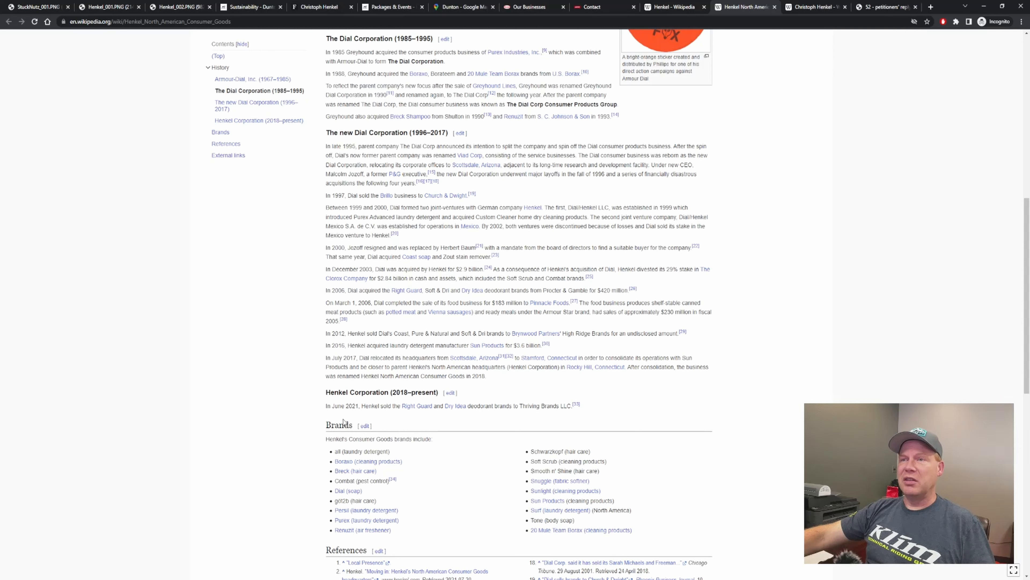
{"action": "mouse_move", "coordinate": [458, 418]}
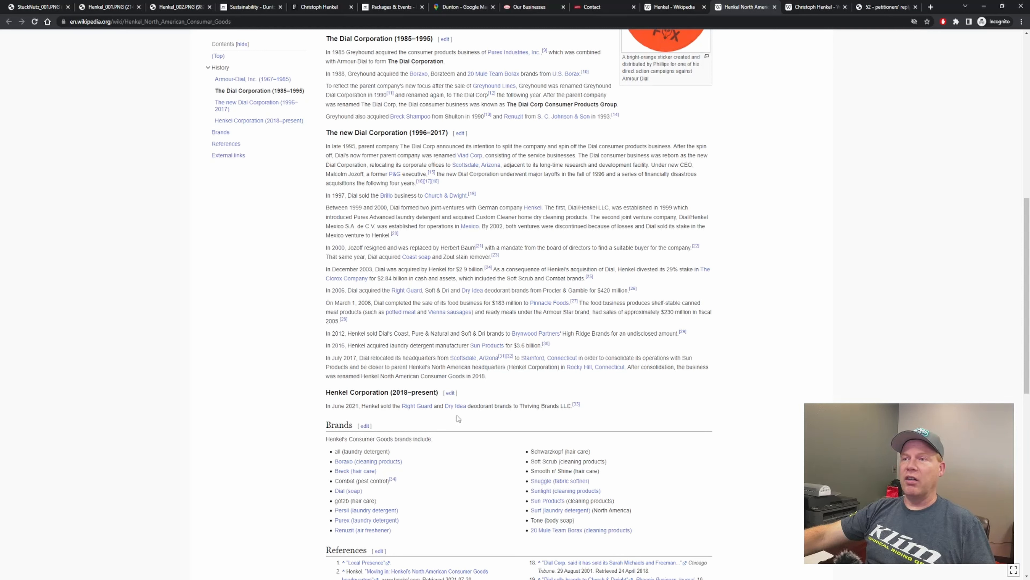
{"action": "mouse_move", "coordinate": [552, 415]}
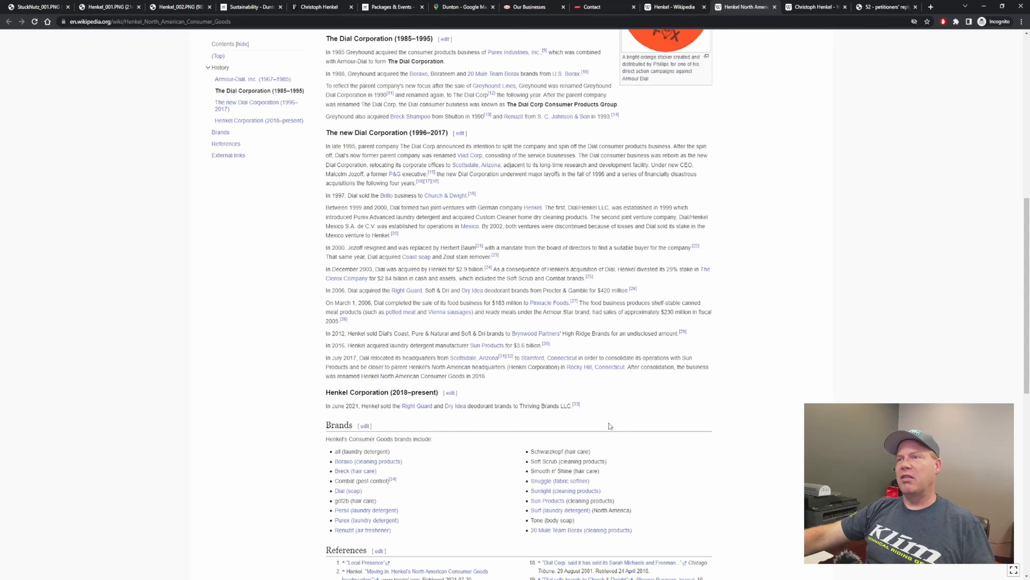
{"action": "mouse_move", "coordinate": [702, 416]}
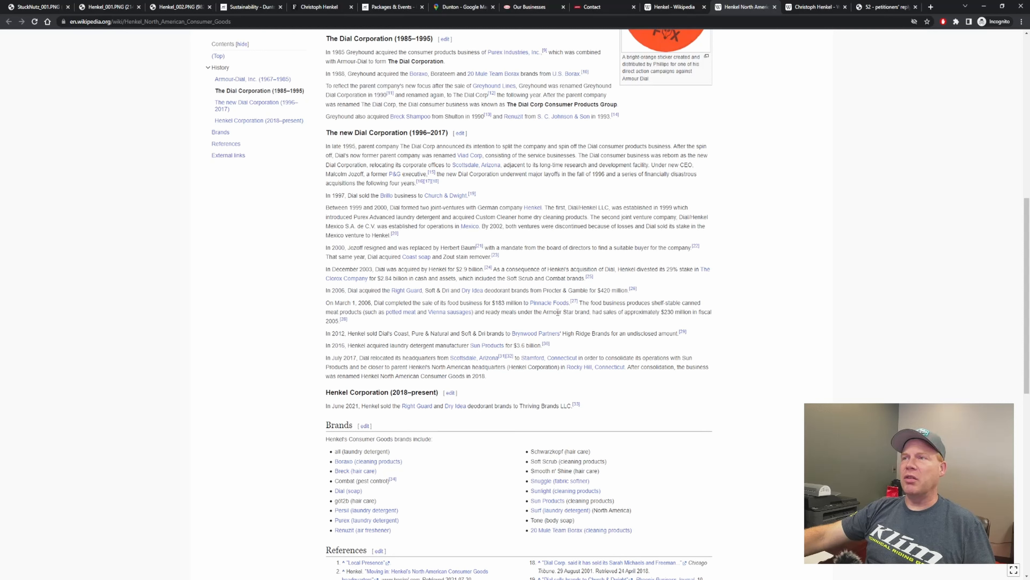
{"action": "mouse_move", "coordinate": [685, 321]}
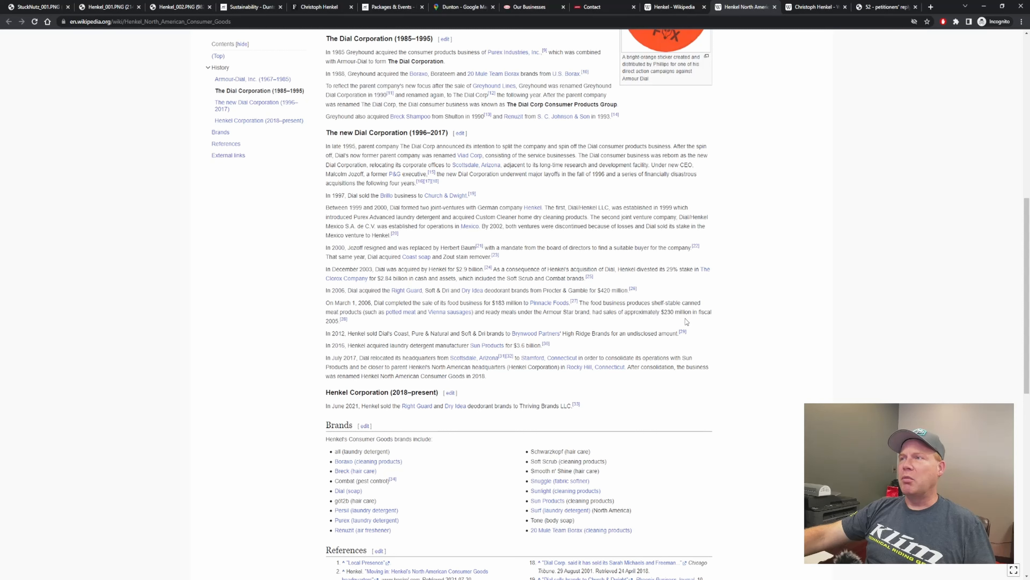
{"action": "mouse_move", "coordinate": [404, 321]}
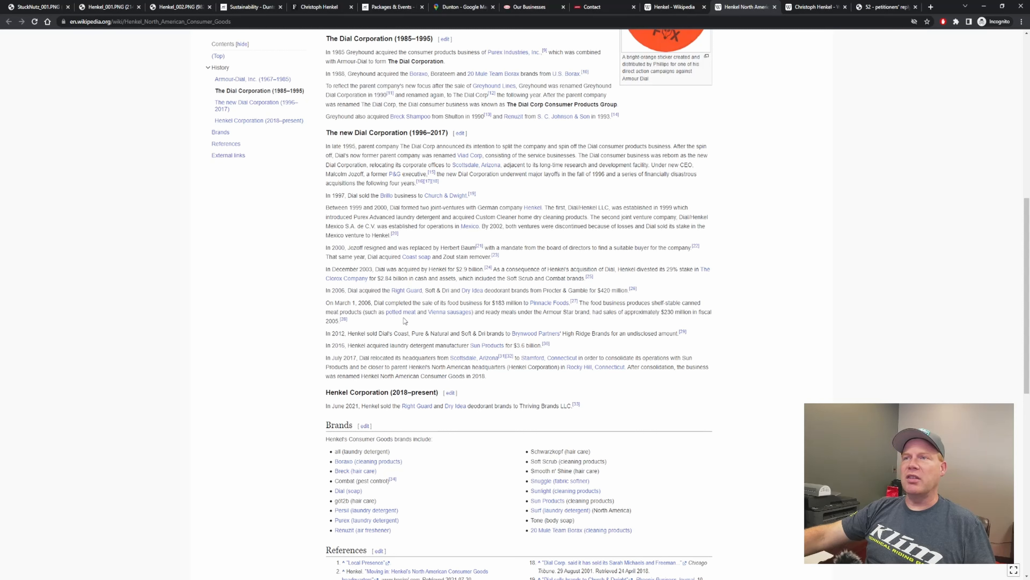
{"action": "mouse_move", "coordinate": [538, 331]}
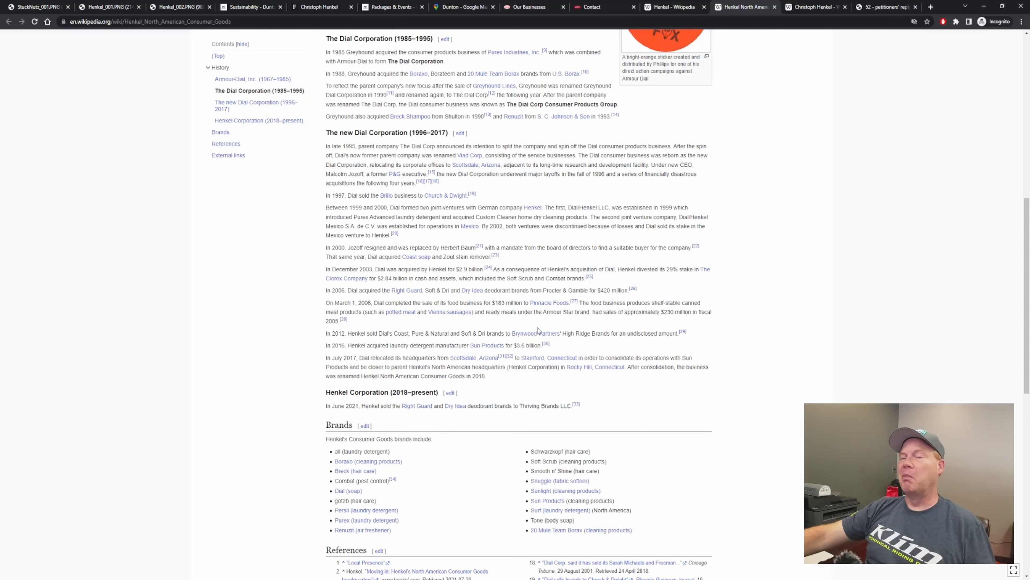
{"action": "mouse_move", "coordinate": [484, 329]}
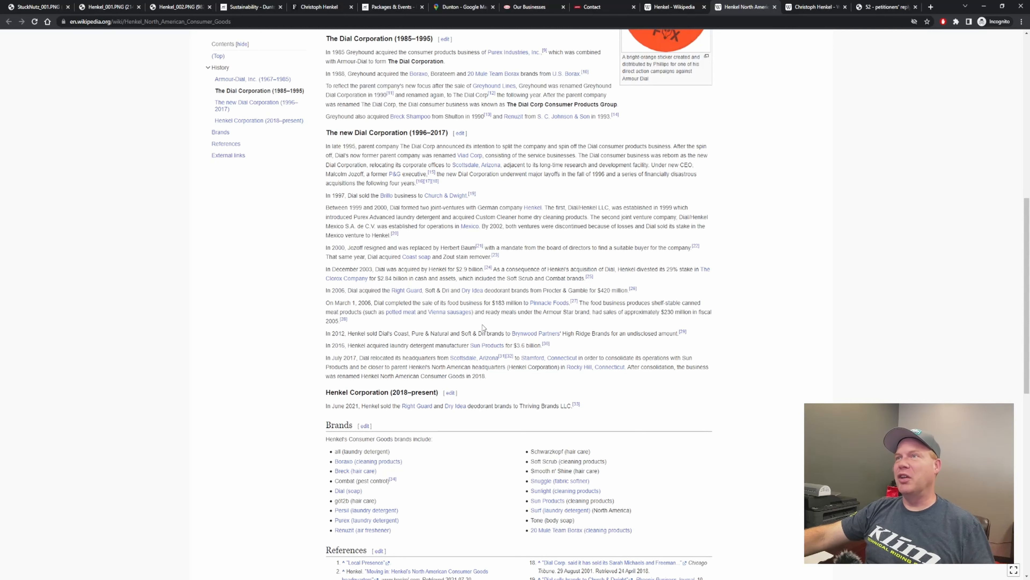
{"action": "scroll", "scroll_direction": "up", "scroll_amount": 3}
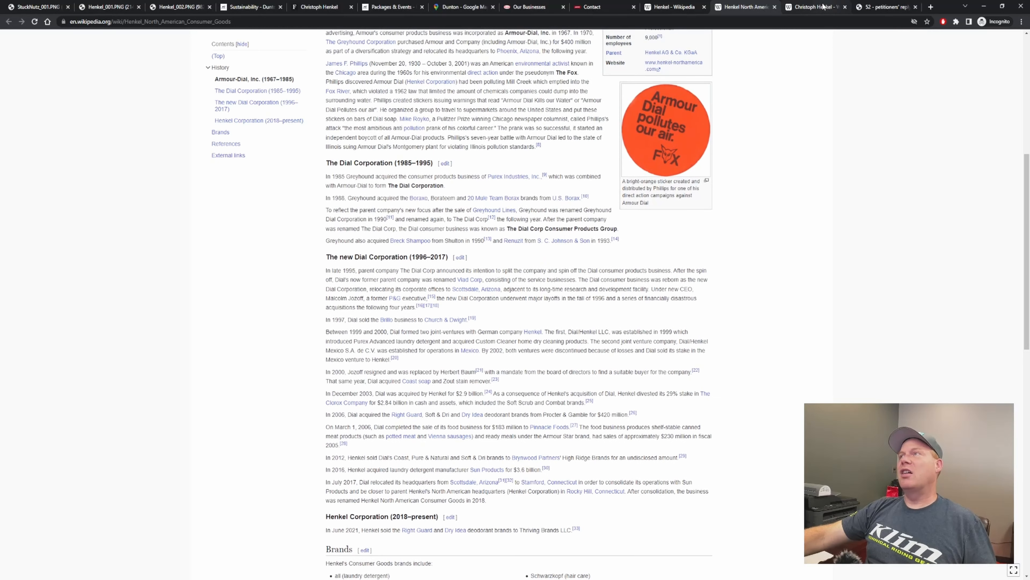
{"action": "left_click", "coordinate": [815, 6]}
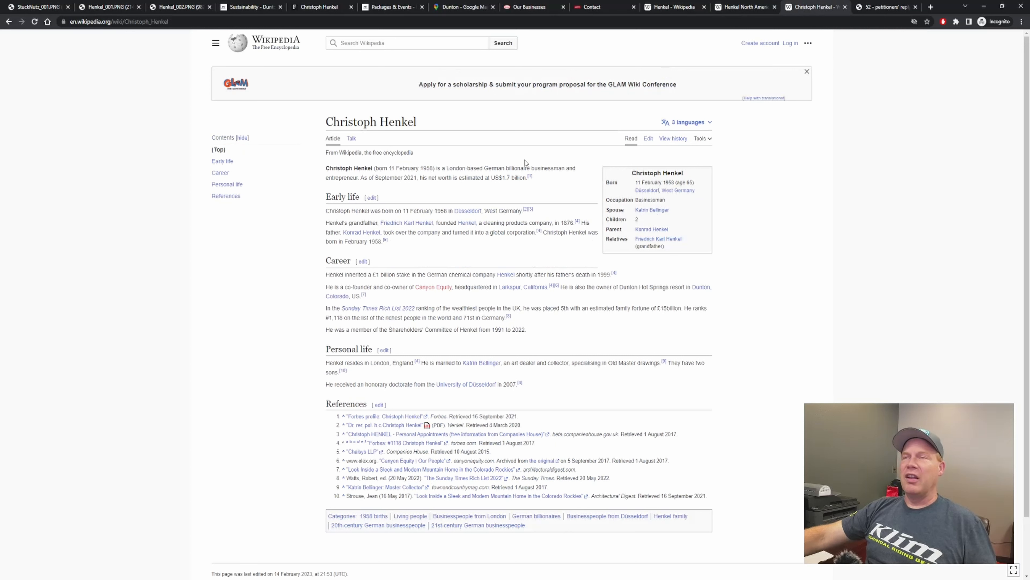
{"action": "mouse_move", "coordinate": [574, 258]}
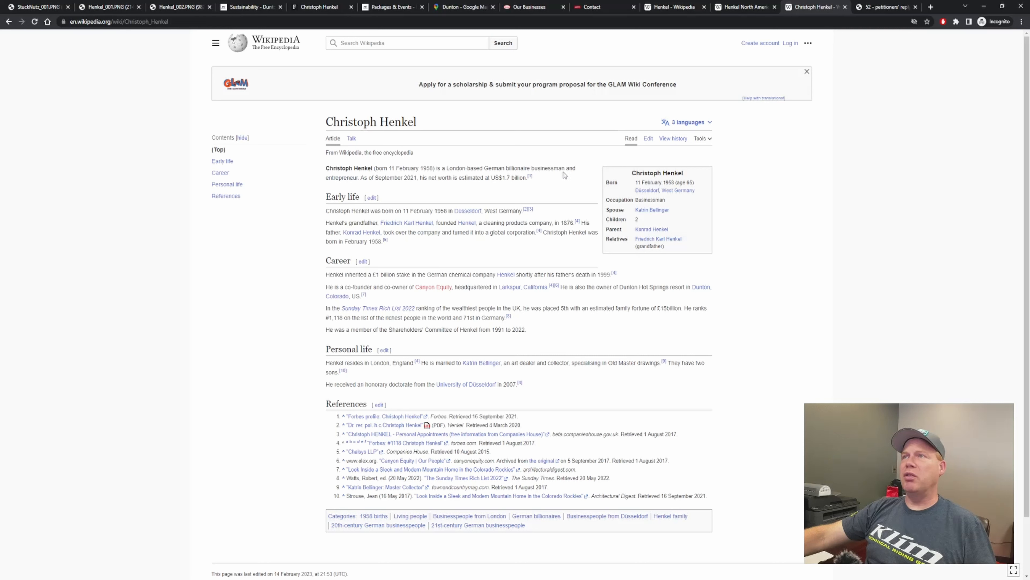
{"action": "mouse_move", "coordinate": [409, 184]}
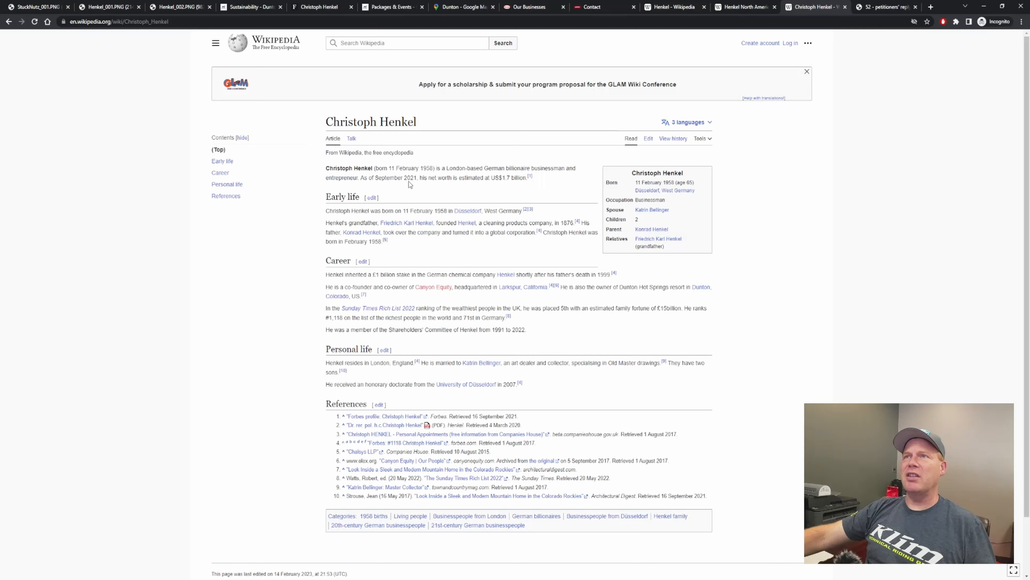
{"action": "mouse_move", "coordinate": [455, 202]}
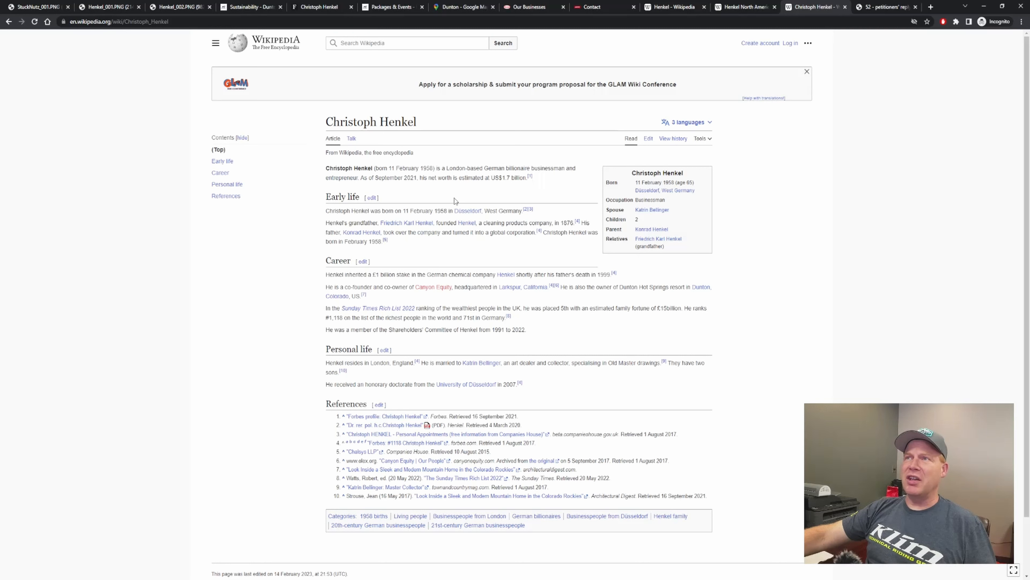
{"action": "mouse_move", "coordinate": [523, 181]}
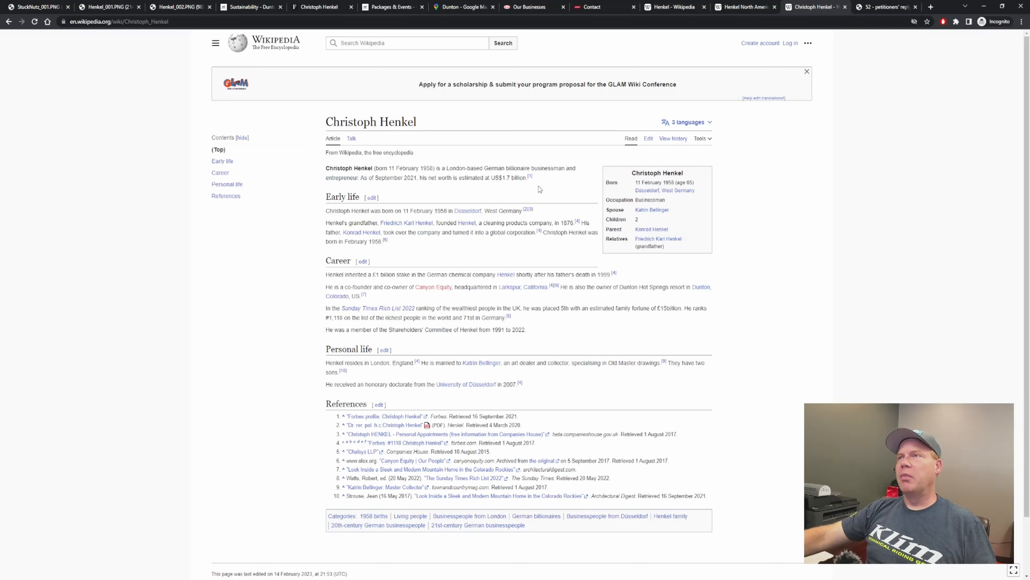
{"action": "mouse_move", "coordinate": [514, 191]}
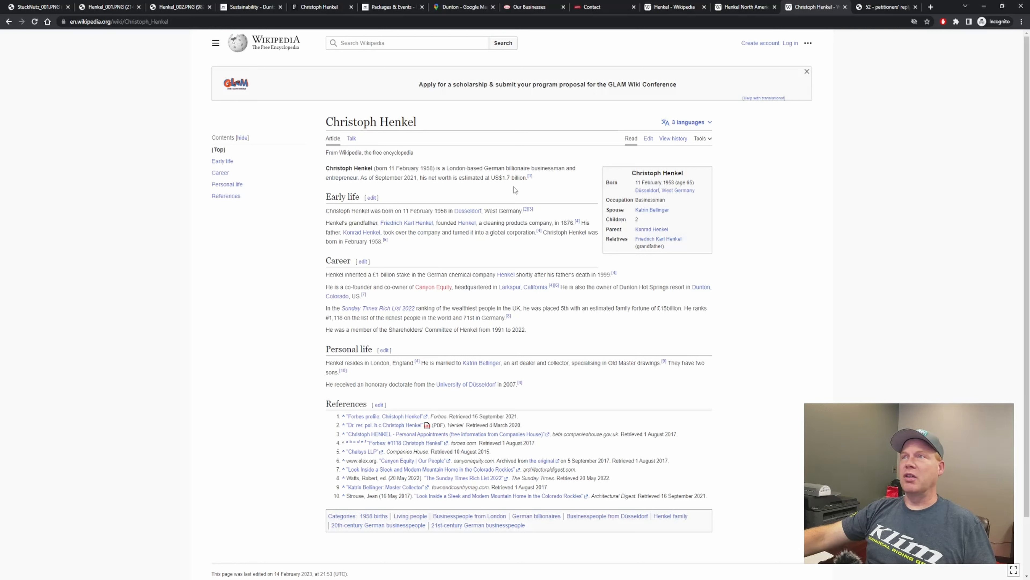
{"action": "mouse_move", "coordinate": [529, 179]}
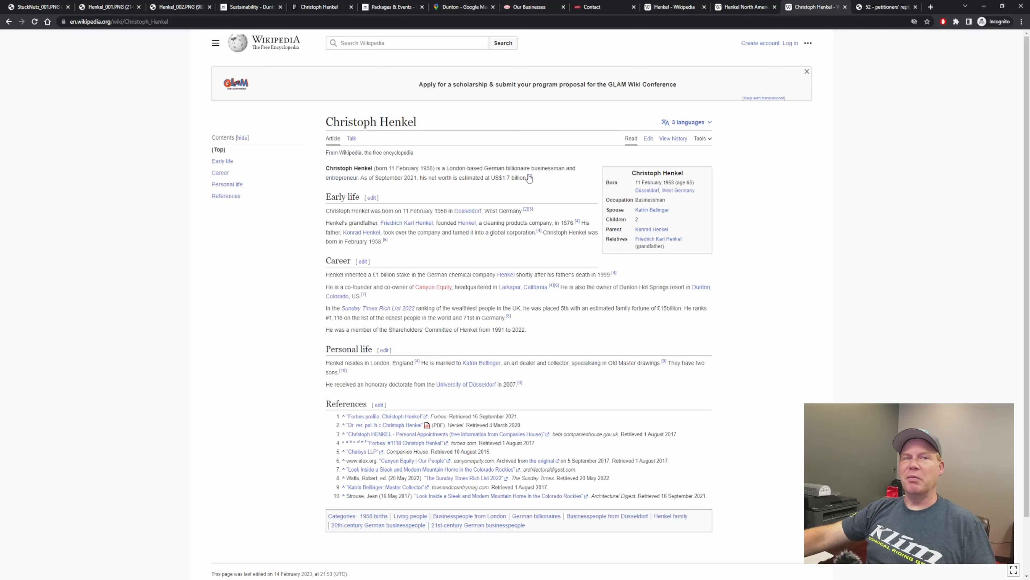
{"action": "mouse_move", "coordinate": [526, 193]}
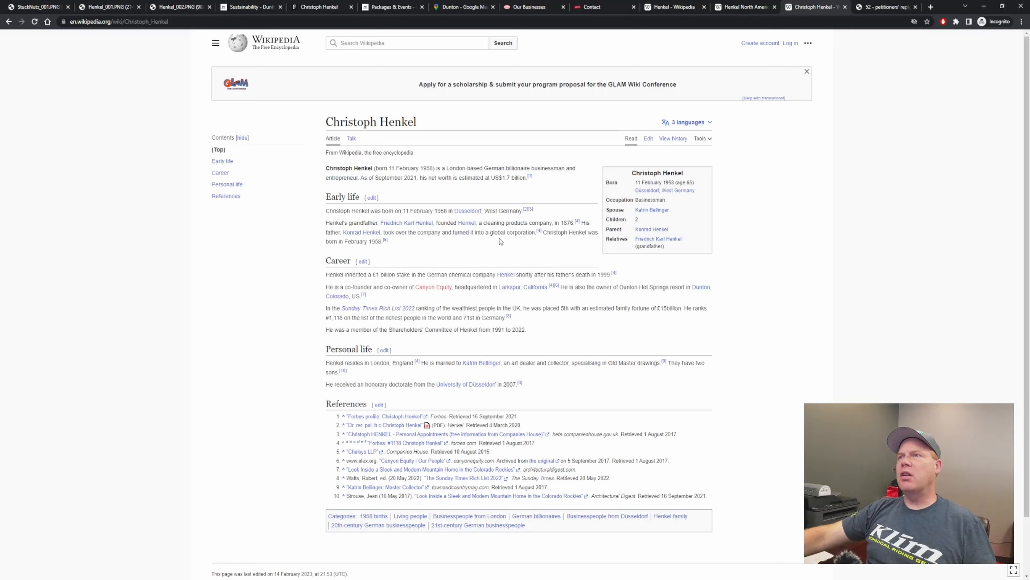
{"action": "mouse_move", "coordinate": [548, 249]}
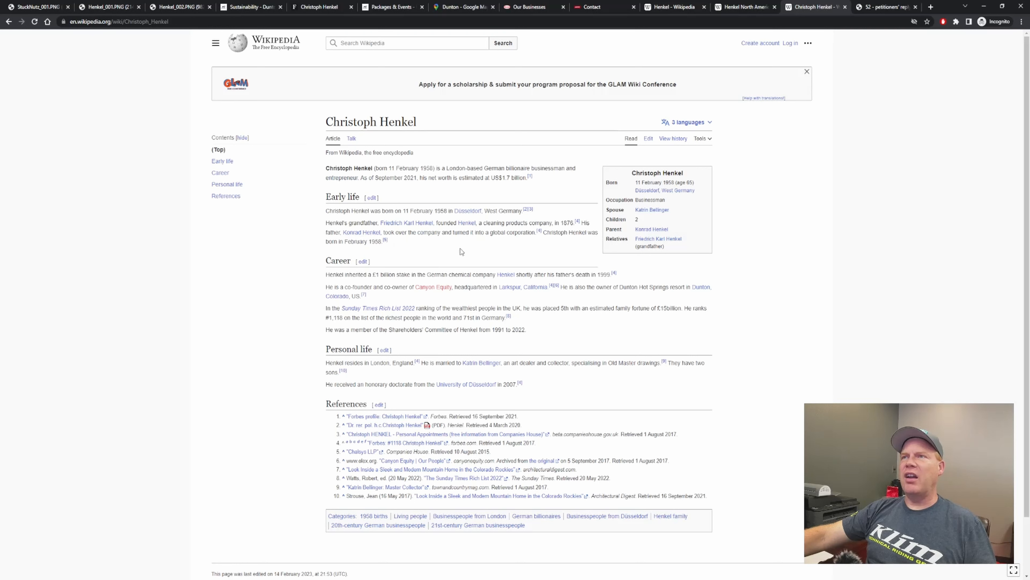
{"action": "mouse_move", "coordinate": [531, 261]}
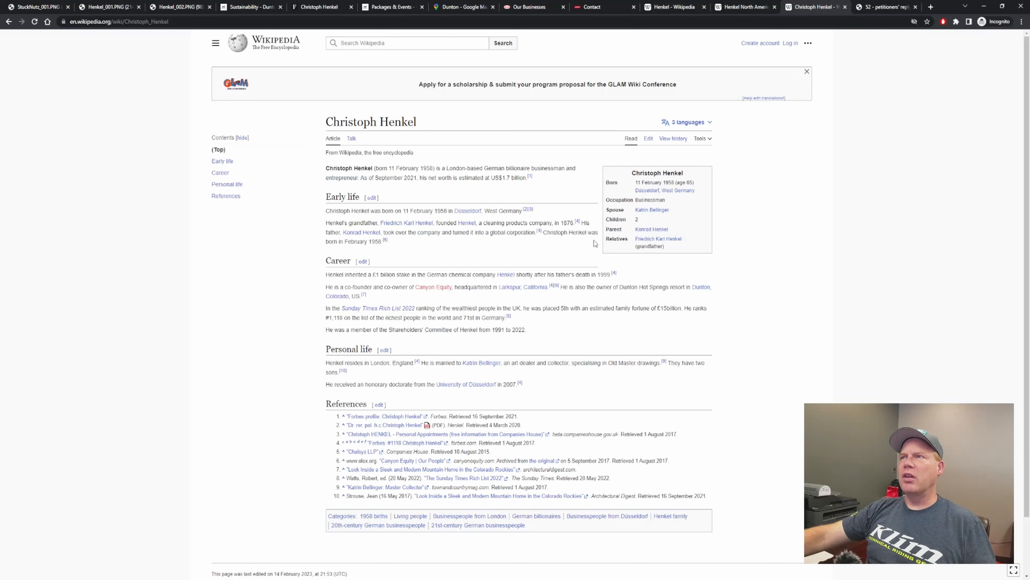
{"action": "mouse_move", "coordinate": [386, 253]}
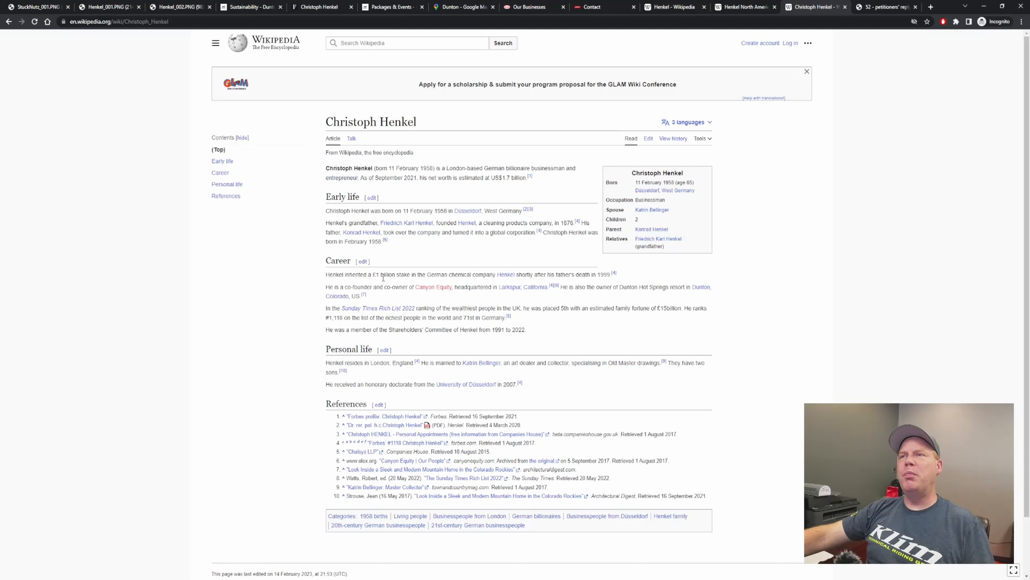
{"action": "double_click", "coordinate": [375, 274]}
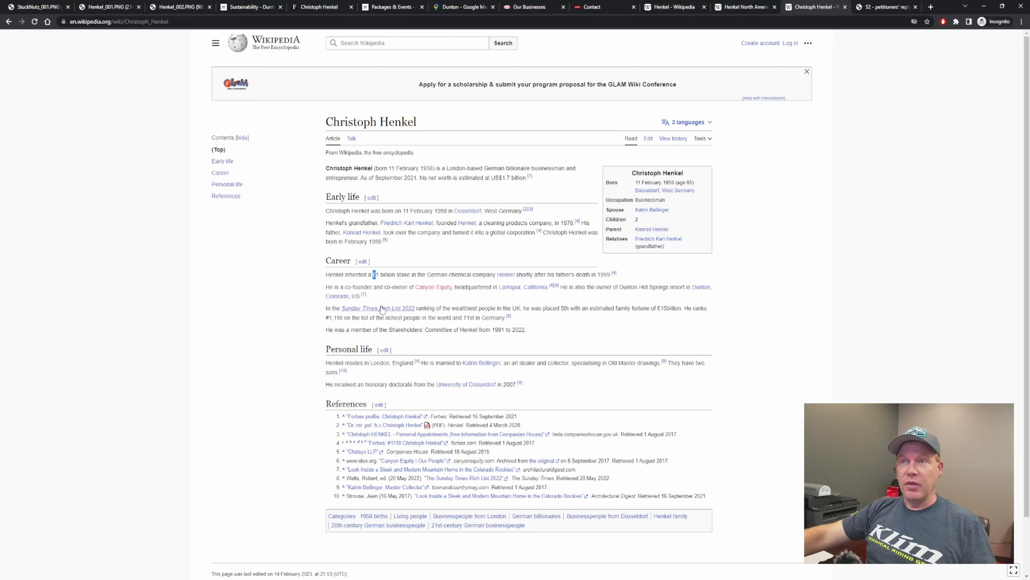
{"action": "mouse_move", "coordinate": [444, 301]}
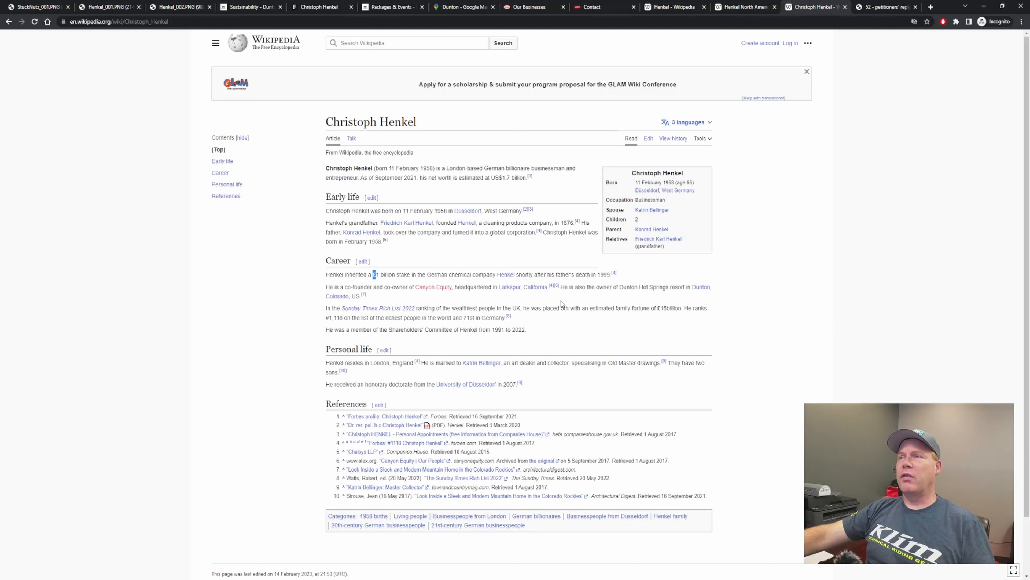
{"action": "mouse_move", "coordinate": [634, 295]}
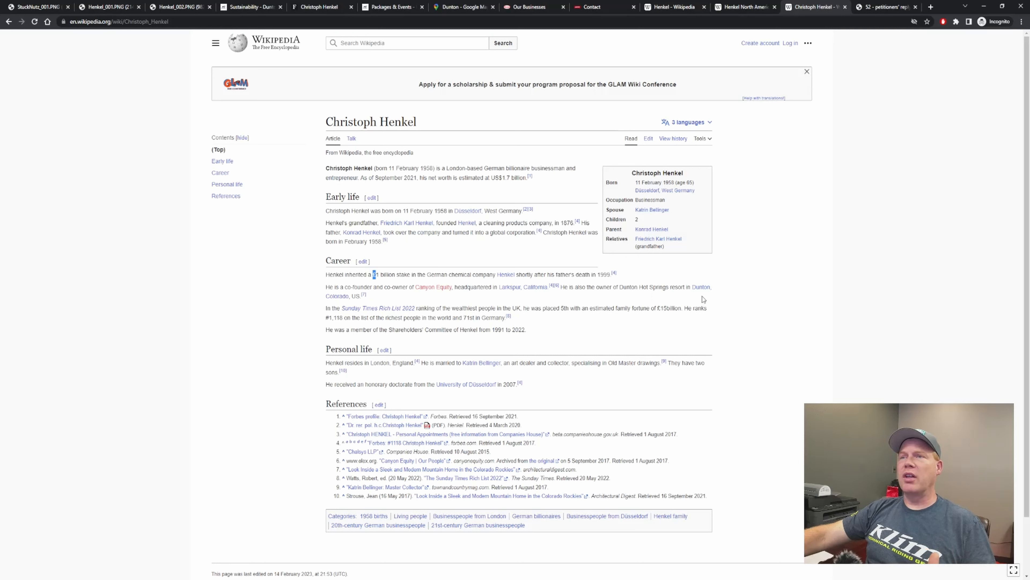
{"action": "mouse_move", "coordinate": [438, 303]}
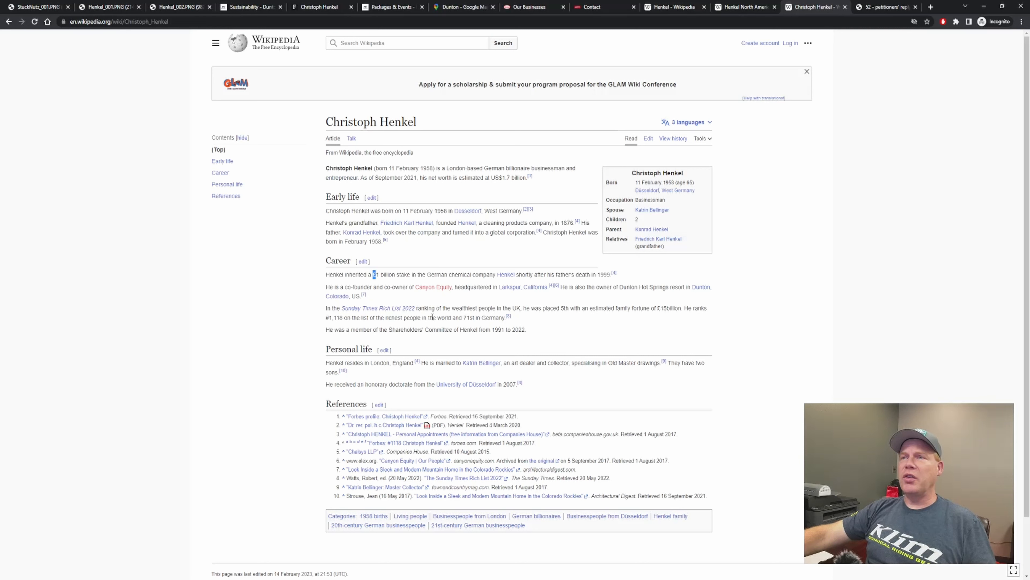
{"action": "mouse_move", "coordinate": [535, 317]}
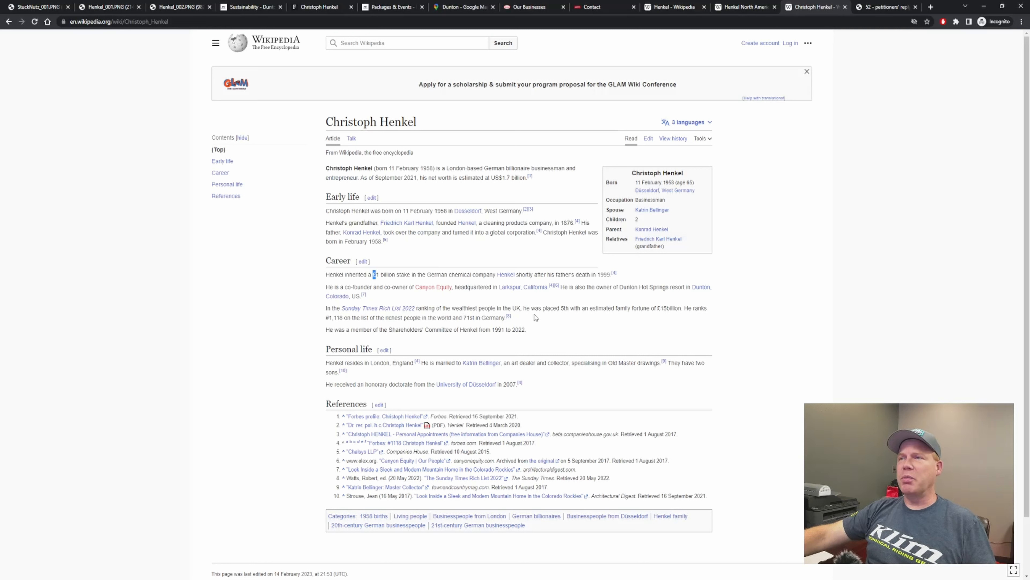
{"action": "mouse_move", "coordinate": [618, 321]}
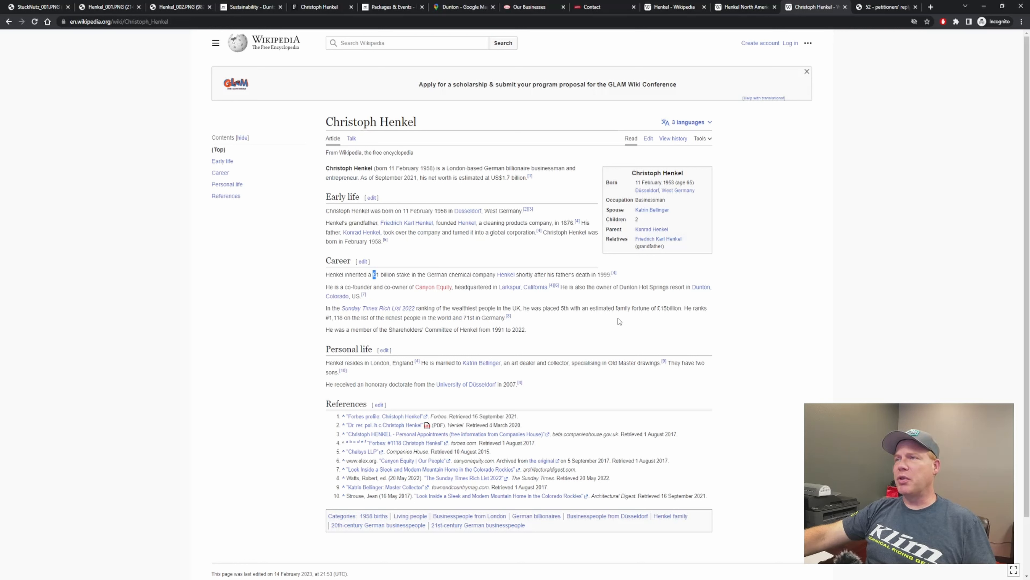
{"action": "mouse_move", "coordinate": [667, 321]}
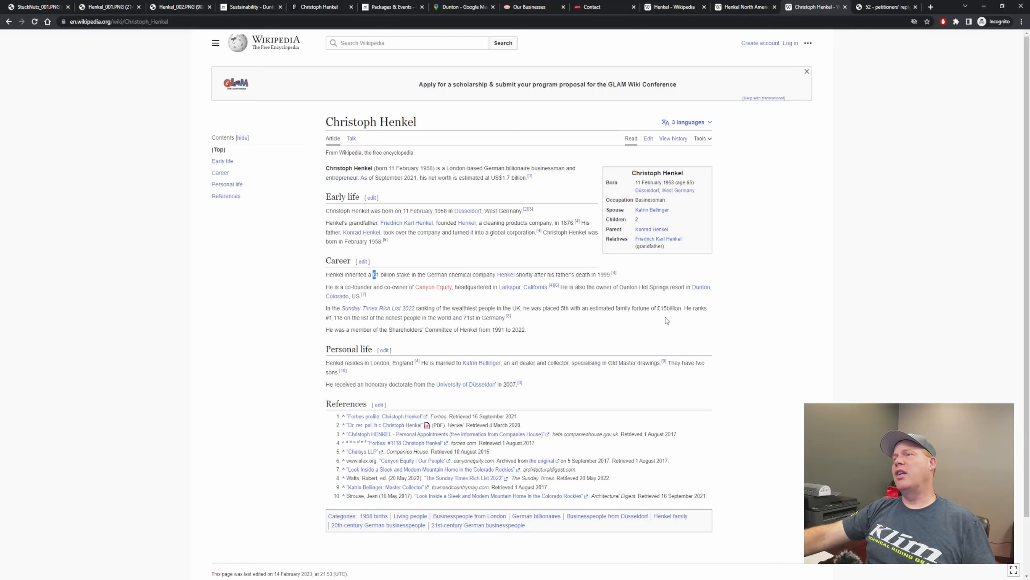
{"action": "mouse_move", "coordinate": [679, 317]}
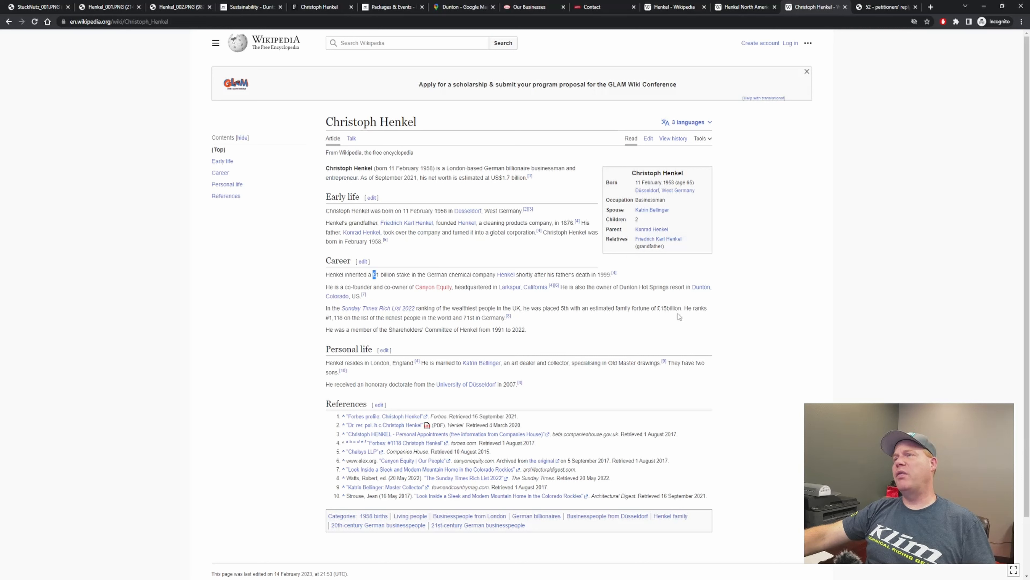
{"action": "mouse_move", "coordinate": [696, 318]}
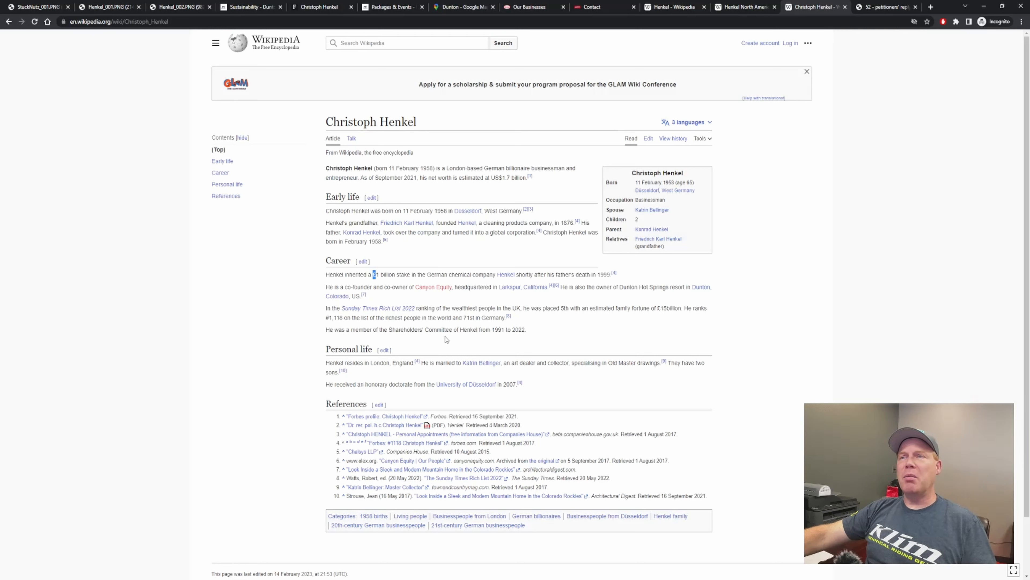
{"action": "mouse_move", "coordinate": [480, 343]}
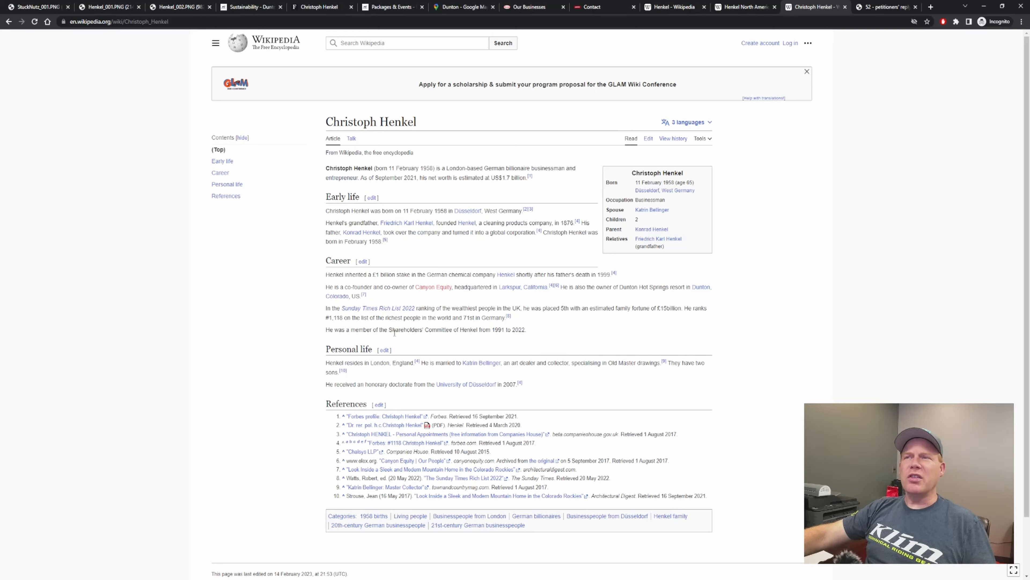
{"action": "double_click", "coordinate": [420, 329]}
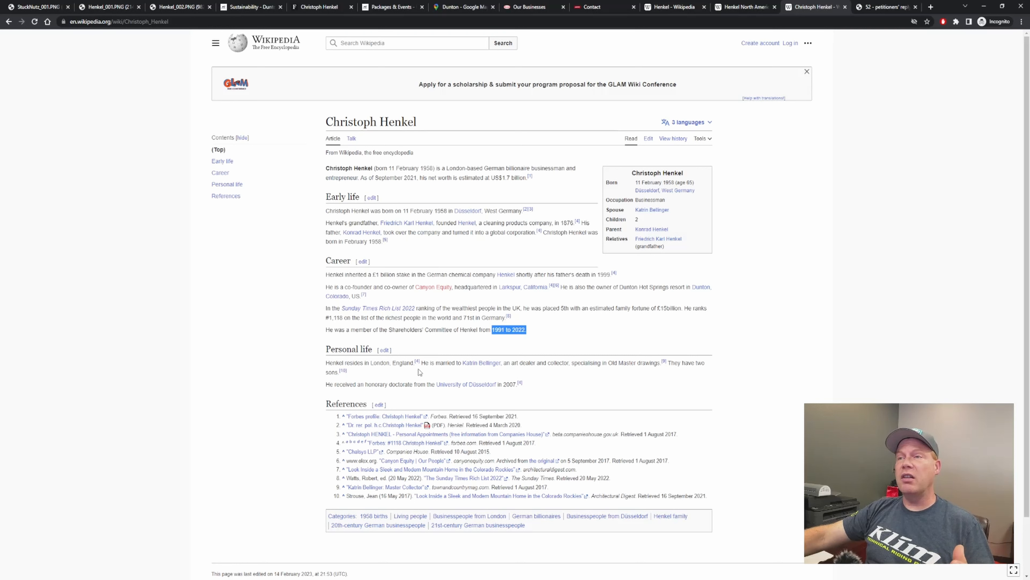
{"action": "mouse_move", "coordinate": [478, 372]}
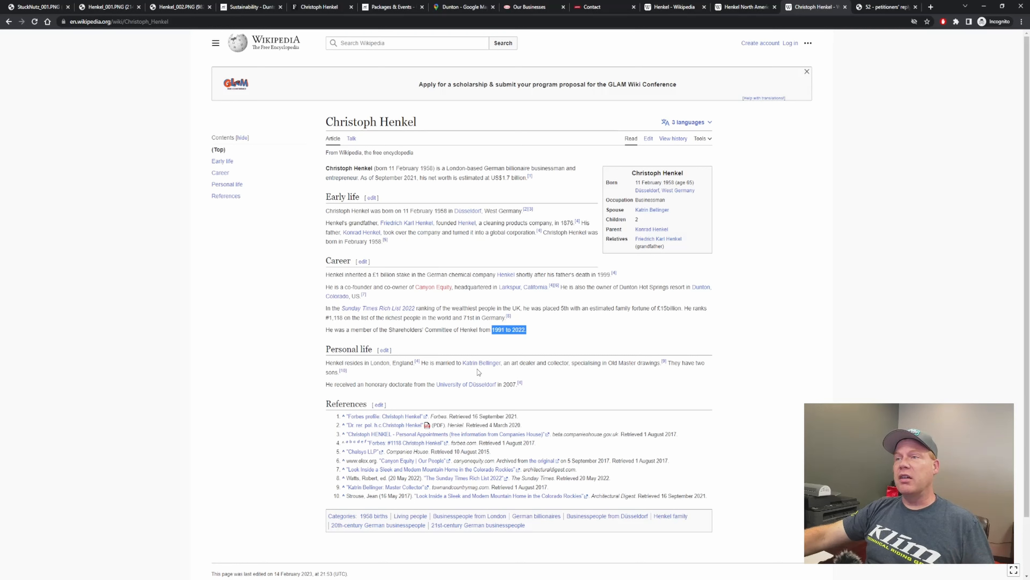
{"action": "mouse_move", "coordinate": [490, 369]}
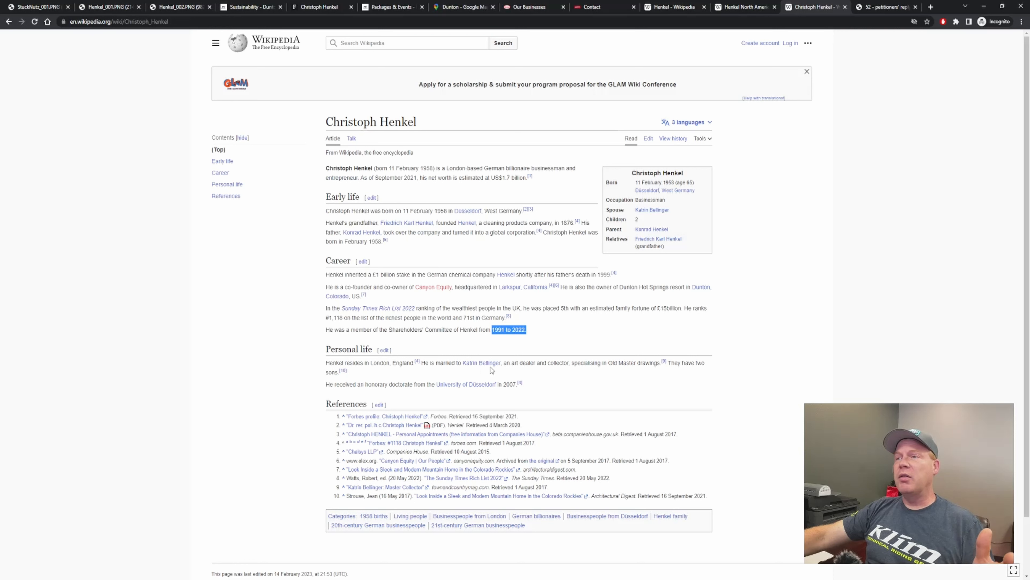
{"action": "mouse_move", "coordinate": [577, 372]}
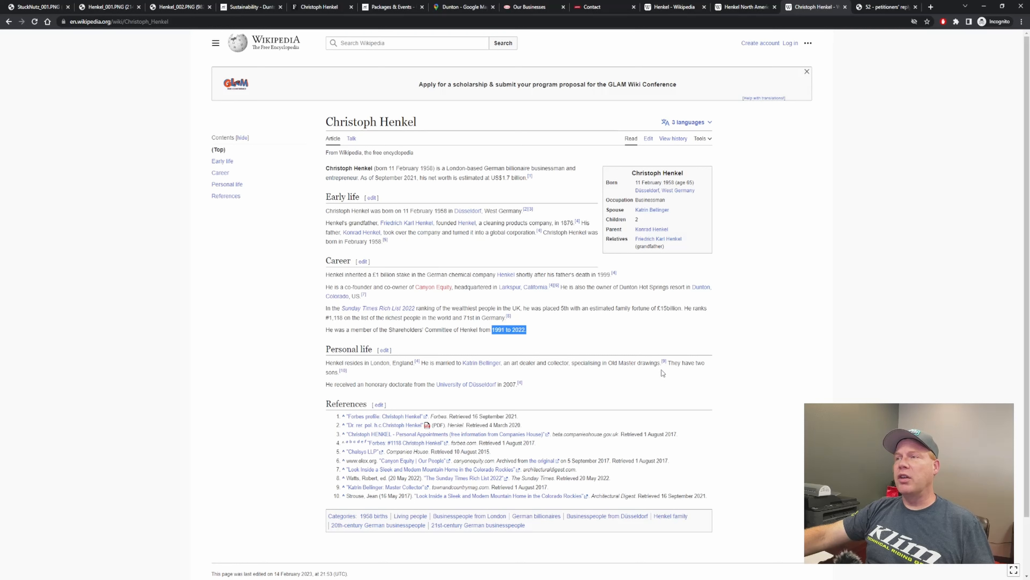
{"action": "mouse_move", "coordinate": [530, 383]}
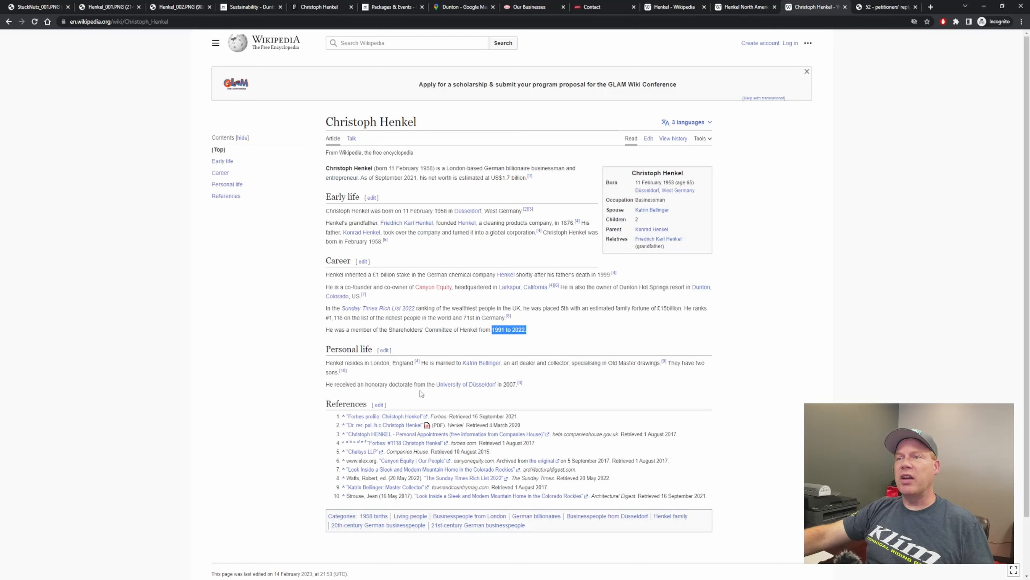
{"action": "mouse_move", "coordinate": [512, 396]}
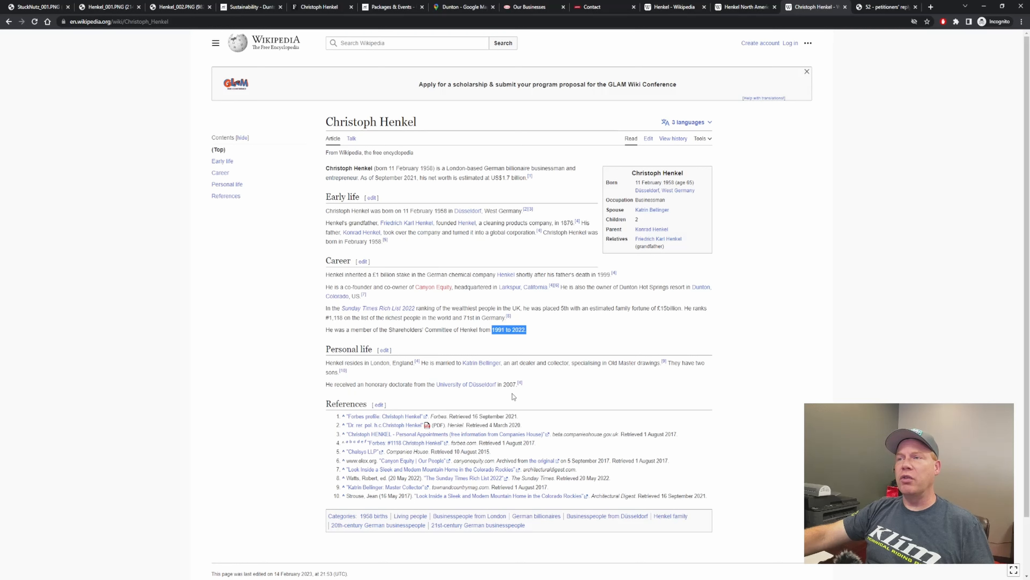
{"action": "mouse_move", "coordinate": [492, 398]}
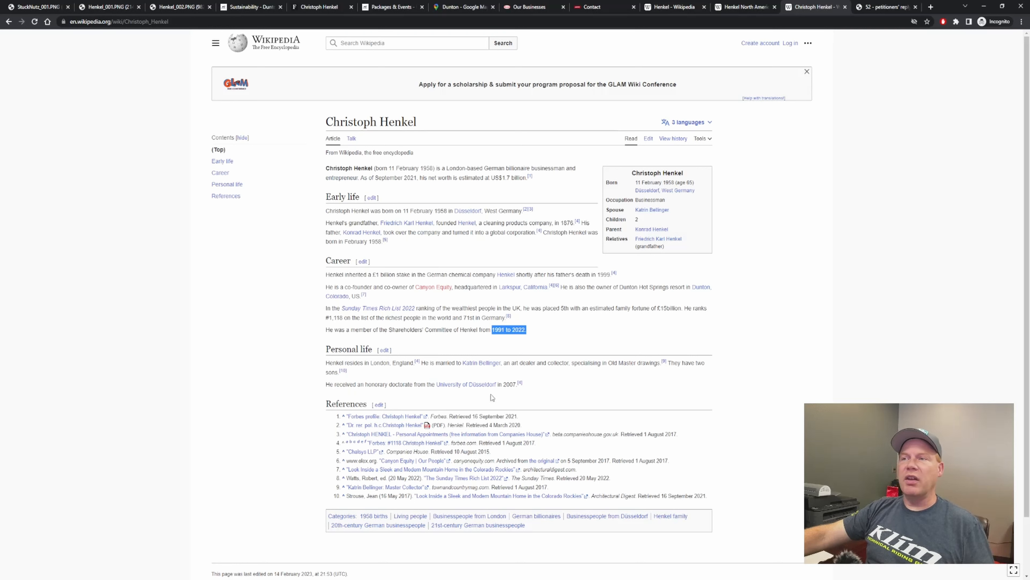
{"action": "mouse_move", "coordinate": [504, 383]}
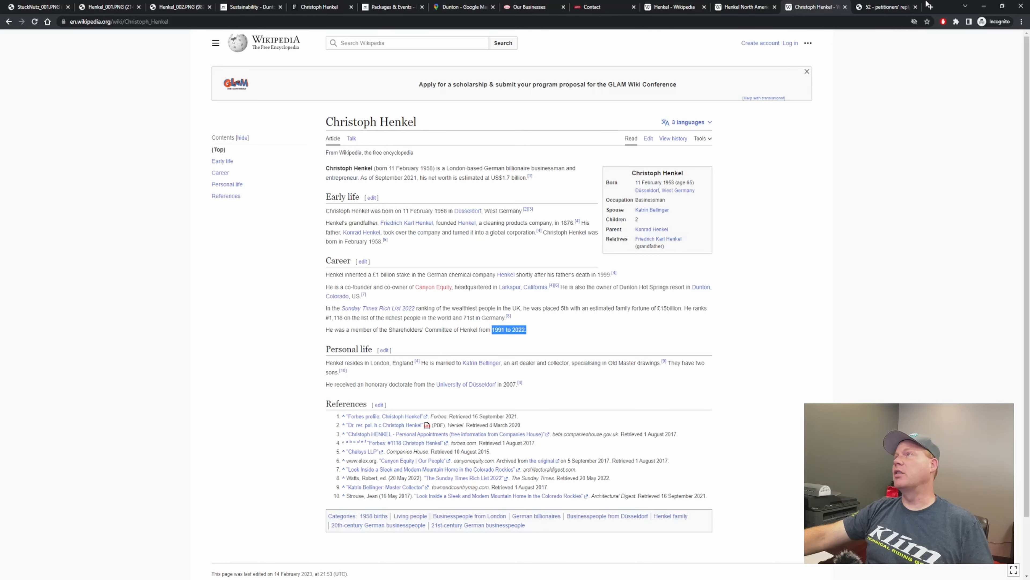
Step: Switch to the '52 - petitioners' reply' tab showing the Trails Preservation Alliance reply brief
{"action": "left_click", "coordinate": [887, 6]}
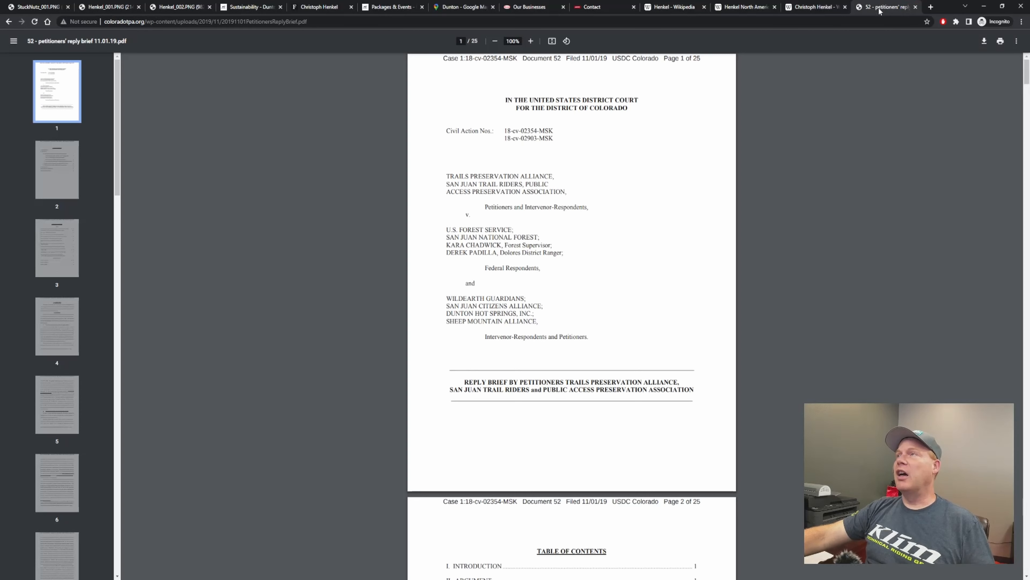
{"action": "mouse_move", "coordinate": [673, 225]}
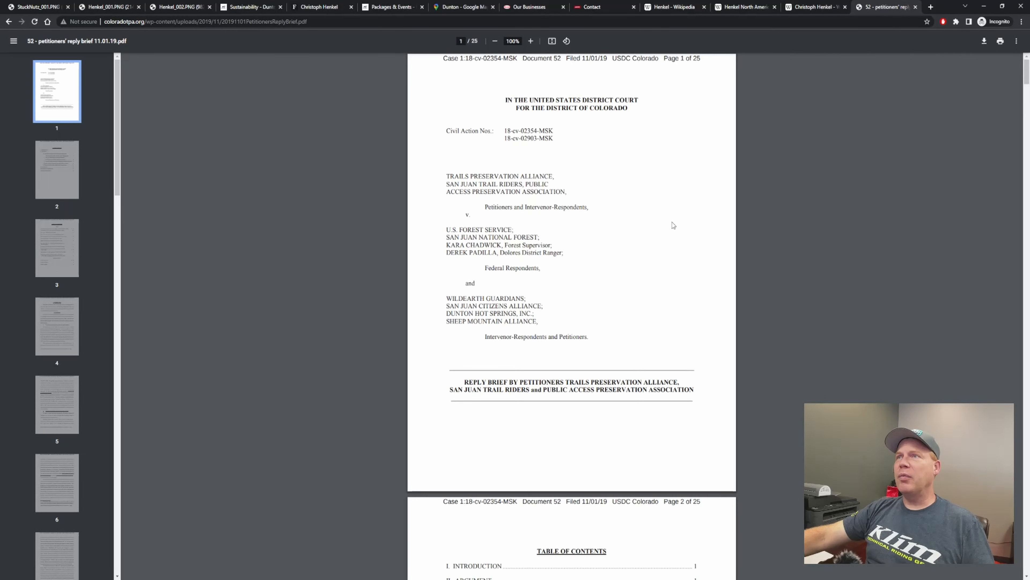
{"action": "mouse_move", "coordinate": [397, 182]}
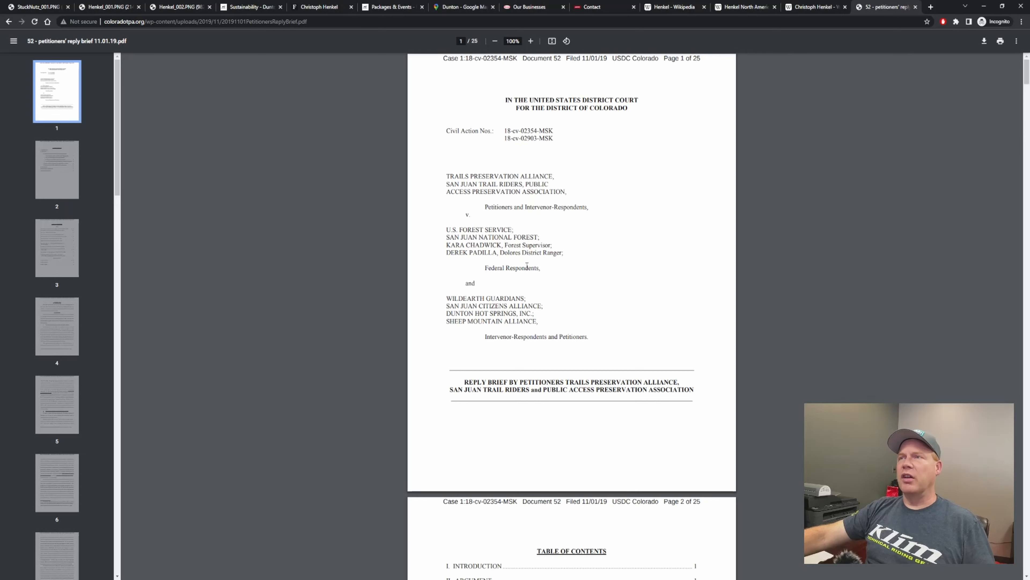
{"action": "mouse_move", "coordinate": [498, 292]}
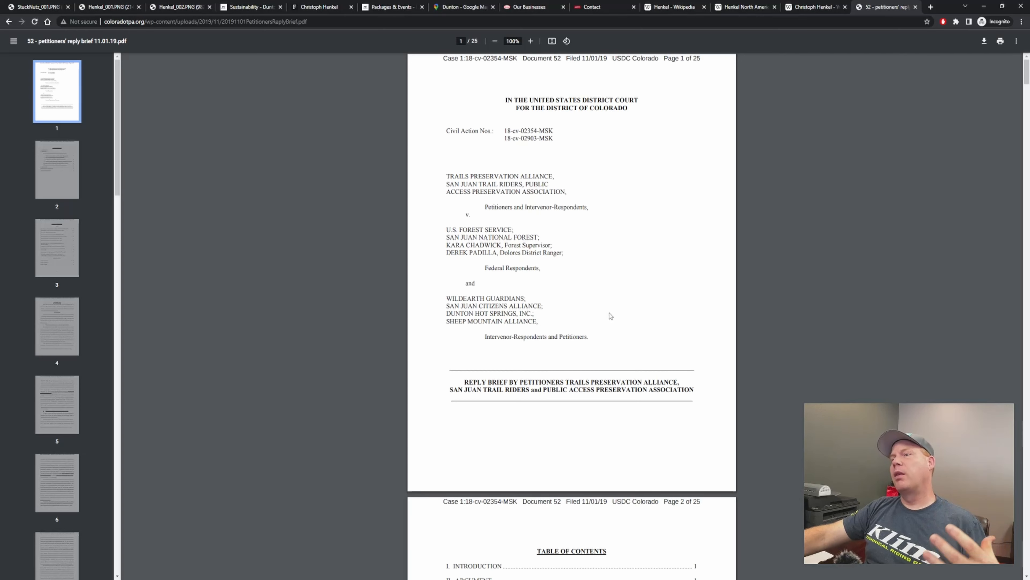
{"action": "mouse_move", "coordinate": [608, 321]}
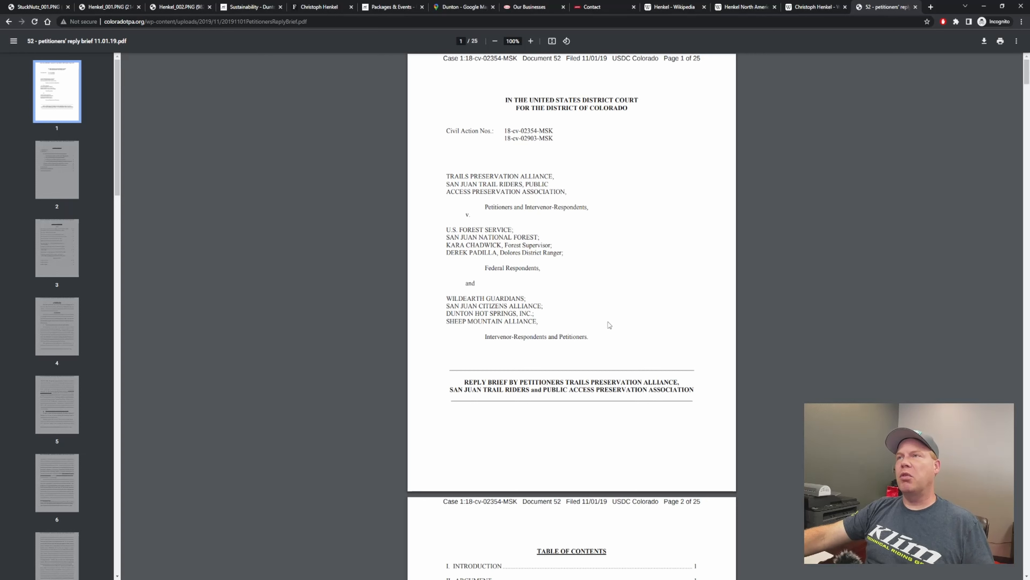
{"action": "mouse_move", "coordinate": [633, 167]}
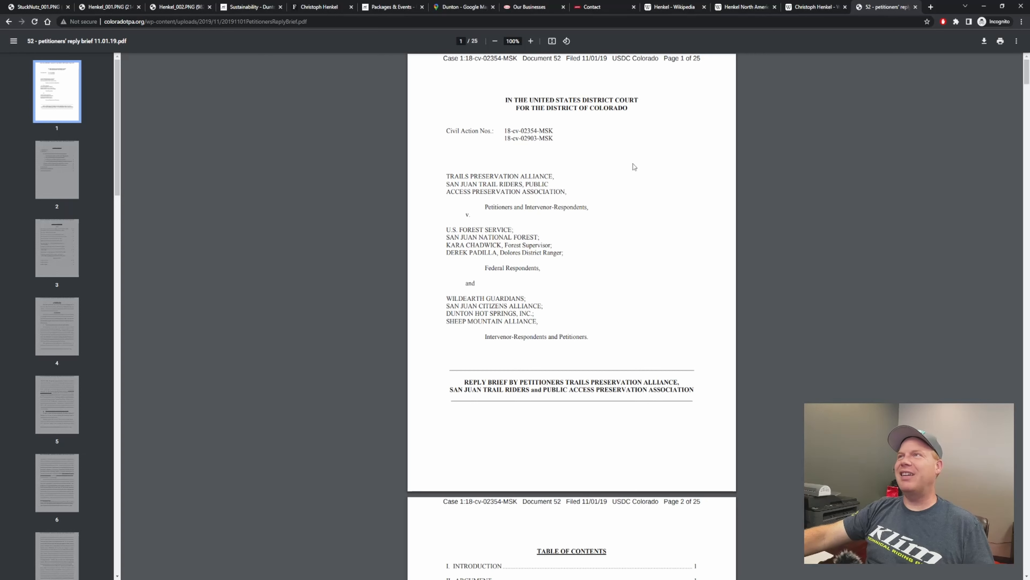
{"action": "mouse_move", "coordinate": [595, 74]}
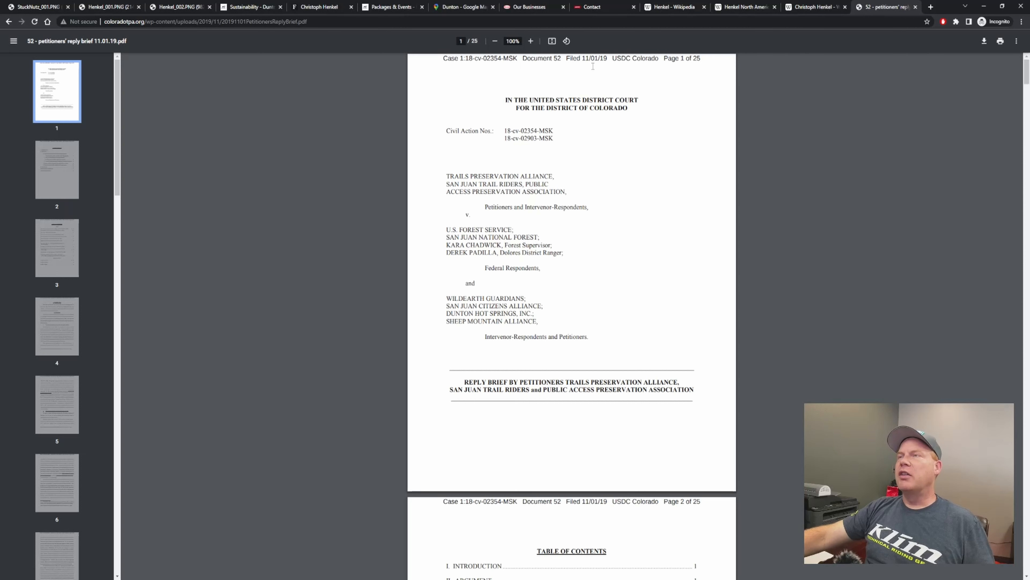
{"action": "mouse_move", "coordinate": [581, 90]}
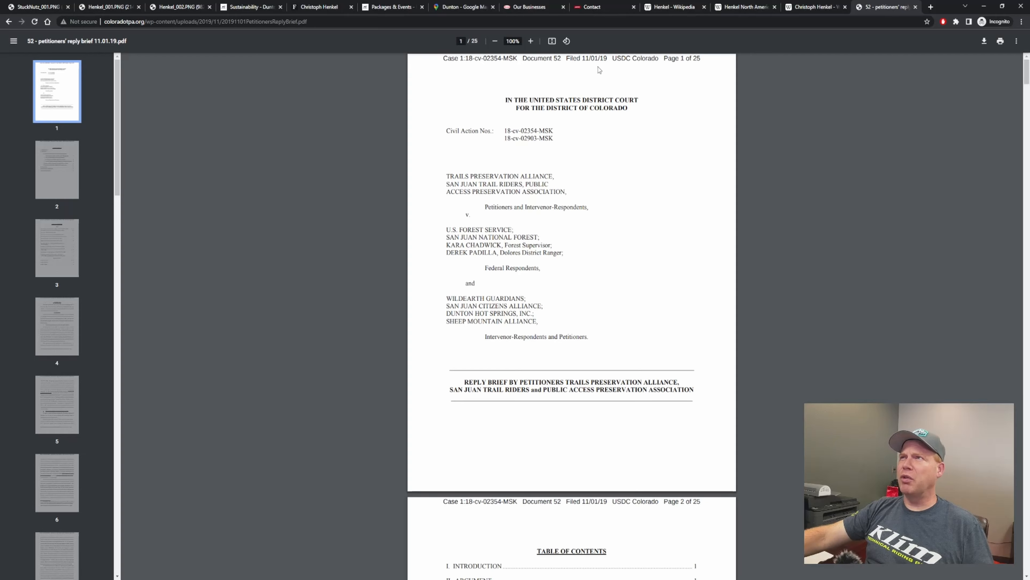
Step: Scroll the reply brief ahead to page 20 on the Trail Riders' comments
{"action": "scroll", "scroll_direction": "down", "scroll_amount": 3}
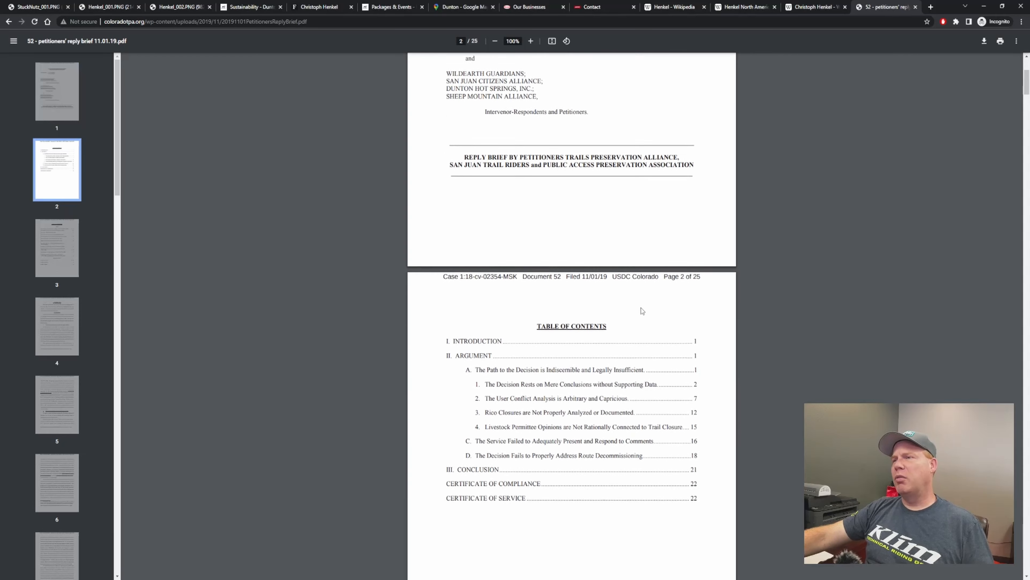
{"action": "scroll", "scroll_direction": "down", "scroll_amount": 3}
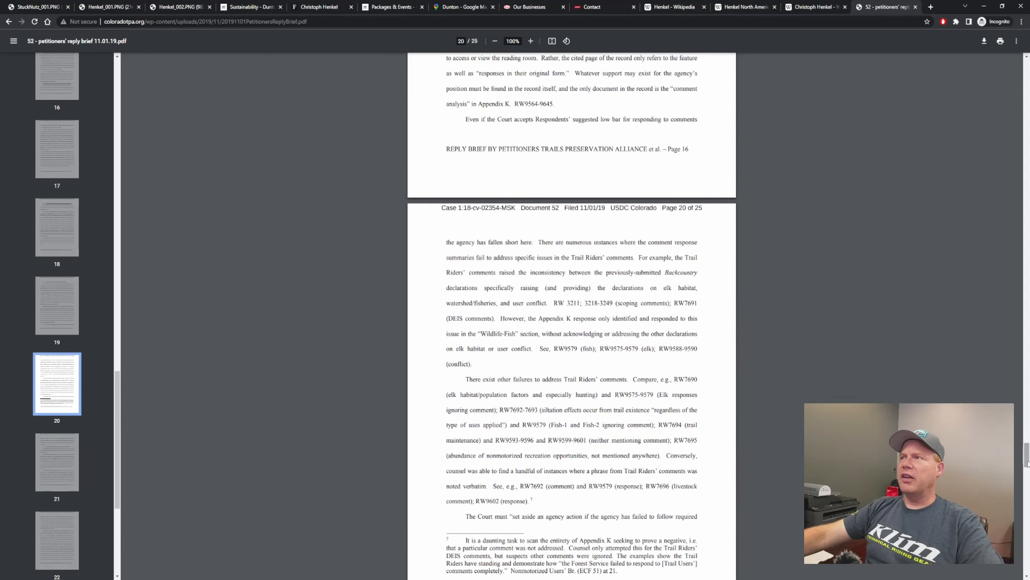
{"action": "mouse_move", "coordinate": [884, 220]}
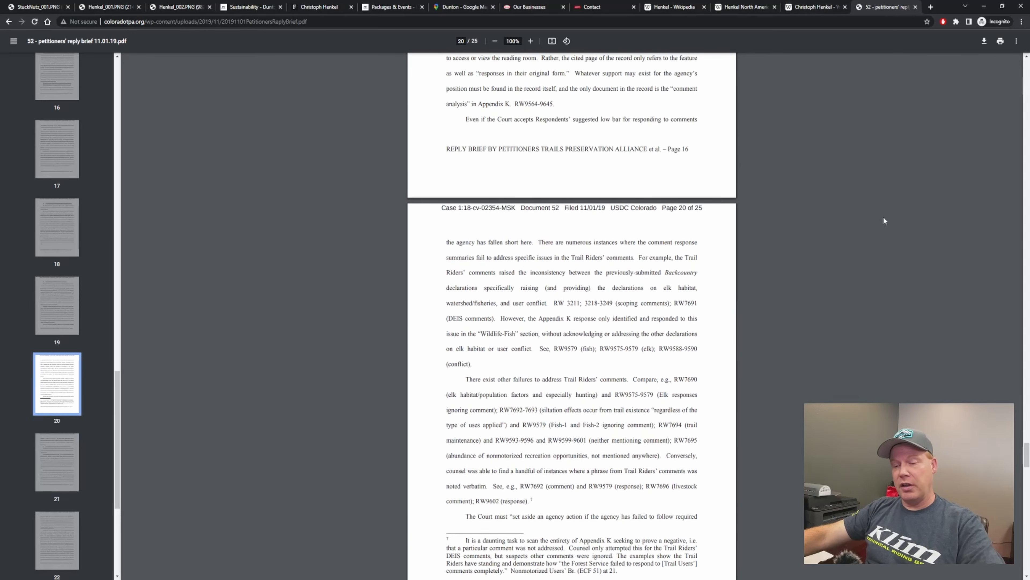
Step: Search the brief for 'henkel', read the matches on pages 12–14, and return to page 1
{"action": "type", "text": "henkel"}
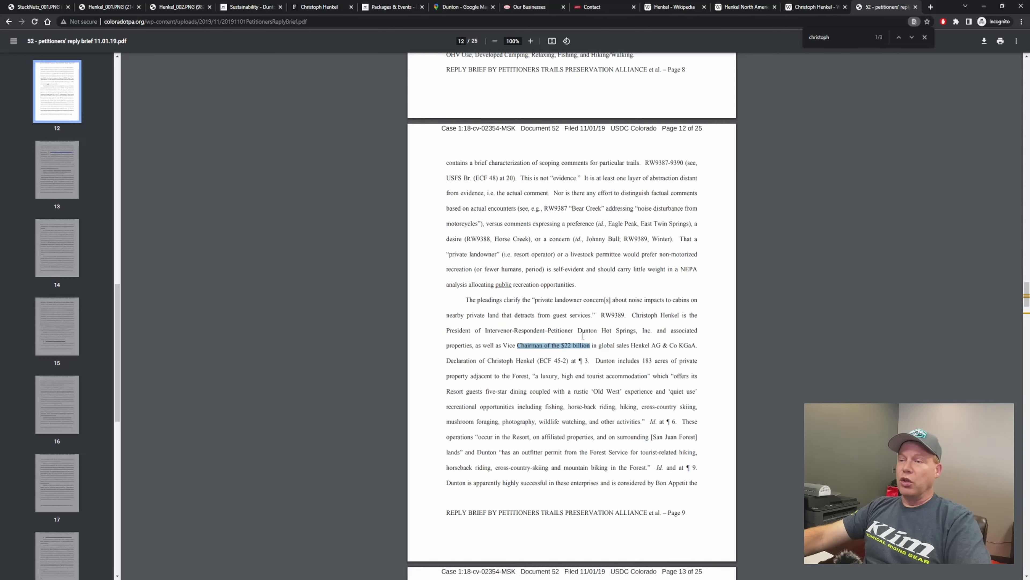
{"action": "scroll", "scroll_direction": "down", "scroll_amount": 3}
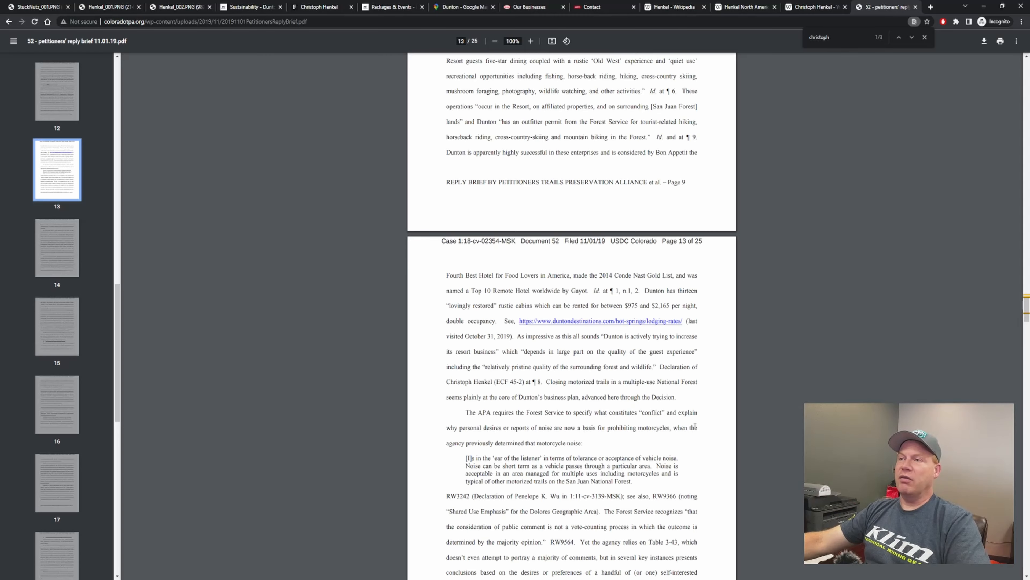
{"action": "scroll", "scroll_direction": "down", "scroll_amount": 3}
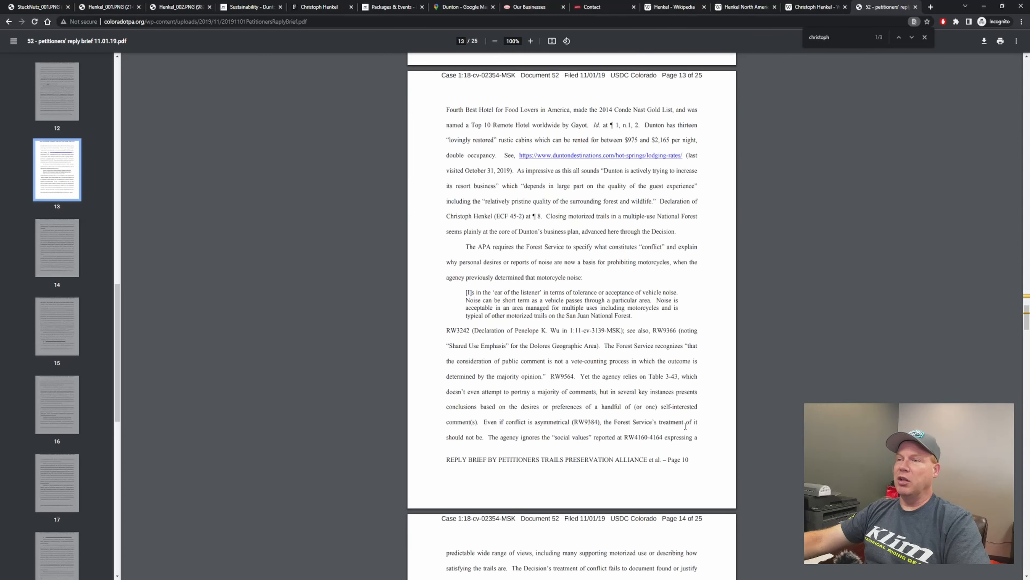
{"action": "scroll", "scroll_direction": "down", "scroll_amount": 3}
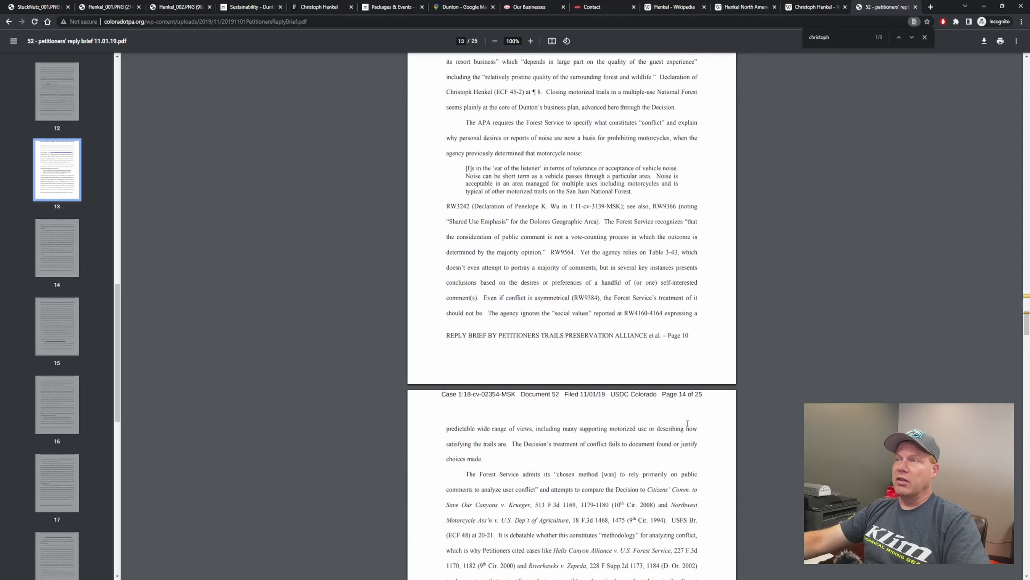
{"action": "scroll", "scroll_direction": "down", "scroll_amount": 3}
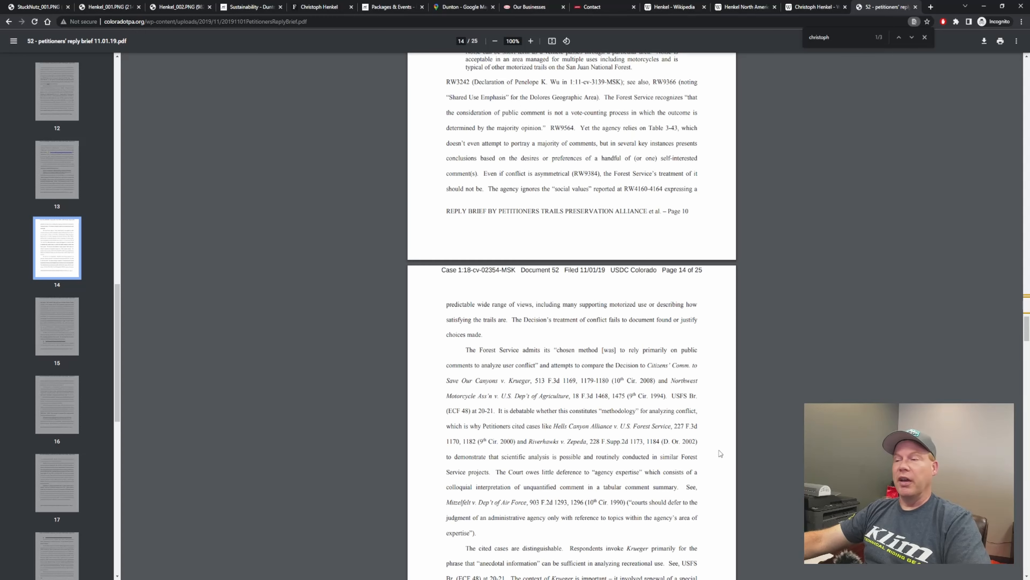
{"action": "scroll", "scroll_direction": "down", "scroll_amount": 3}
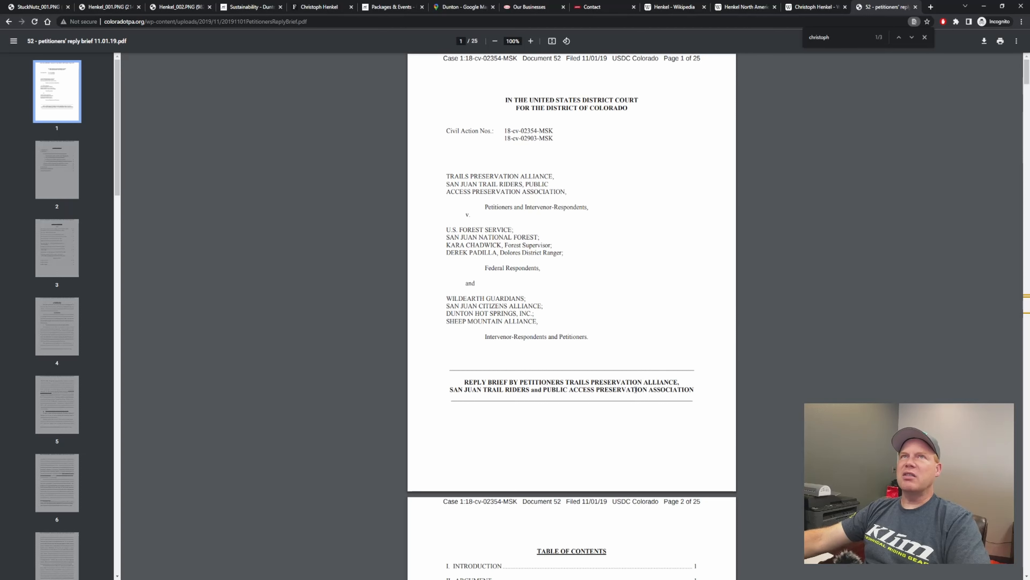
{"action": "mouse_move", "coordinate": [679, 368]}
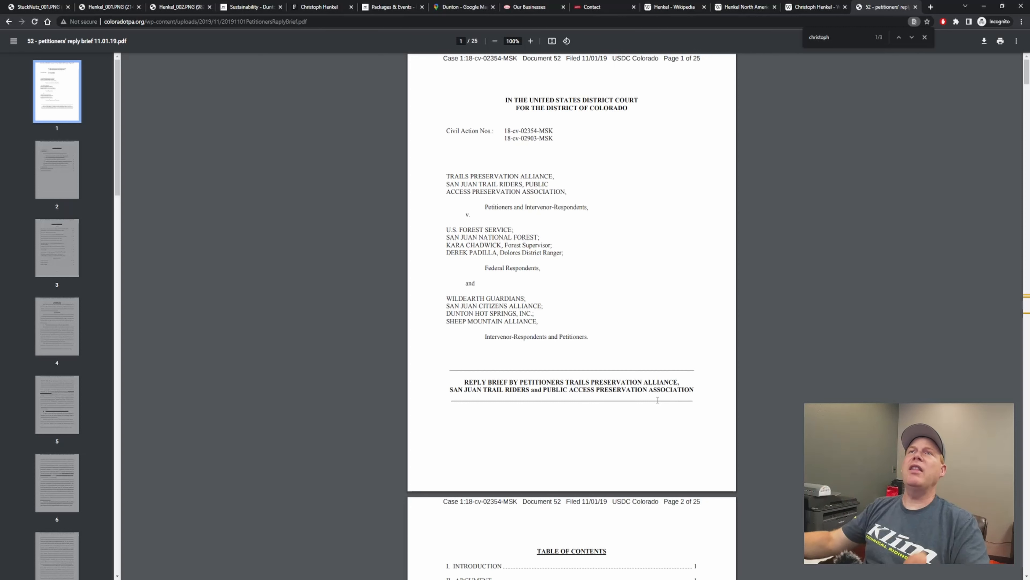
{"action": "mouse_move", "coordinate": [351, 50]}
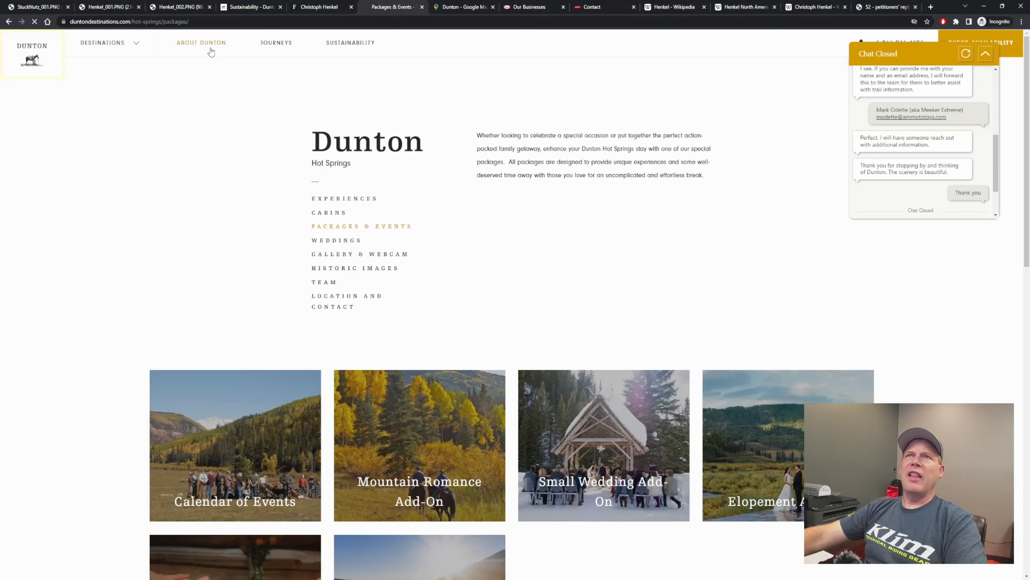
{"action": "left_click", "coordinate": [201, 43]}
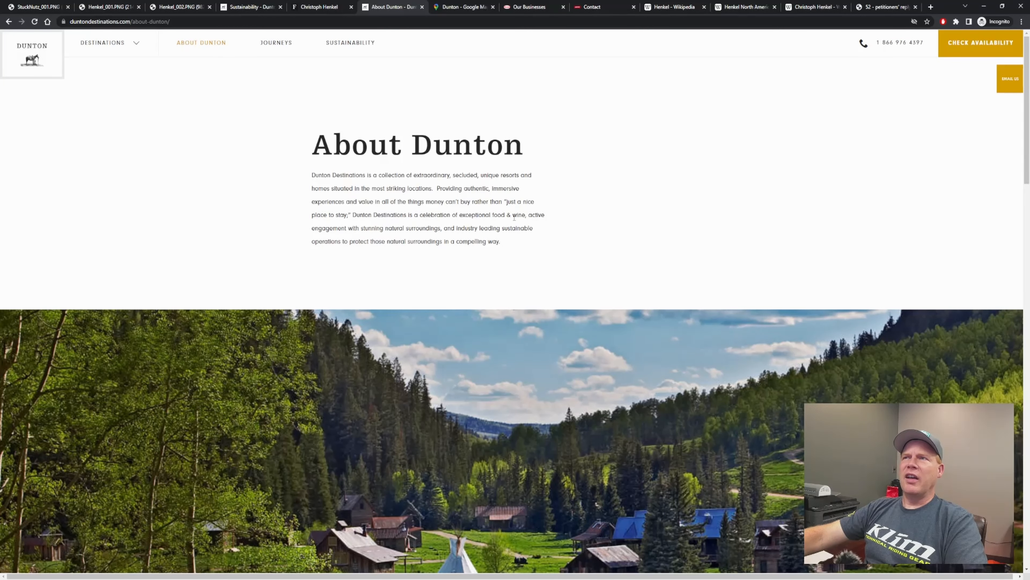
{"action": "scroll", "scroll_direction": "down", "scroll_amount": 3}
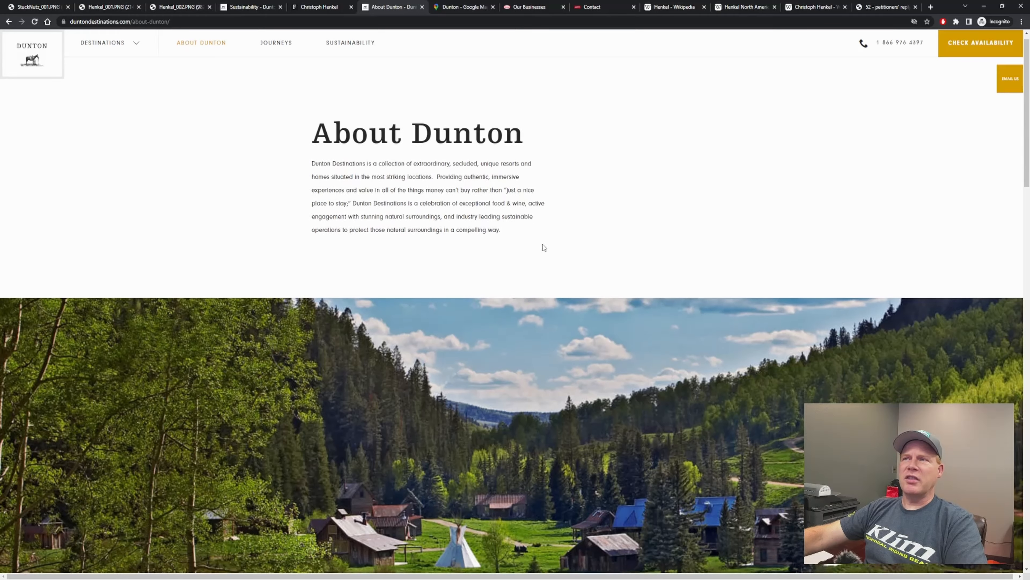
{"action": "scroll", "scroll_direction": "down", "scroll_amount": 3}
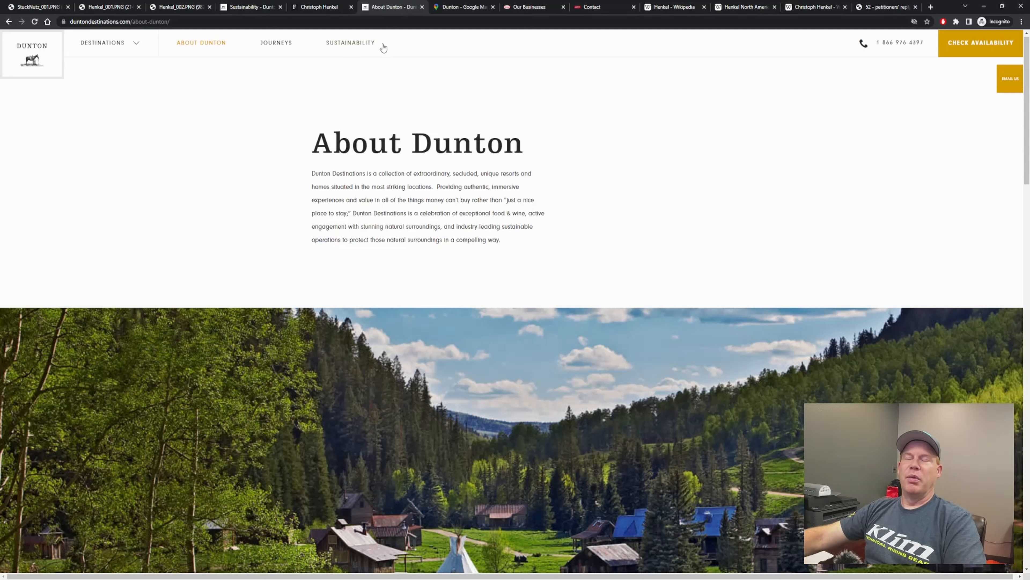
Step: Open Dunton Destinations' Sustainability page and scroll through its Facts & Figures list and back up
{"action": "left_click", "coordinate": [350, 43]}
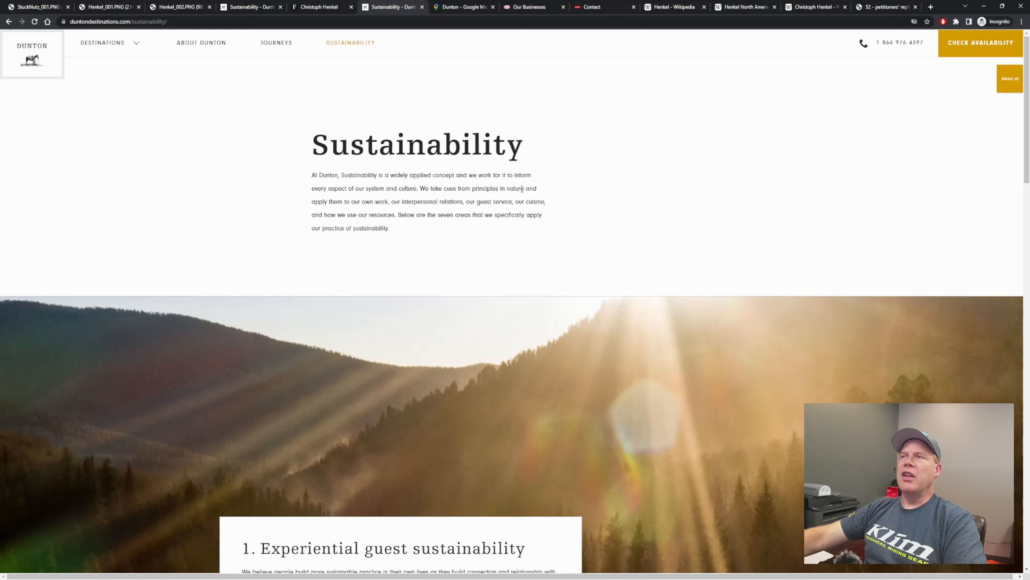
{"action": "mouse_move", "coordinate": [402, 203]}
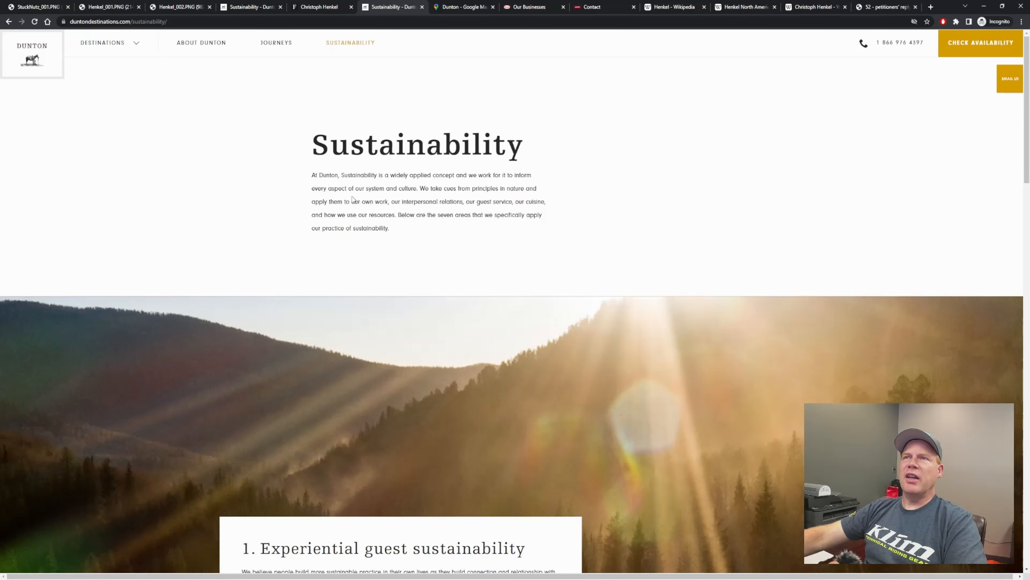
{"action": "scroll", "scroll_direction": "down", "scroll_amount": 3}
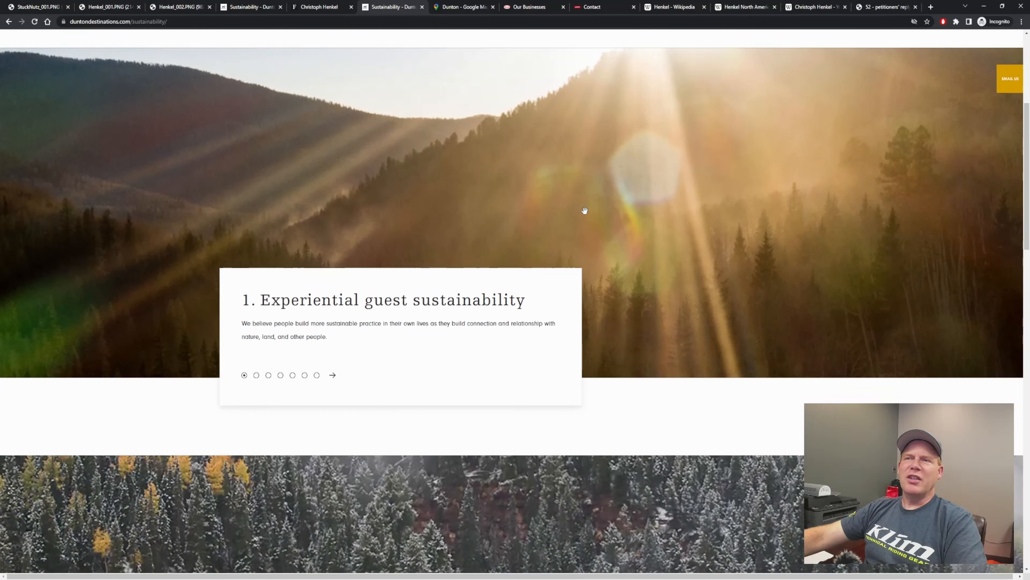
{"action": "scroll", "scroll_direction": "down", "scroll_amount": 3}
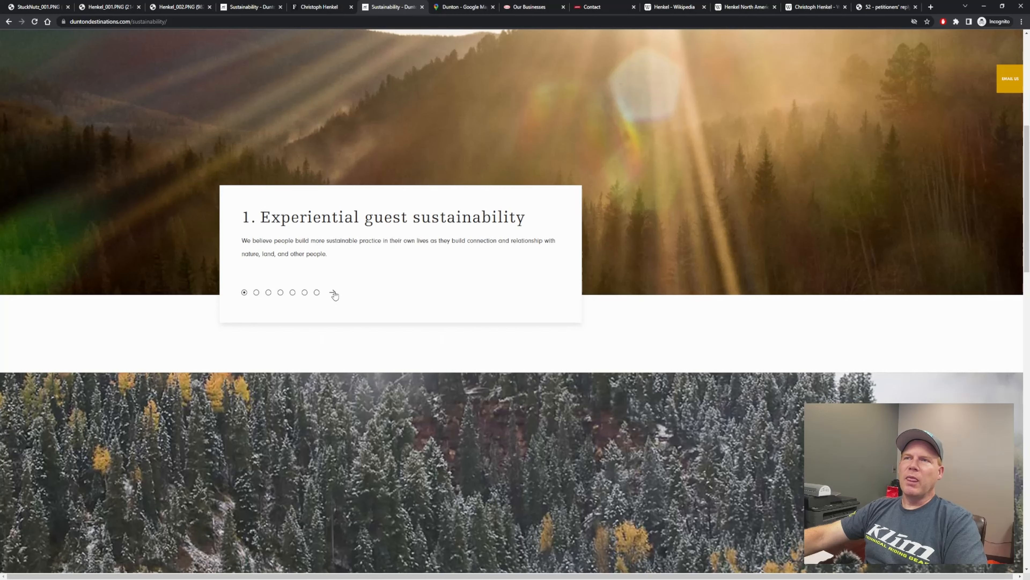
{"action": "scroll", "scroll_direction": "down", "scroll_amount": 3}
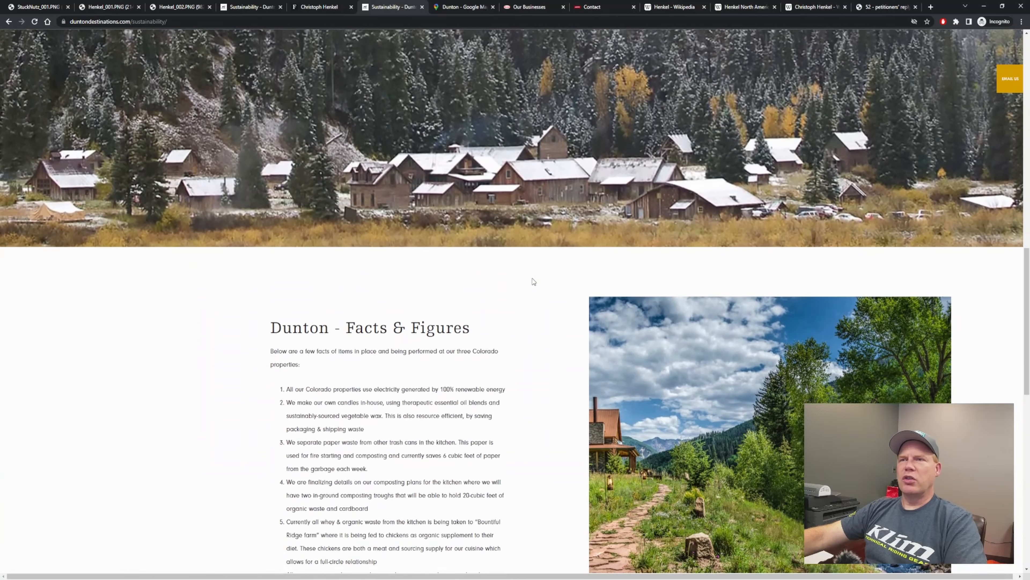
{"action": "scroll", "scroll_direction": "down", "scroll_amount": 3}
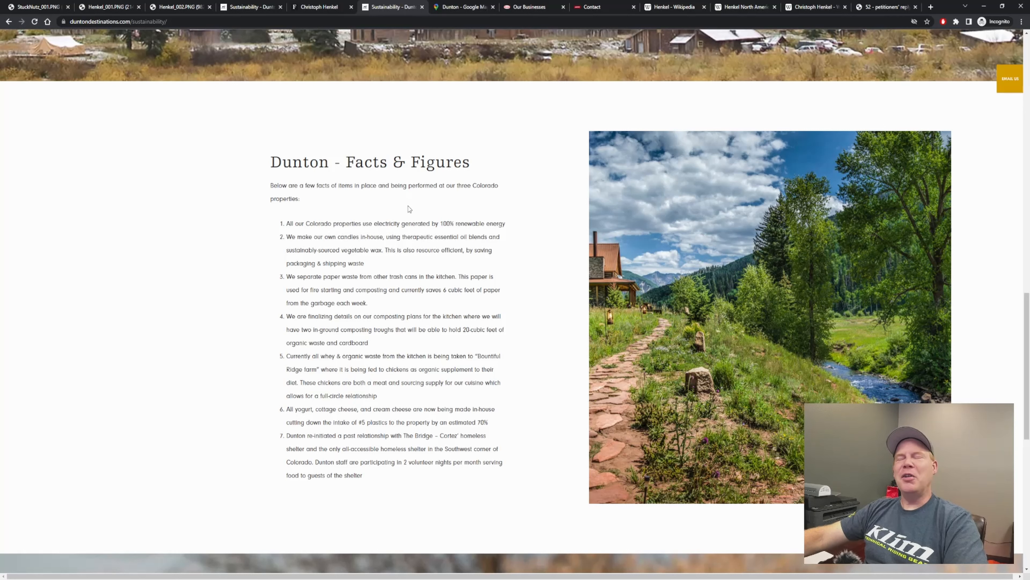
{"action": "mouse_move", "coordinate": [420, 193]}
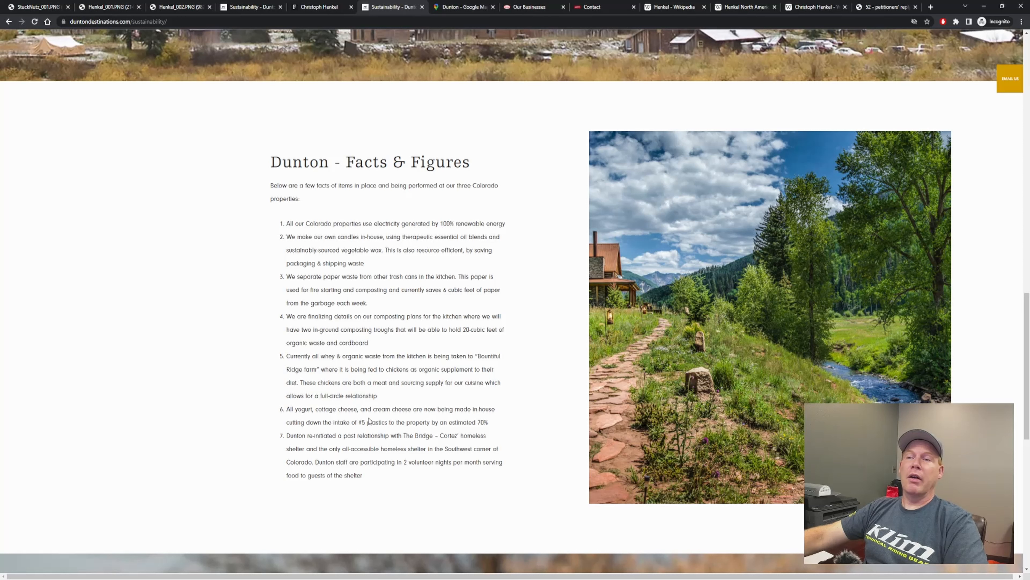
{"action": "mouse_move", "coordinate": [458, 422]}
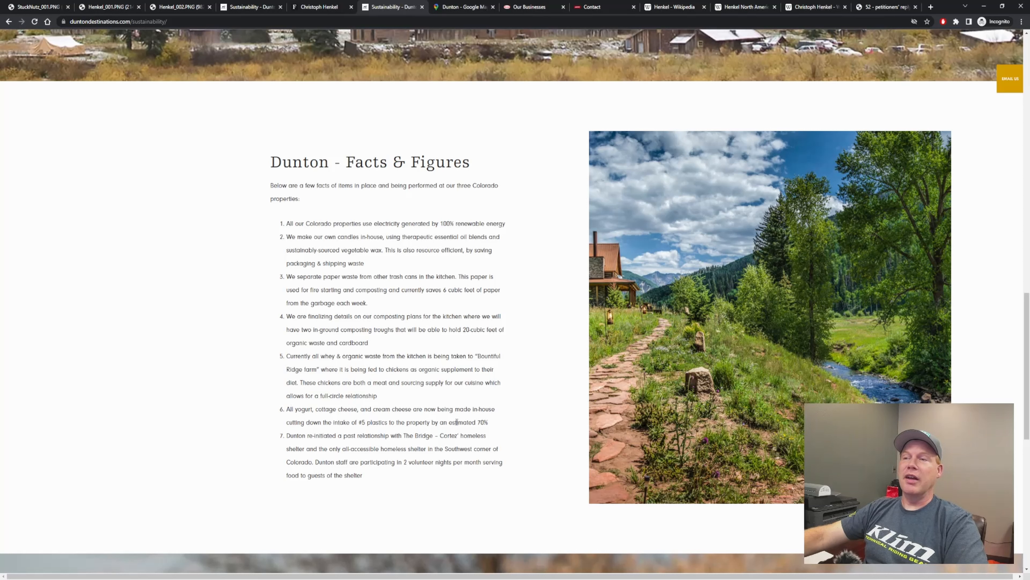
{"action": "mouse_move", "coordinate": [512, 420]}
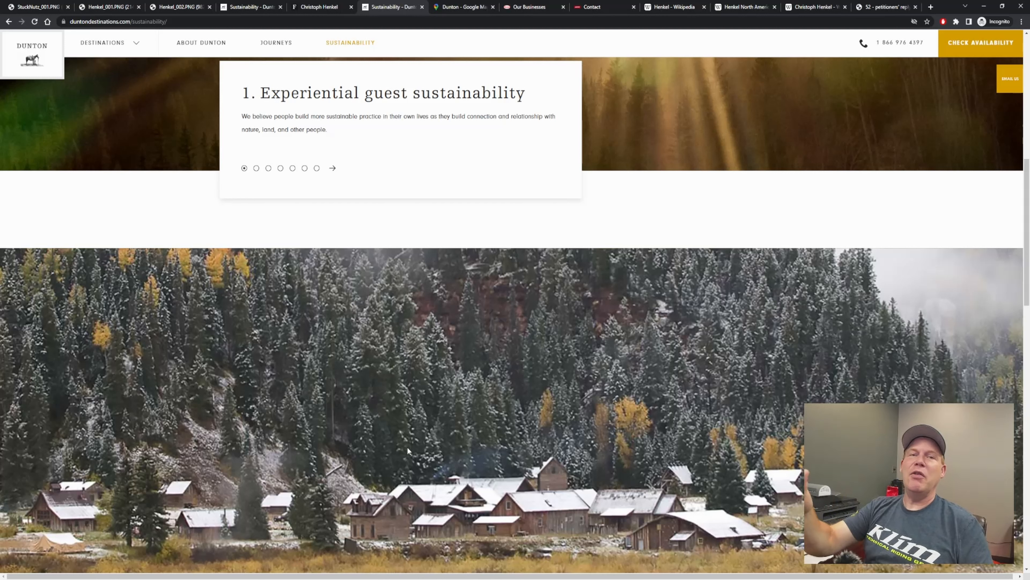
{"action": "mouse_move", "coordinate": [416, 450]}
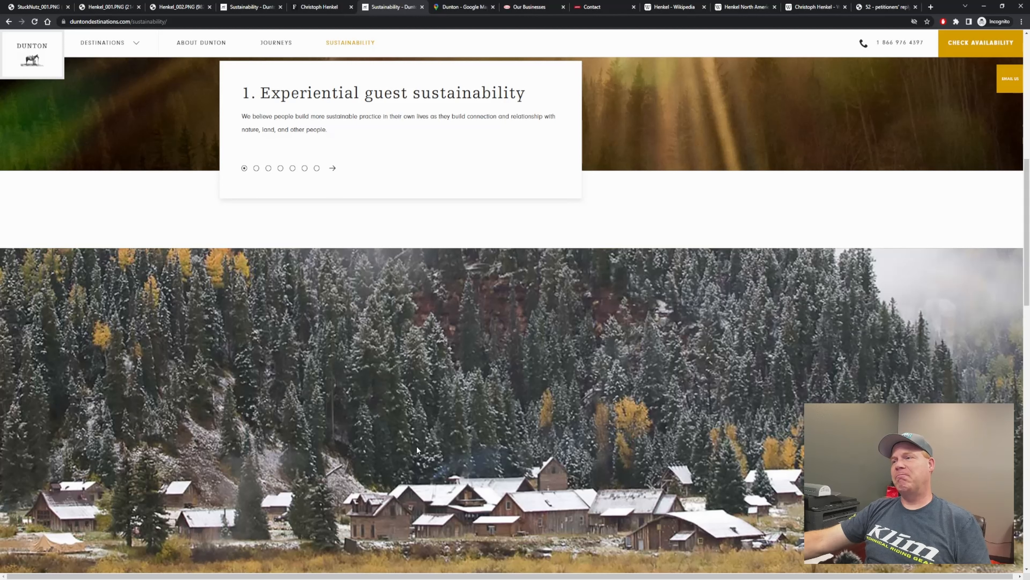
{"action": "scroll", "scroll_direction": "down", "scroll_amount": 3}
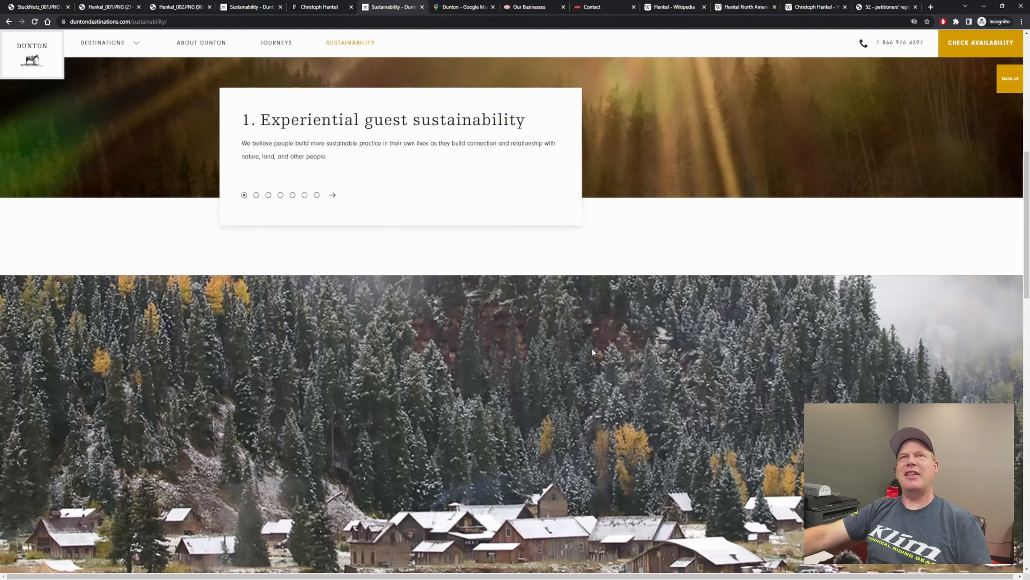
{"action": "scroll", "scroll_direction": "up", "scroll_amount": 3}
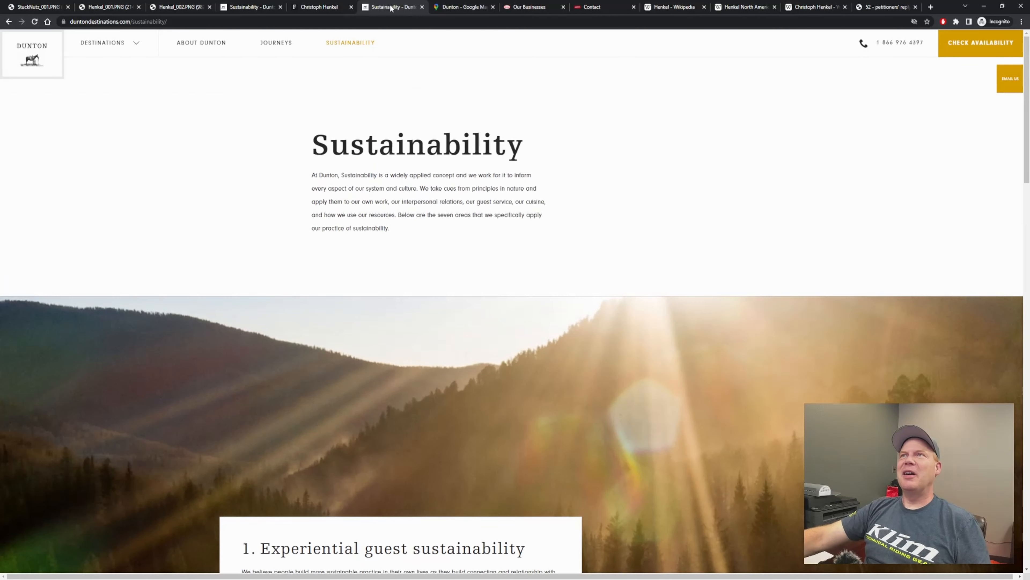
Step: Scroll through the Henkel North America Brand Selector logos, then switch to the Stuck Nutz Story tab
{"action": "left_click", "coordinate": [320, 7]}
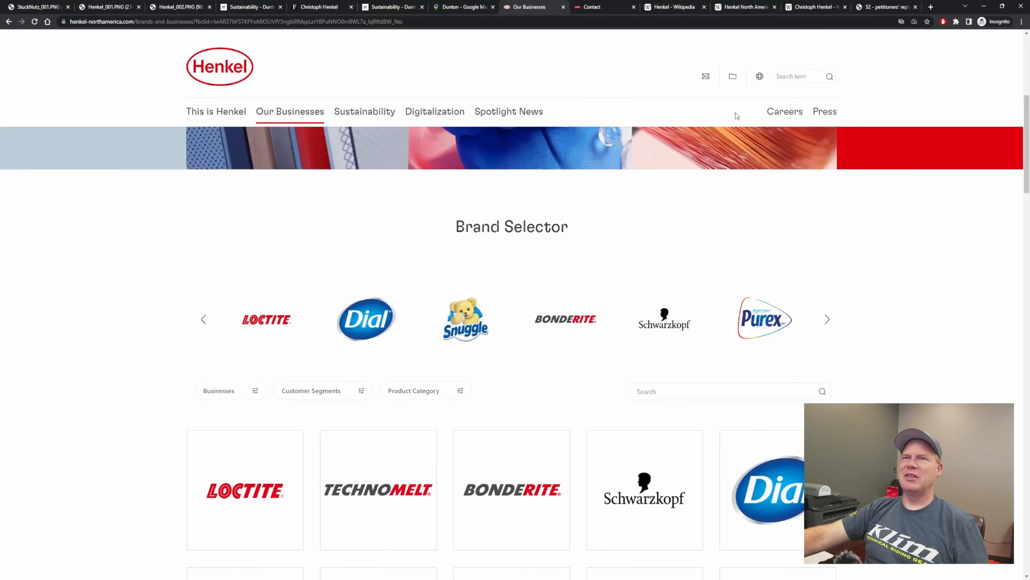
{"action": "scroll", "scroll_direction": "down", "scroll_amount": 3}
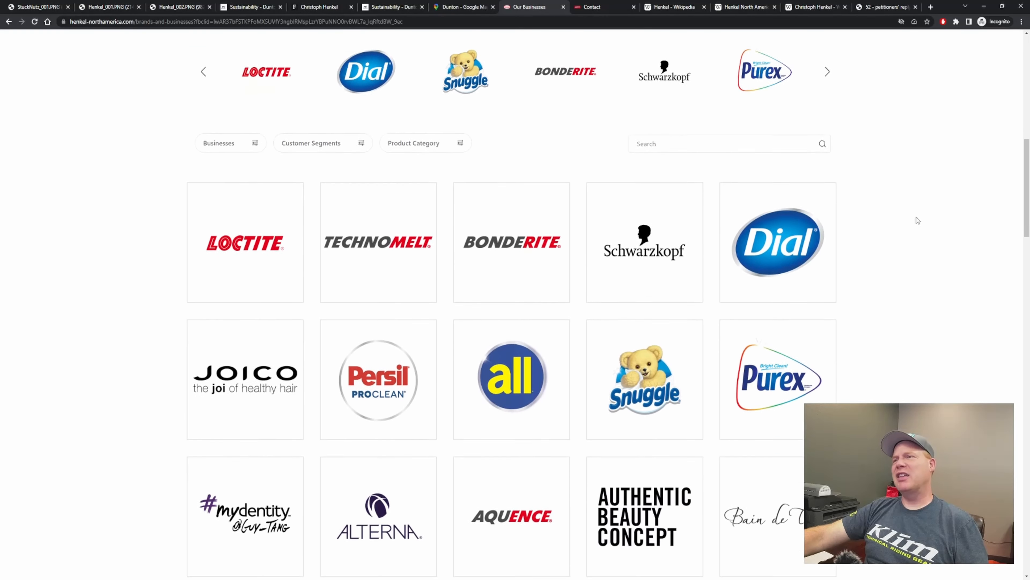
{"action": "scroll", "scroll_direction": "down", "scroll_amount": 3}
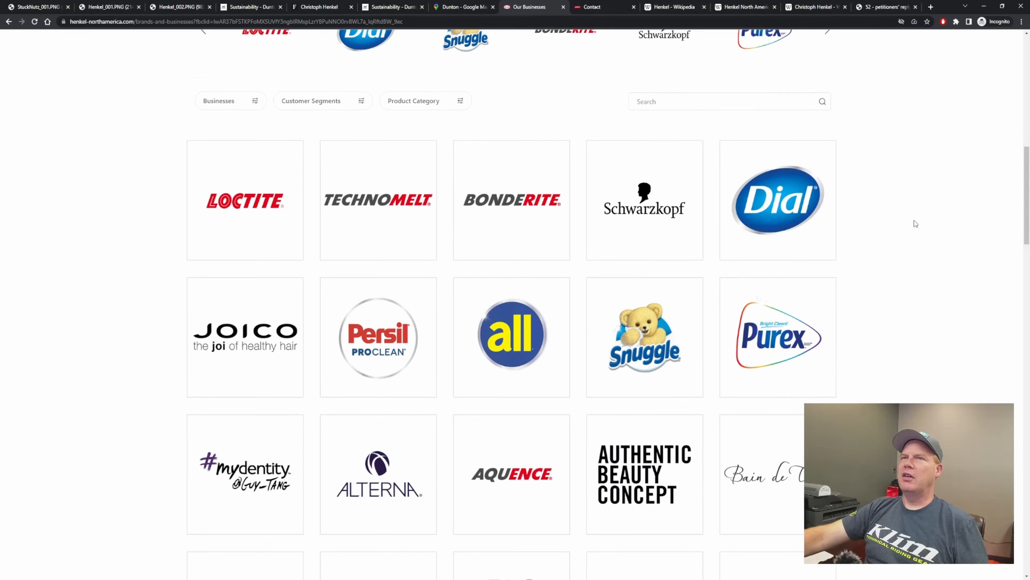
{"action": "left_click", "coordinate": [887, 7]}
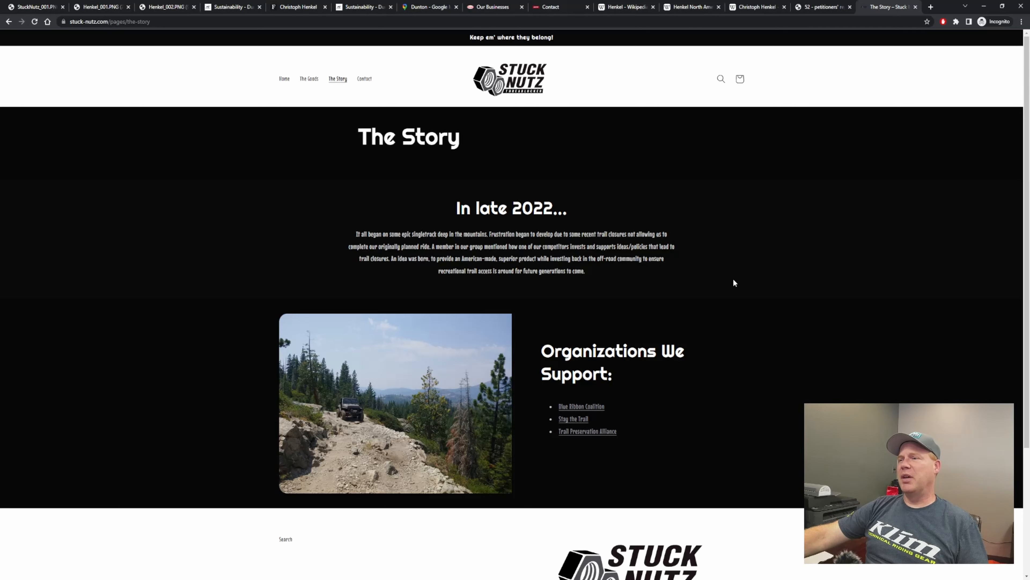
Step: Scroll the Stuck Nutz Story page down to its footer and back to the top
{"action": "scroll", "scroll_direction": "down", "scroll_amount": 3}
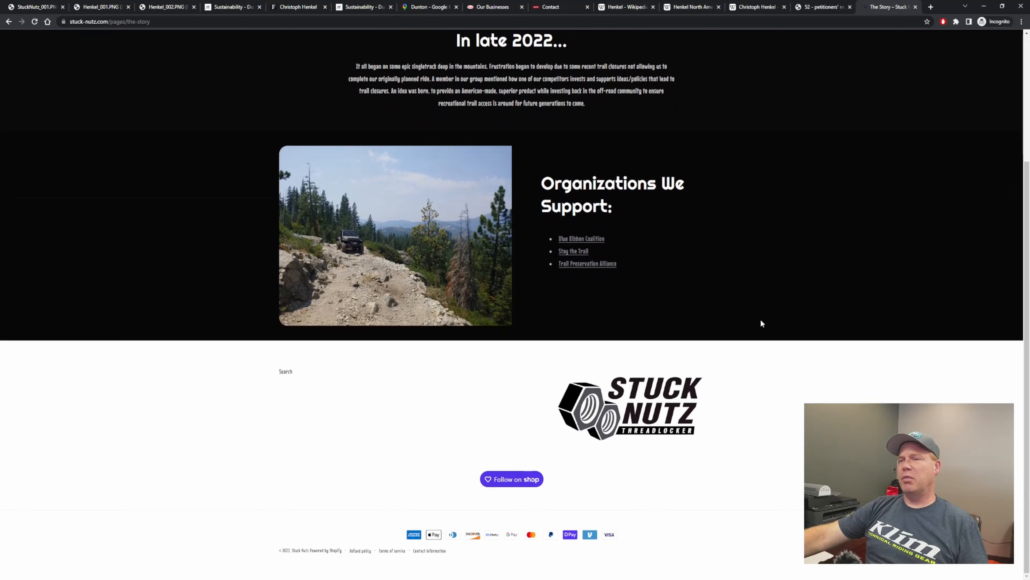
{"action": "scroll", "scroll_direction": "up", "scroll_amount": 3}
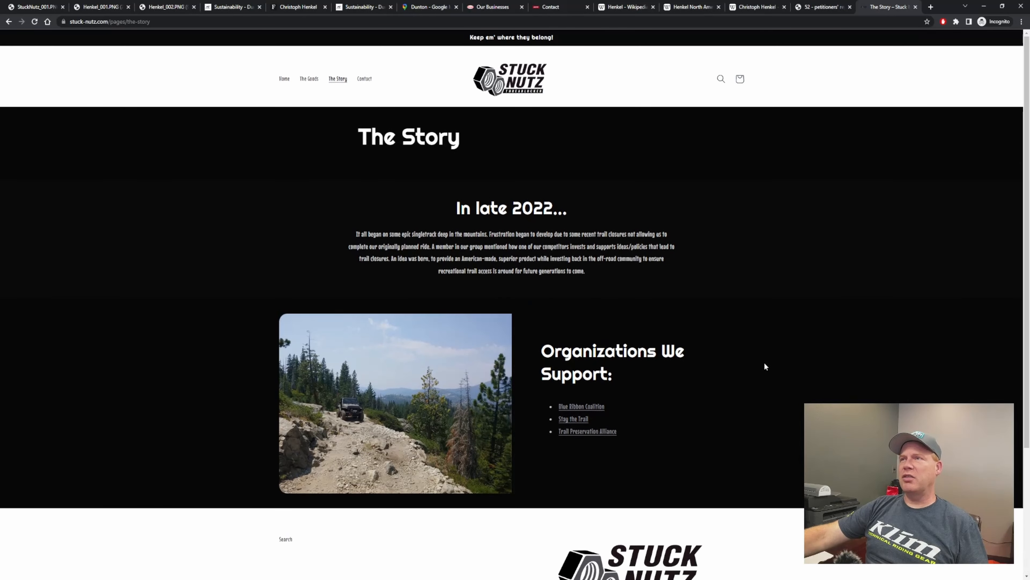
Step: Return to the StuckNuts home page and scroll to The Mission list and email signup
{"action": "left_click", "coordinate": [284, 79]}
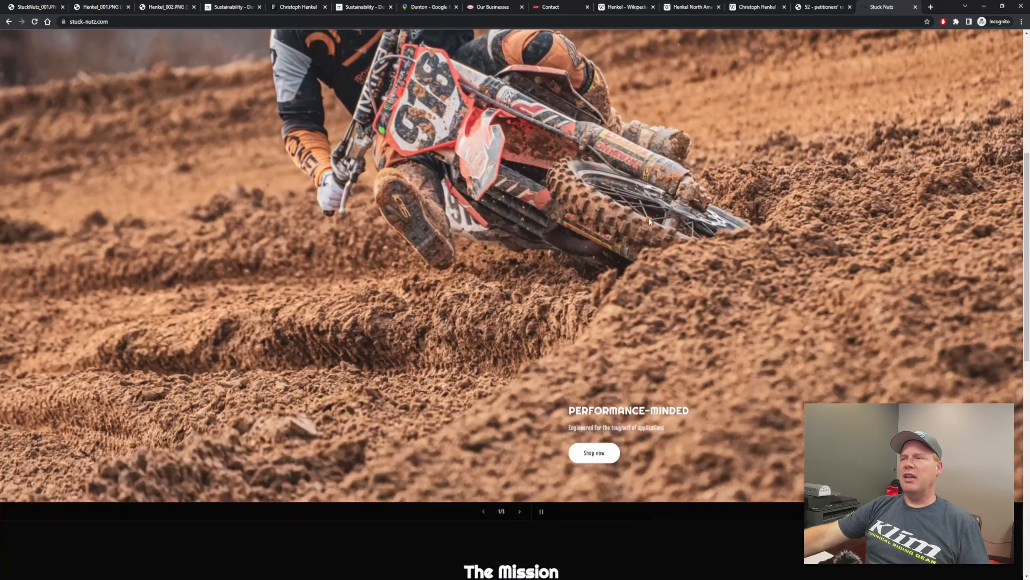
{"action": "scroll", "scroll_direction": "down", "scroll_amount": 3}
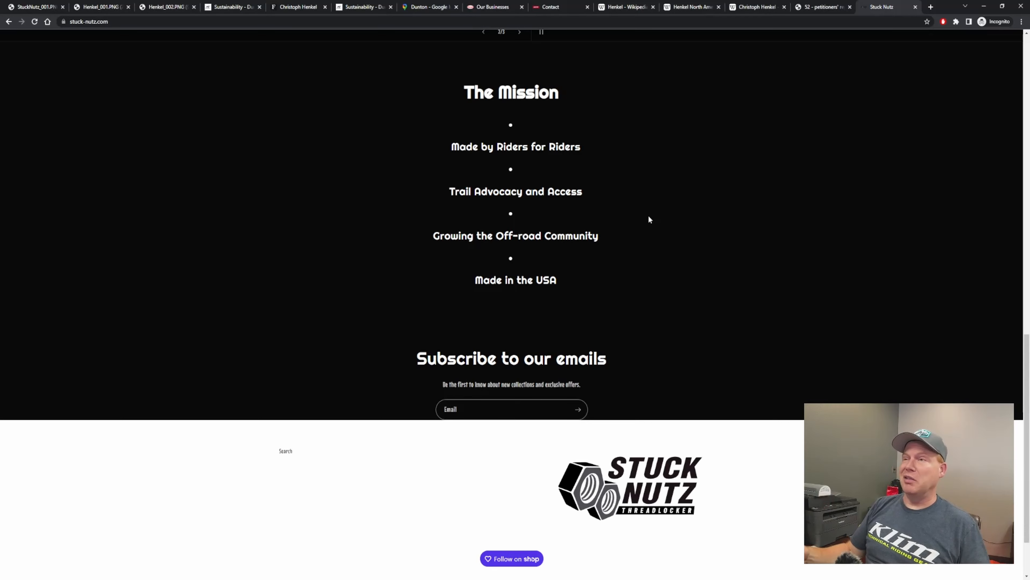
{"action": "mouse_move", "coordinate": [475, 288]}
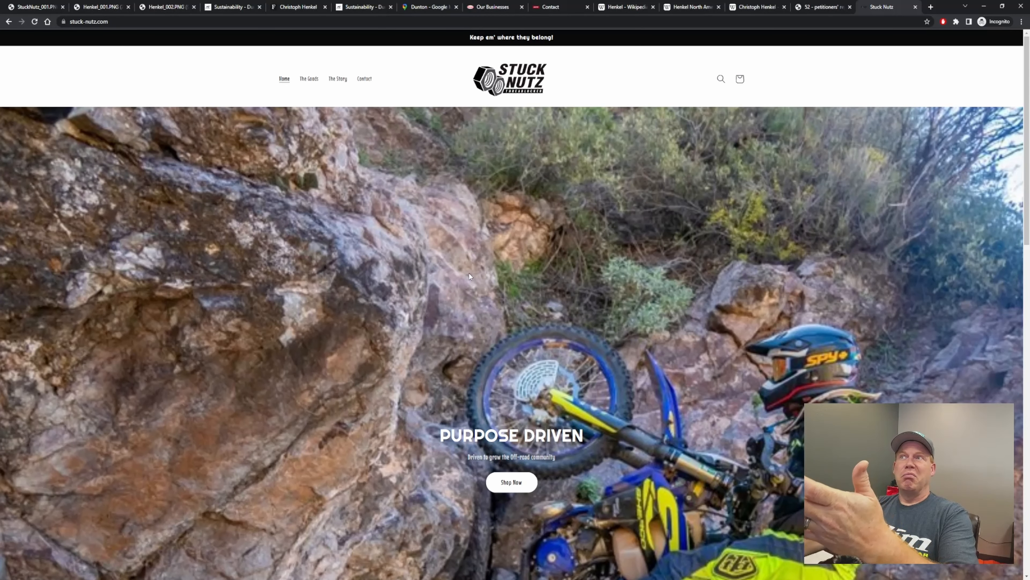
{"action": "mouse_move", "coordinate": [475, 275]}
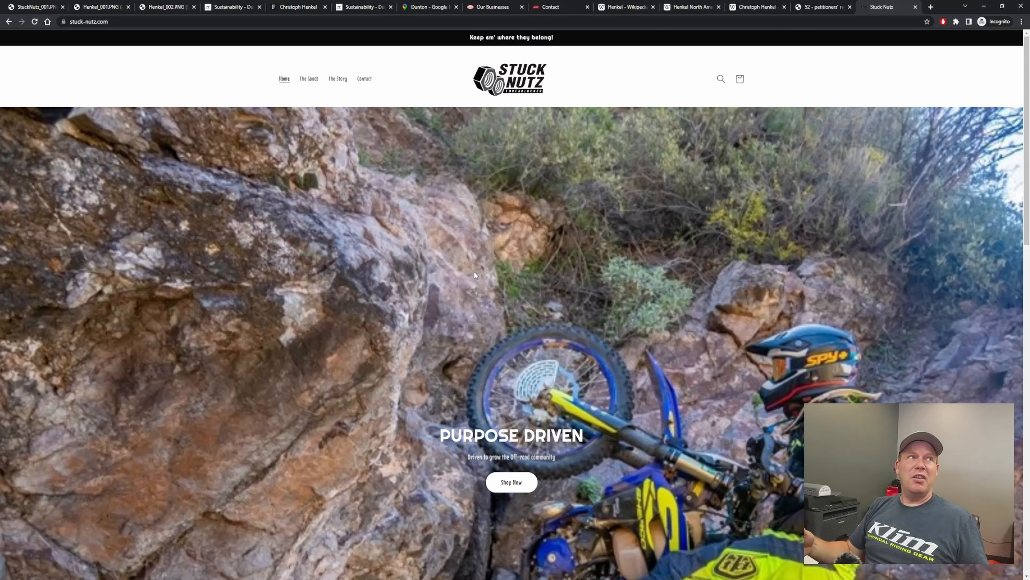